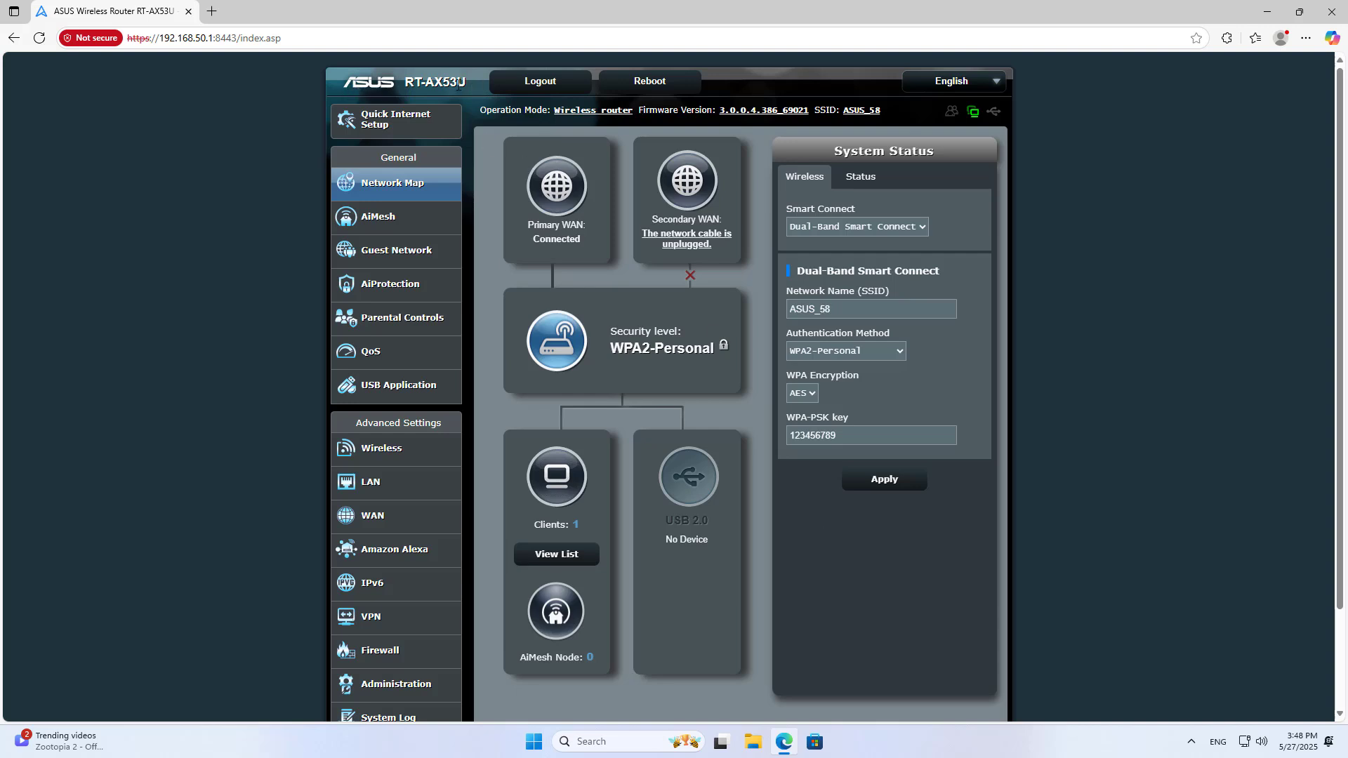
mouse_move(396, 385)
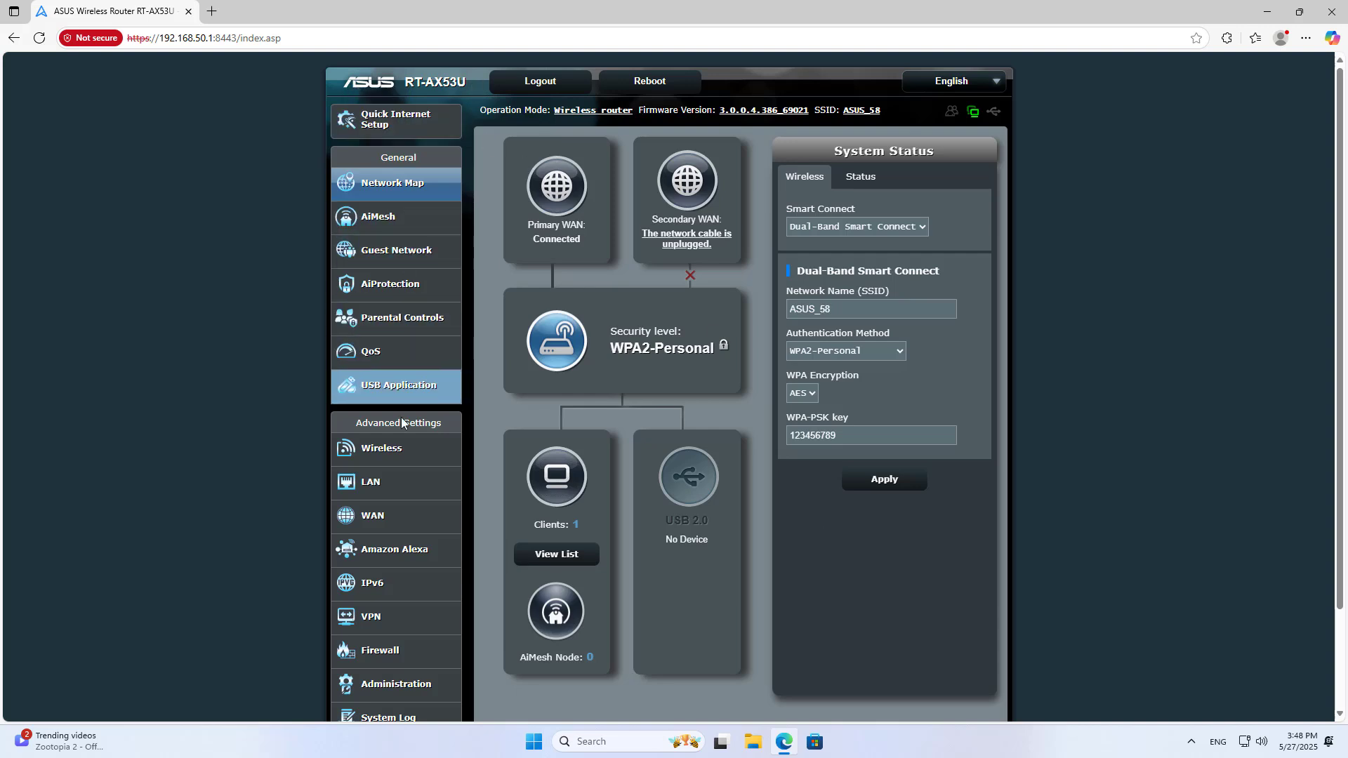
Step: Go to VPN Server under Advanced Settings and select the OpenVPN section
click(380, 616)
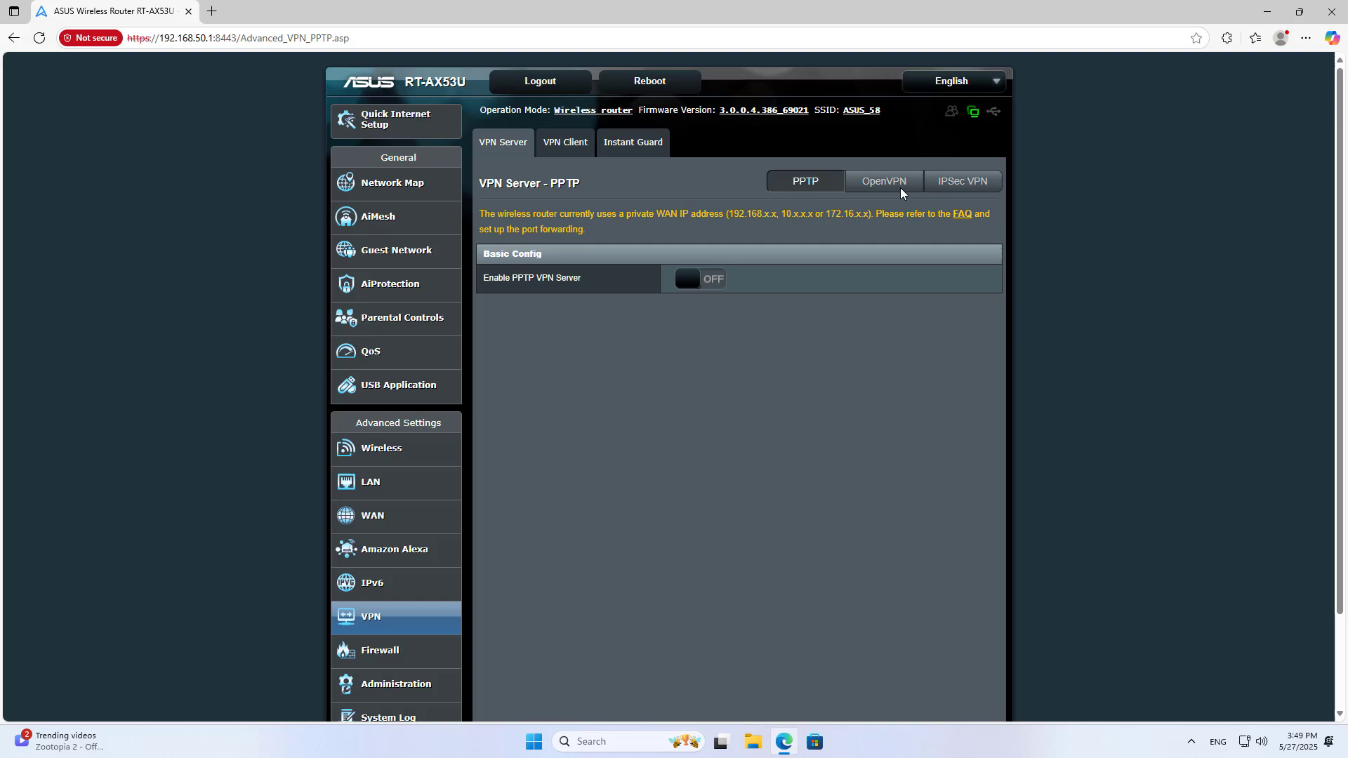
click(883, 181)
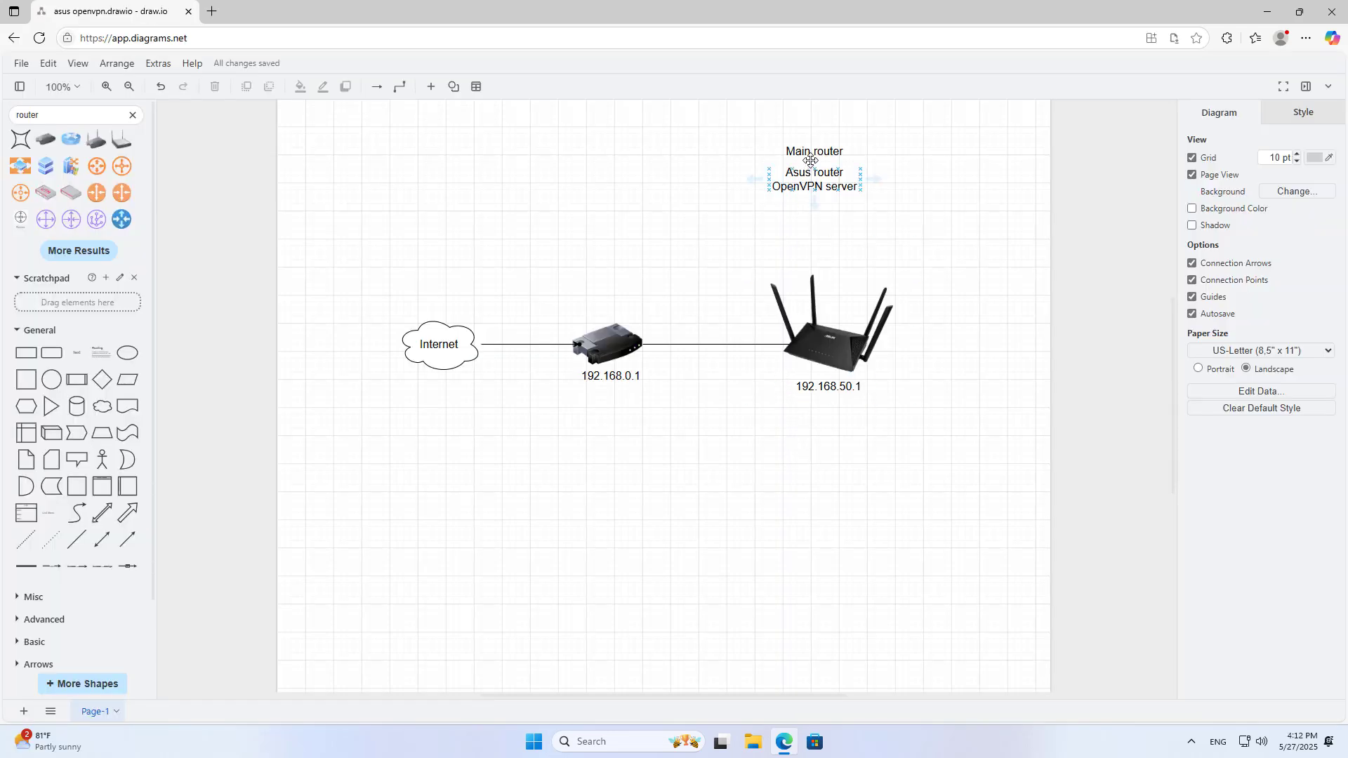
Step: Drag the 'Main router' label so it sits above the 192.168.0.1 TP-Link router icon
drag(813, 152, 611, 305)
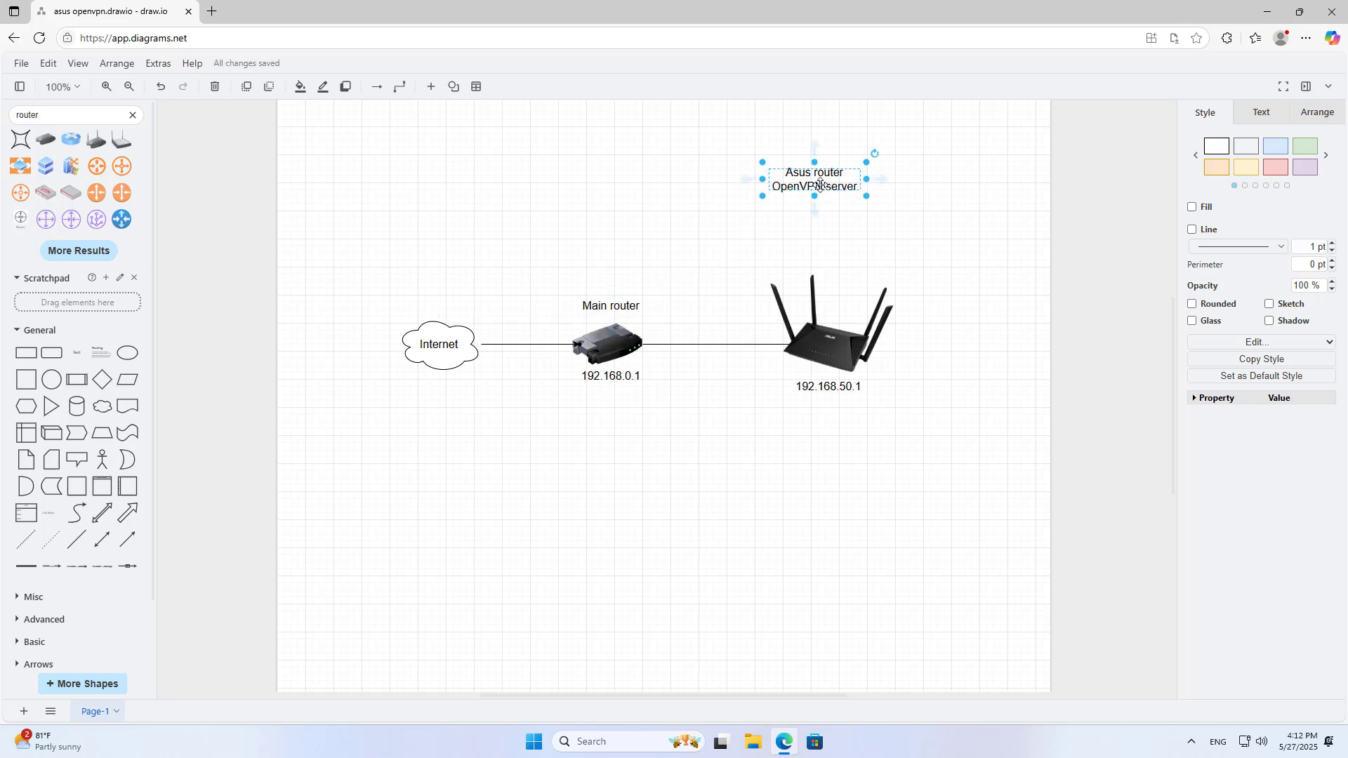
drag(813, 178, 833, 250)
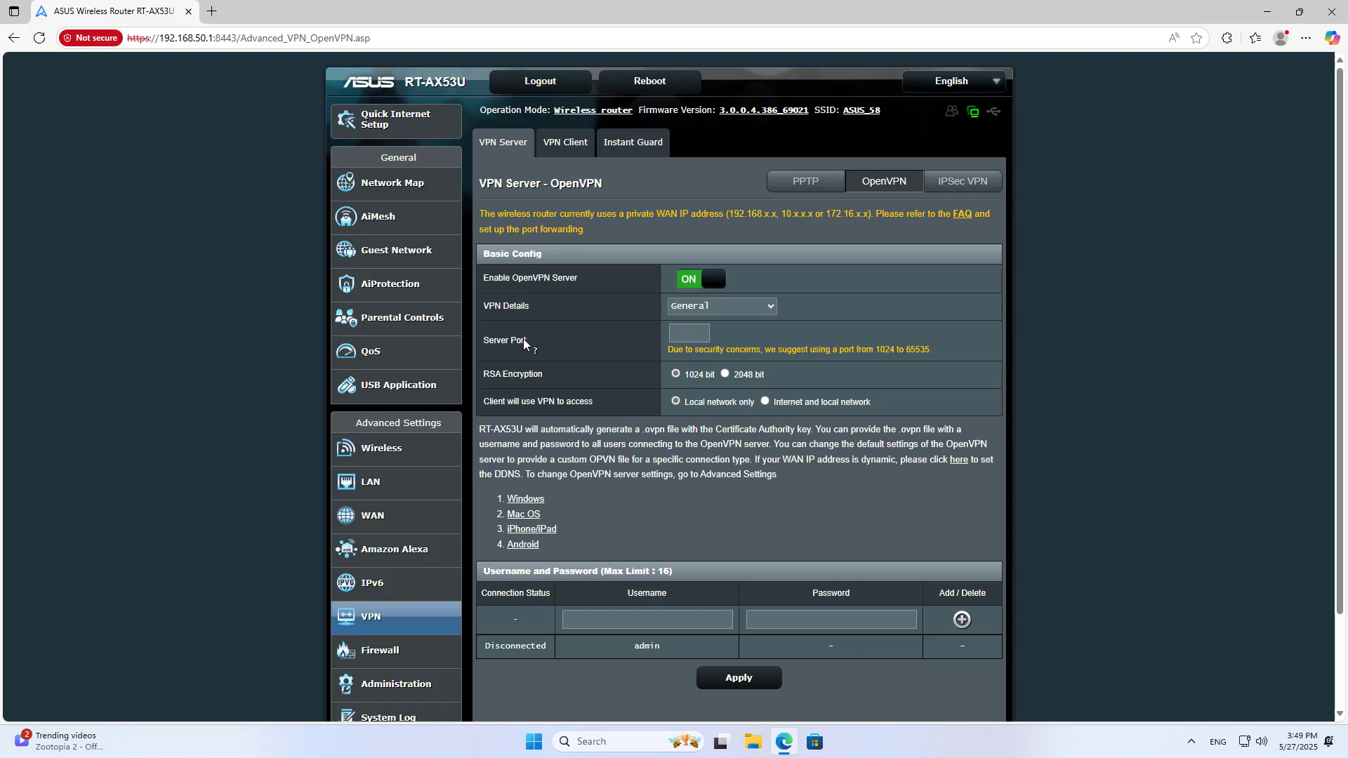
Step: Enter 1194 as the OpenVPN server port with internet and local network access
click(688, 333)
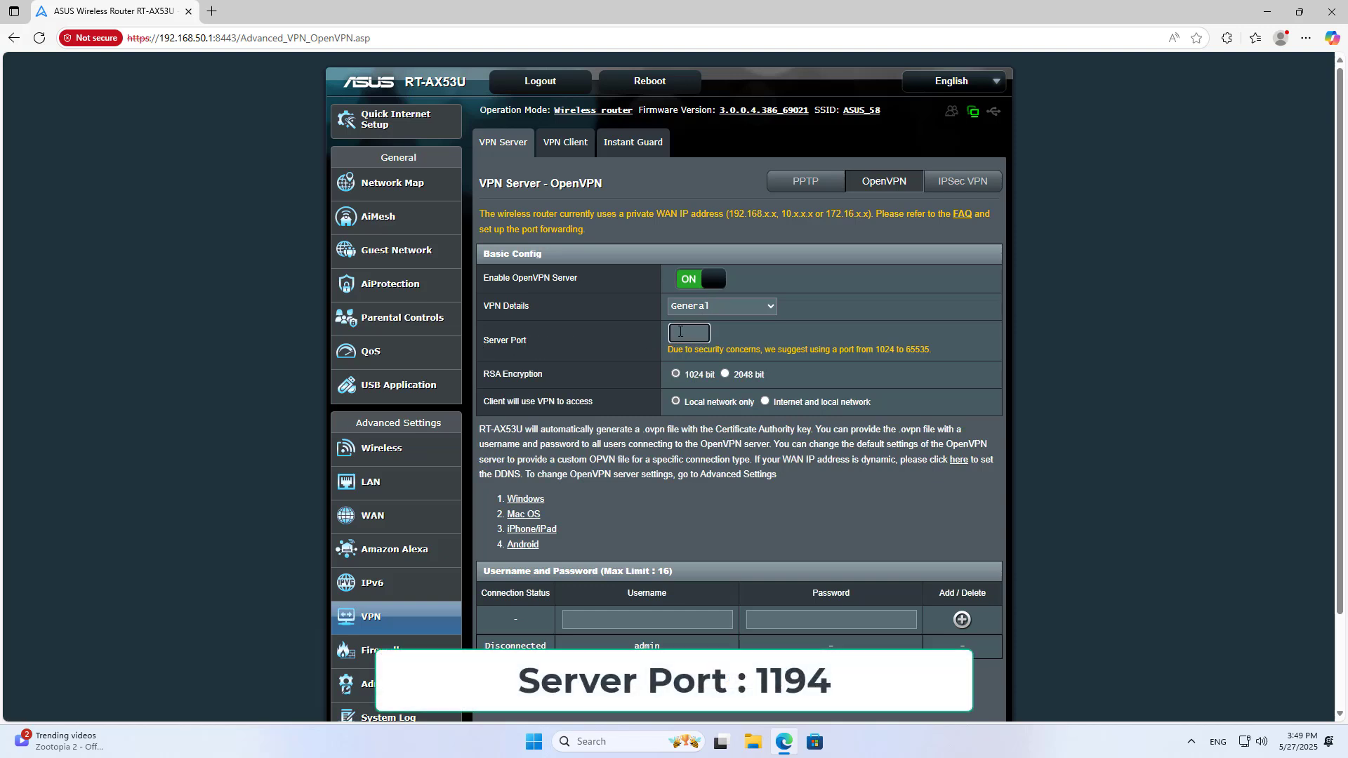
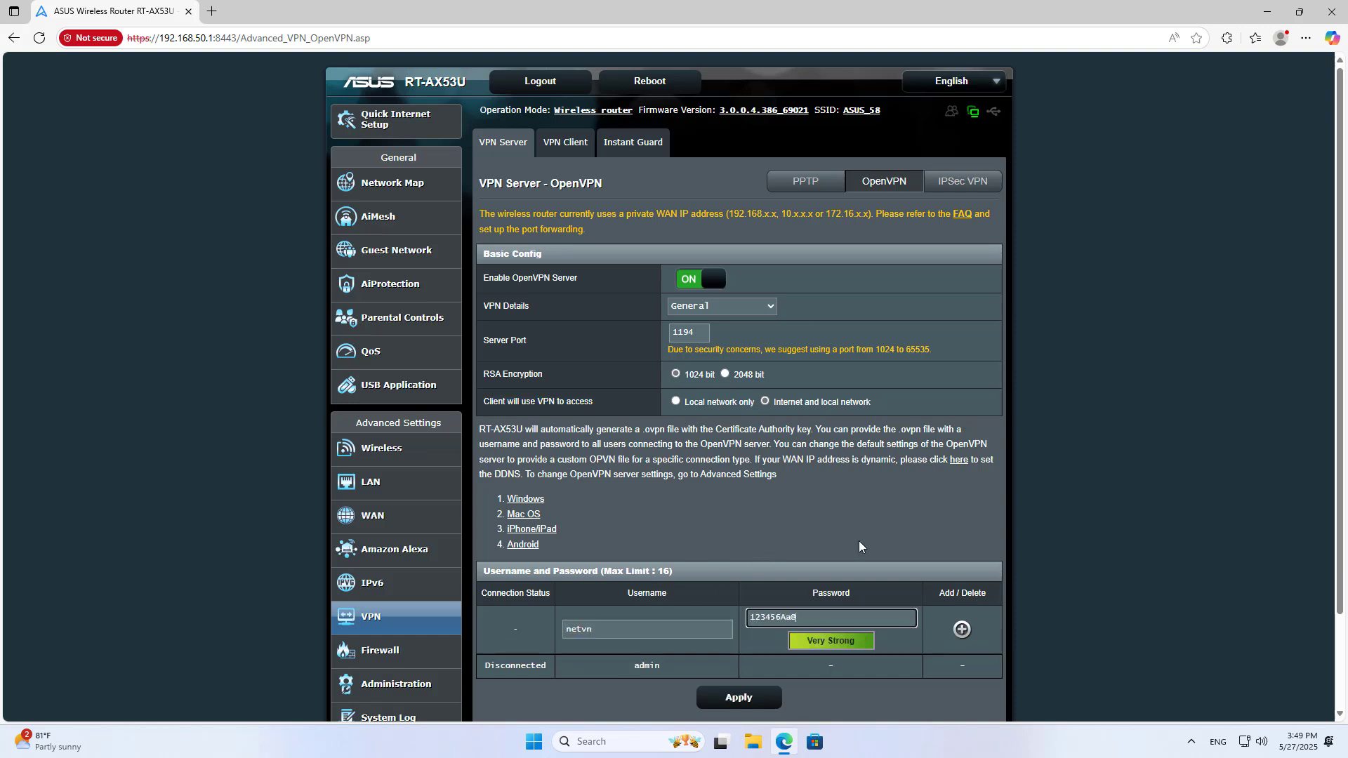
click(962, 629)
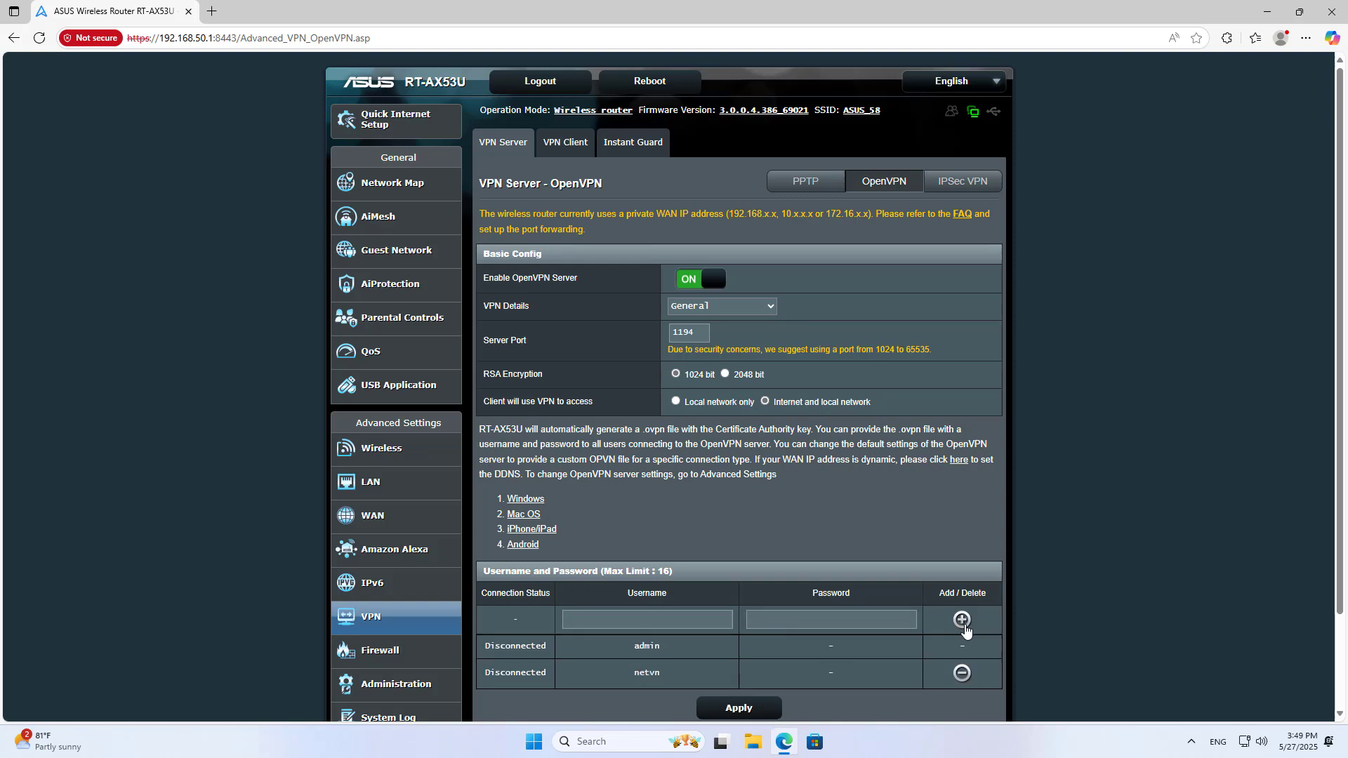
double_click(646, 672)
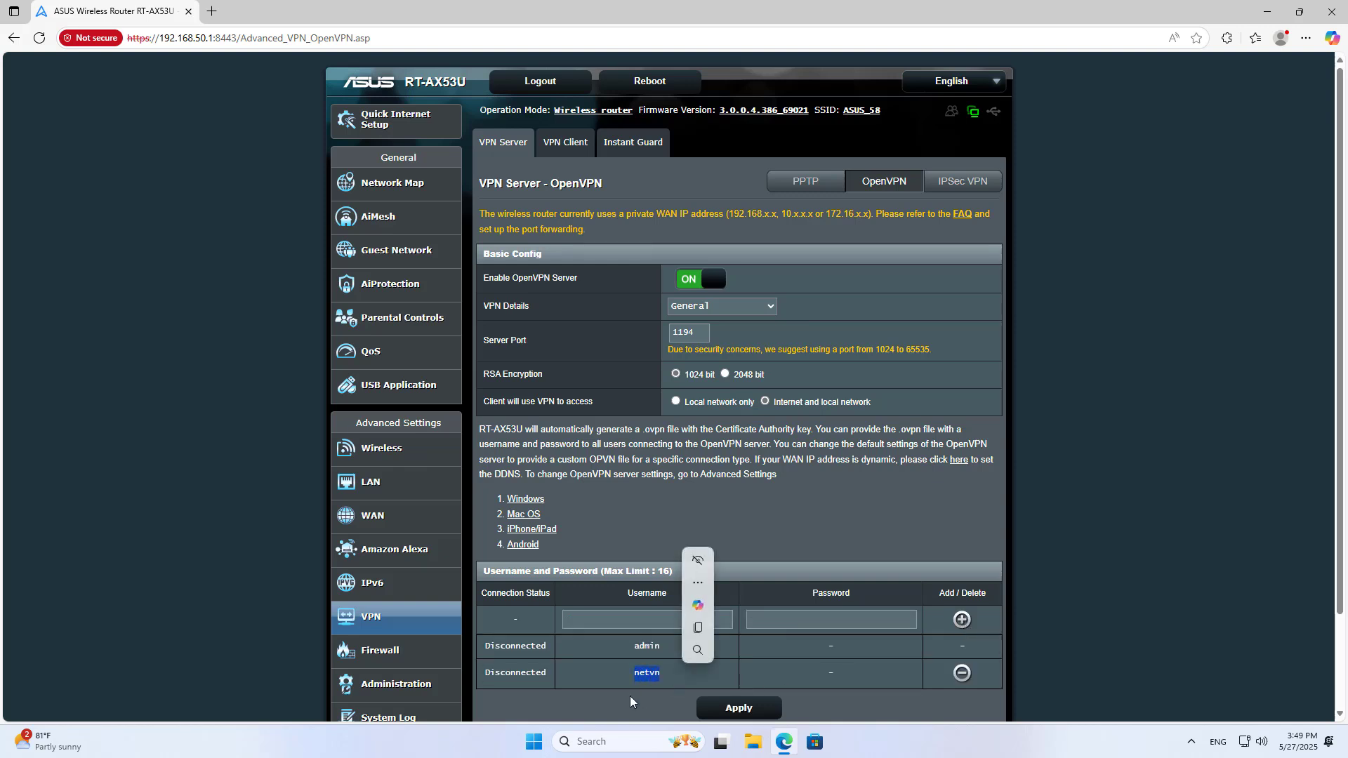
click(739, 707)
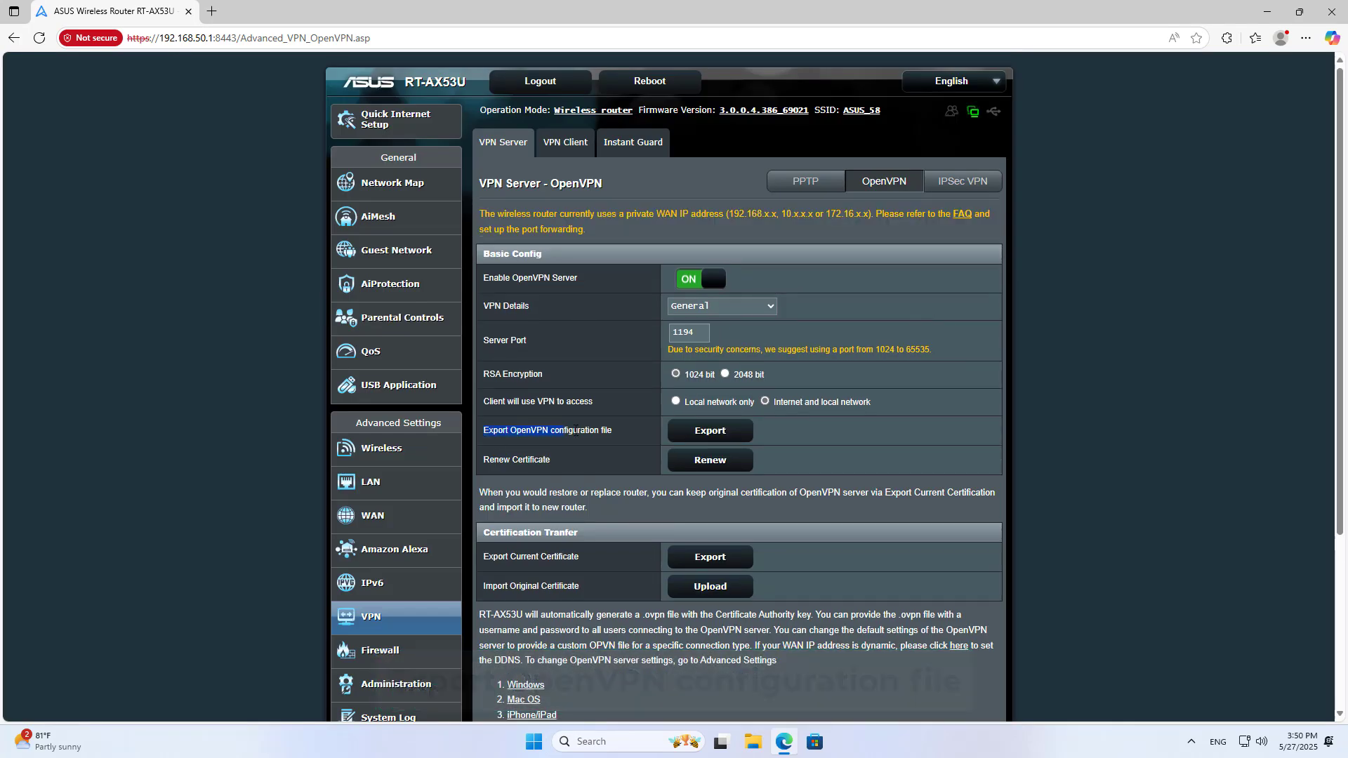
mouse_move(643, 448)
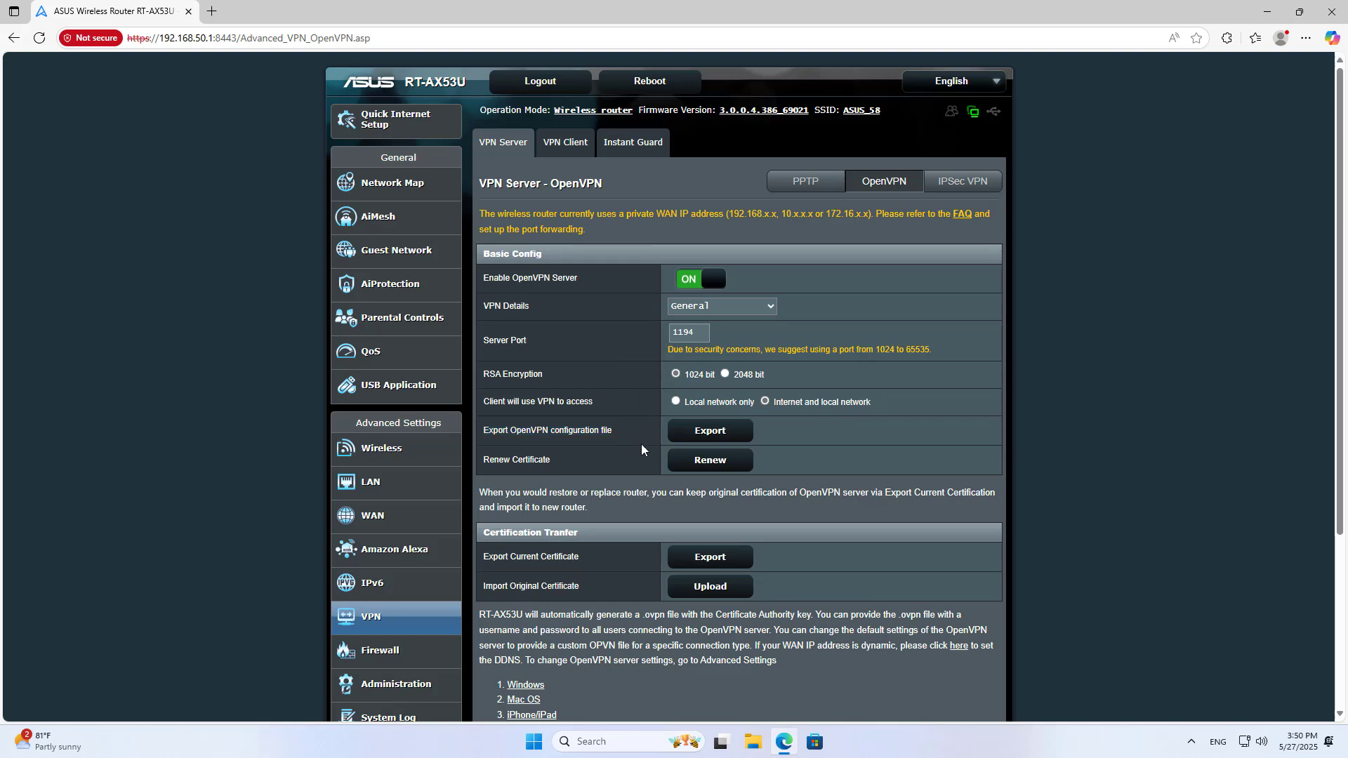
Step: Export the OpenVPN configuration file and open the downloaded client.ovpn
click(709, 431)
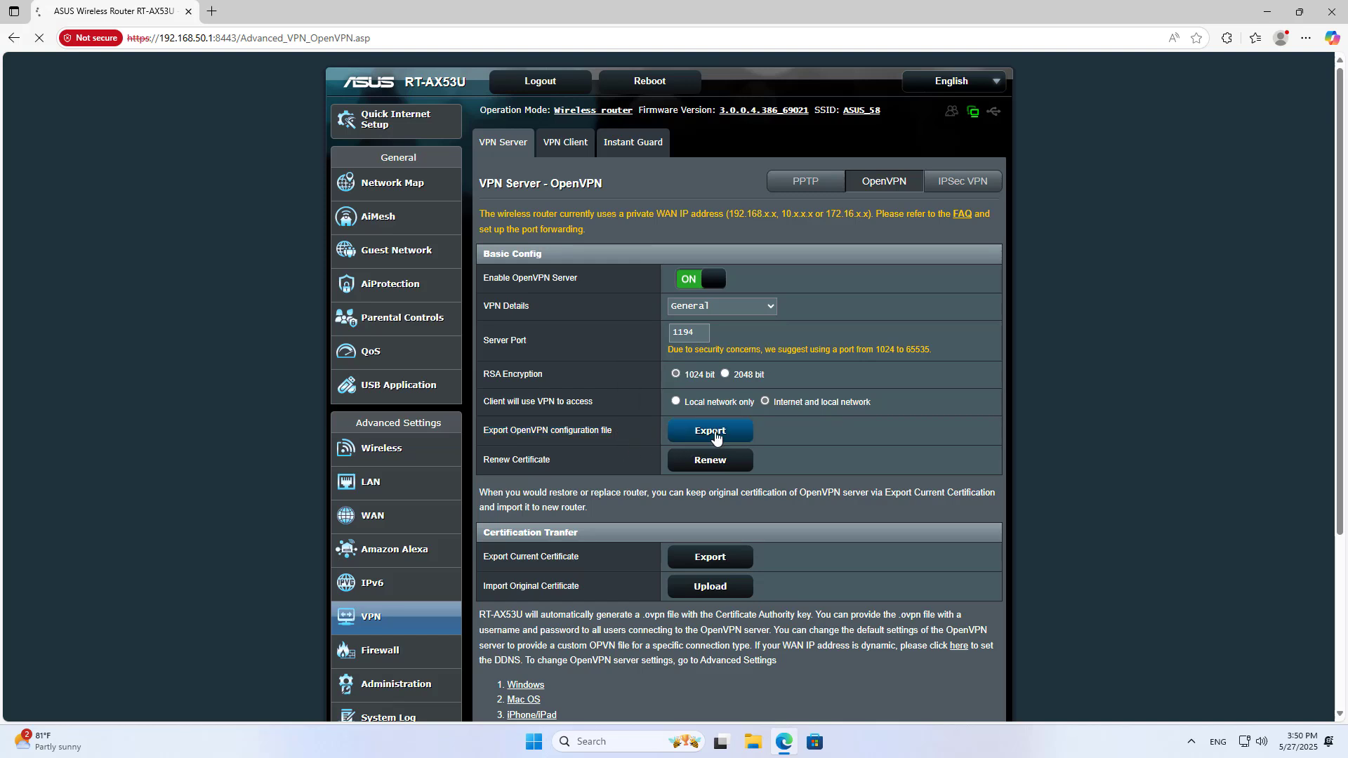
click(709, 431)
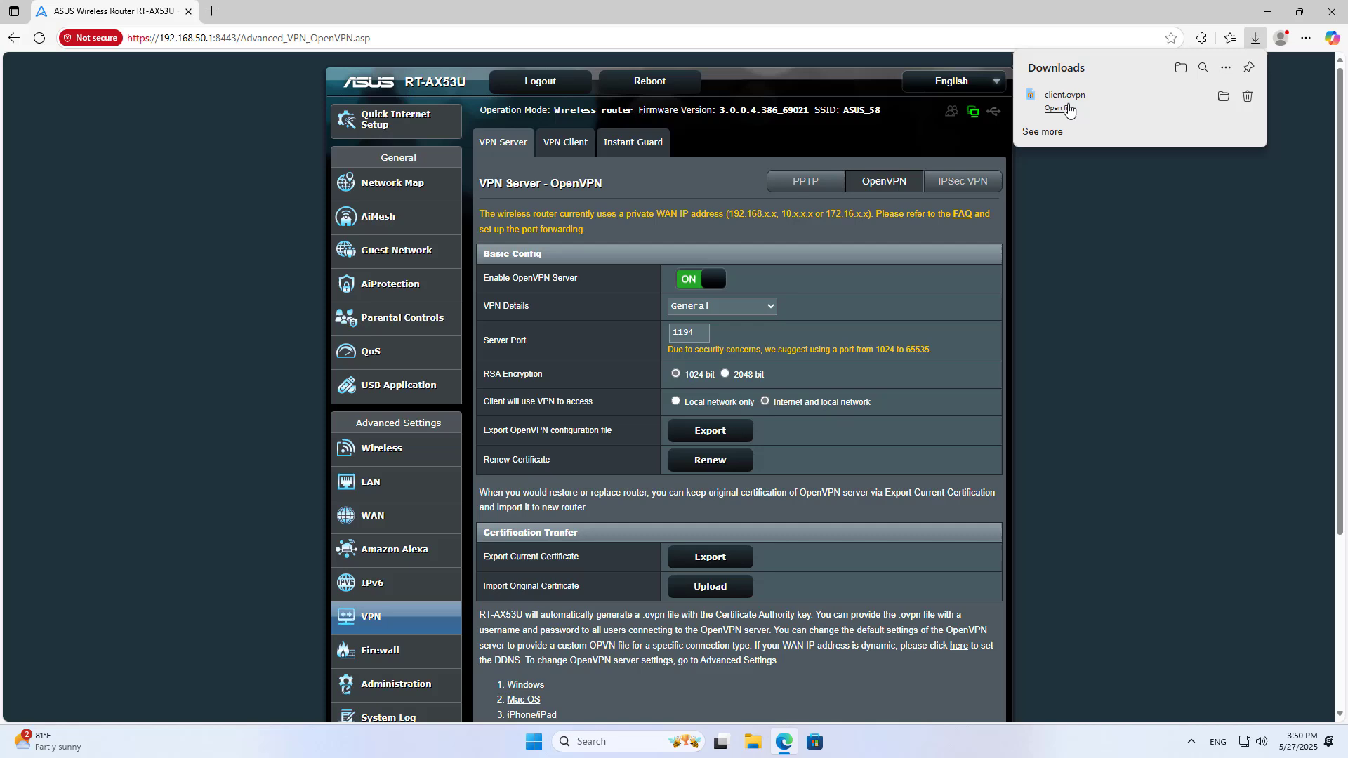
click(1058, 106)
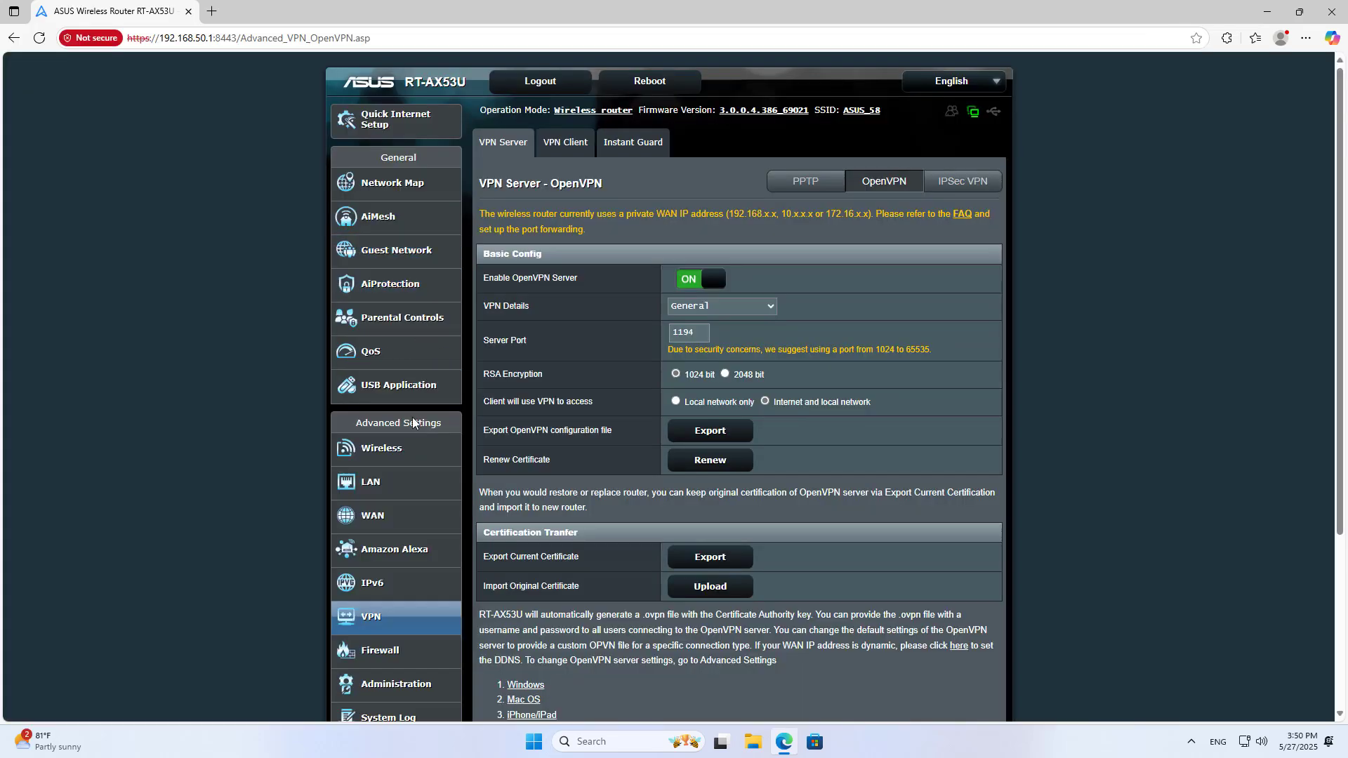
Step: Change the WAN connection type to Static IP on the WAN settings page
click(379, 515)
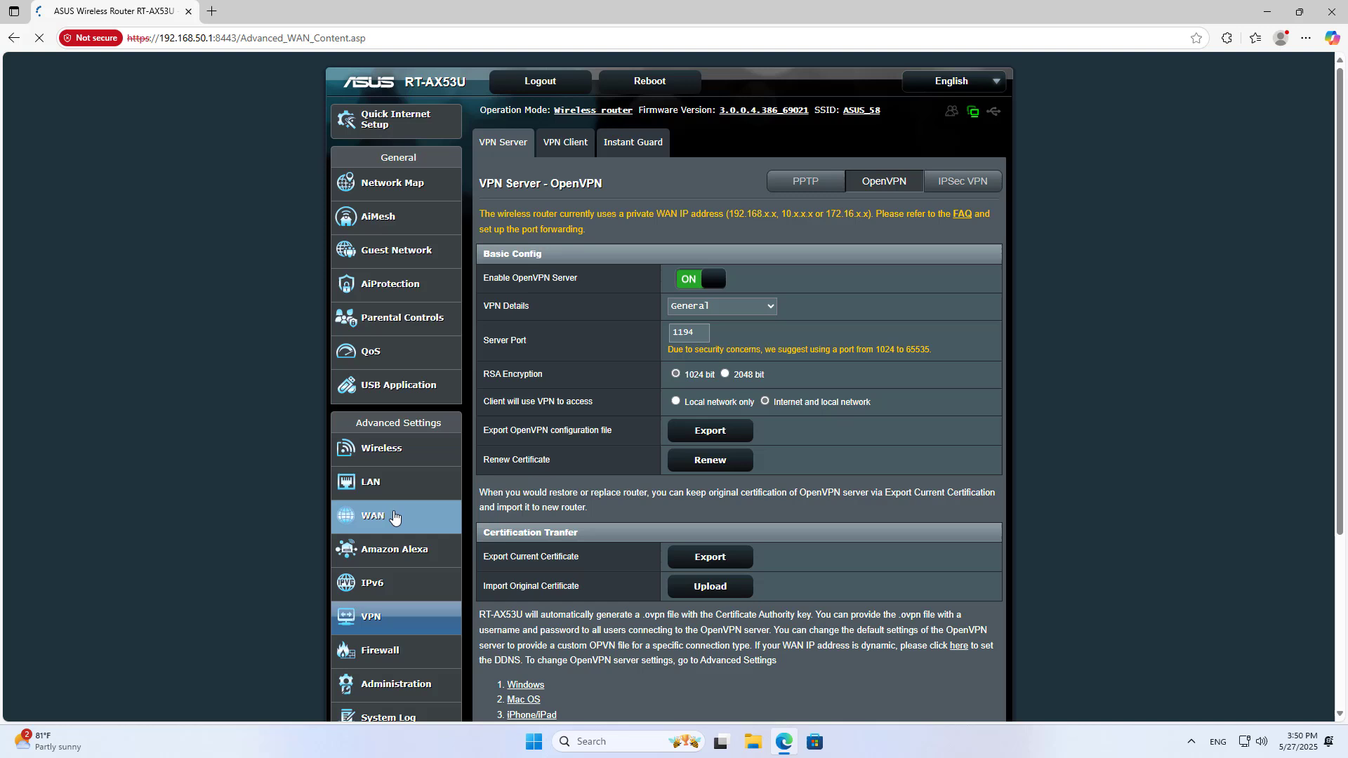
click(372, 515)
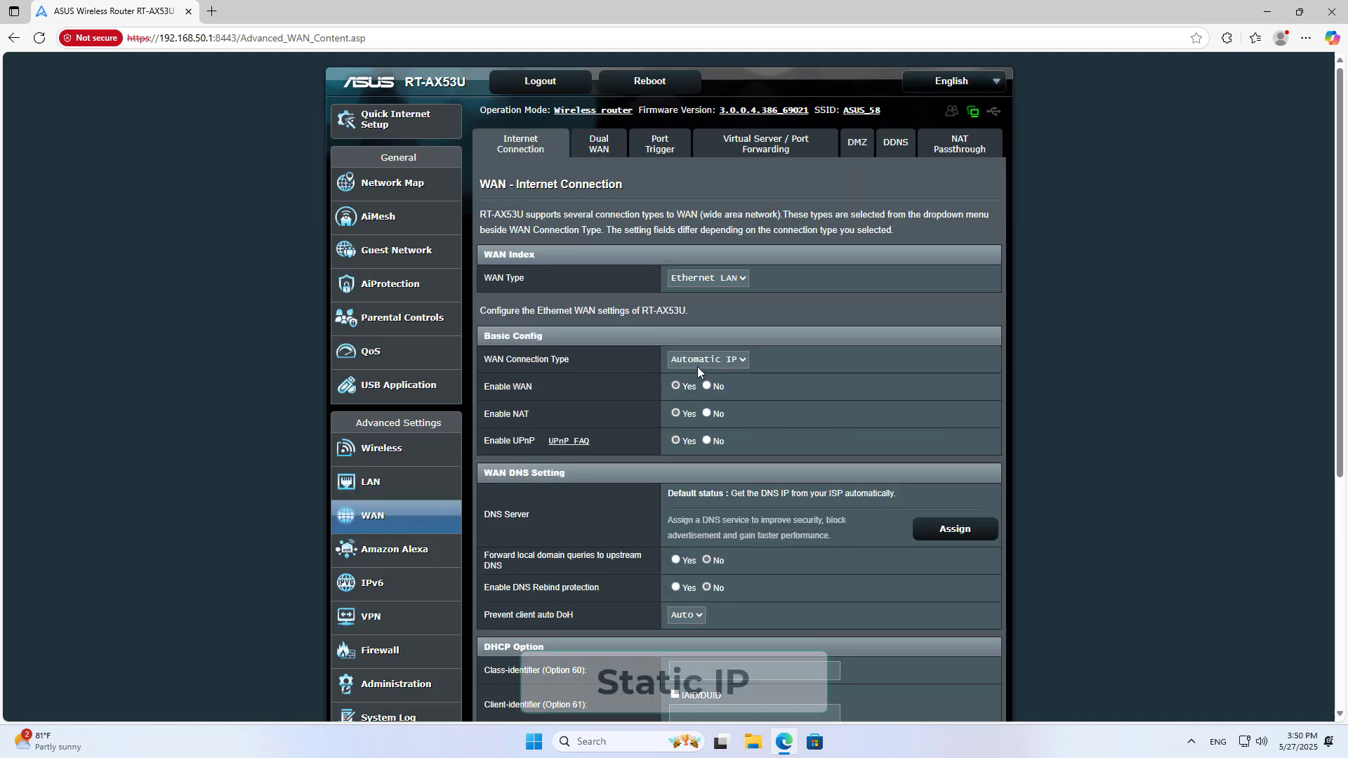
click(707, 359)
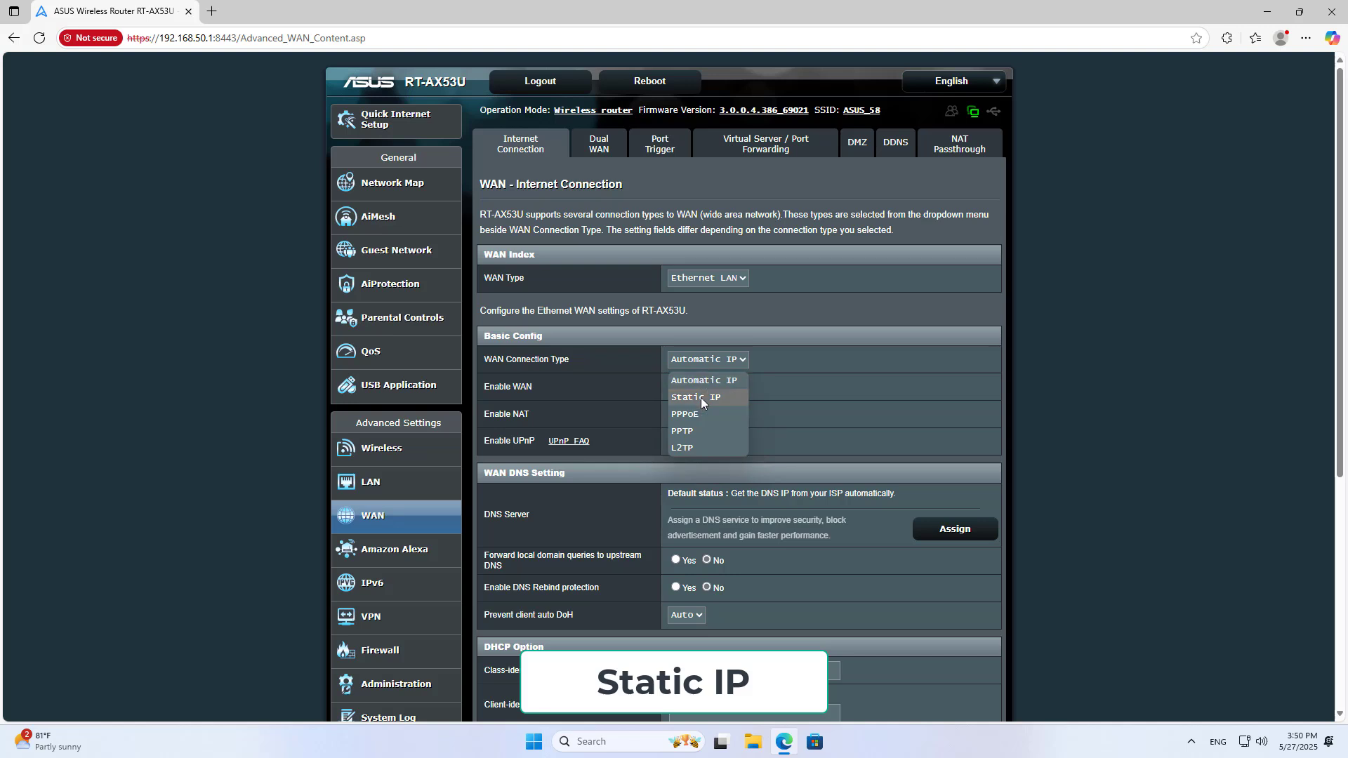
click(695, 396)
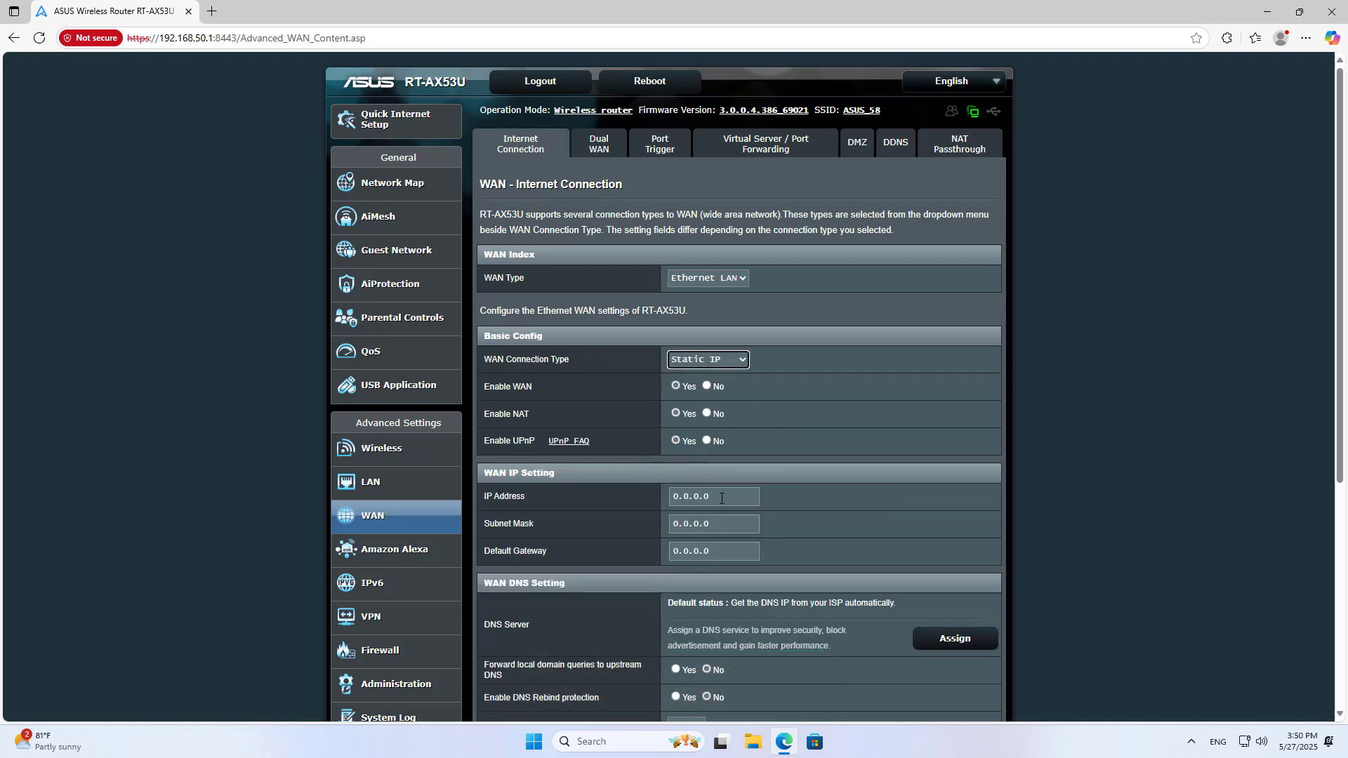
Step: Enter WAN IP 192.168.0.150, subnet mask 255.255.255.0 and gateway 192.168.0.1
text(192)
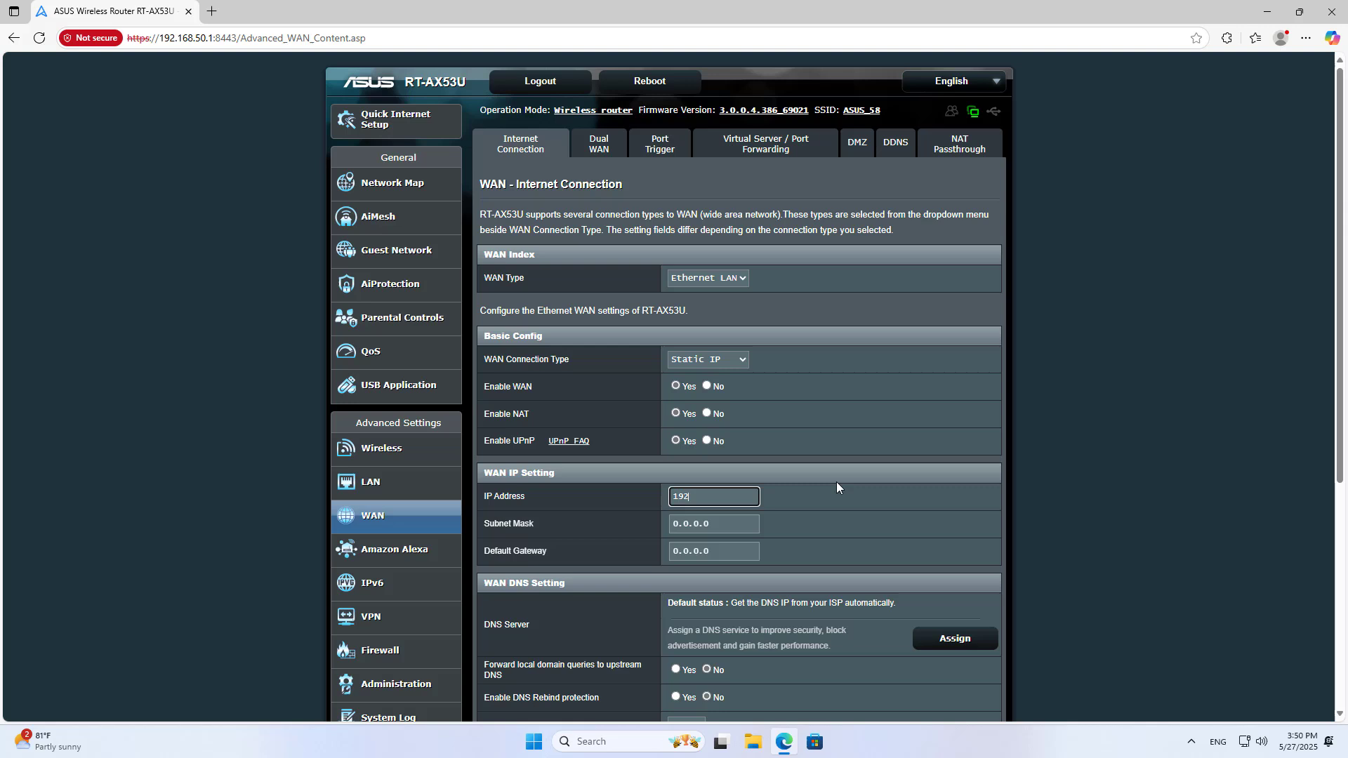
text(255.255.)
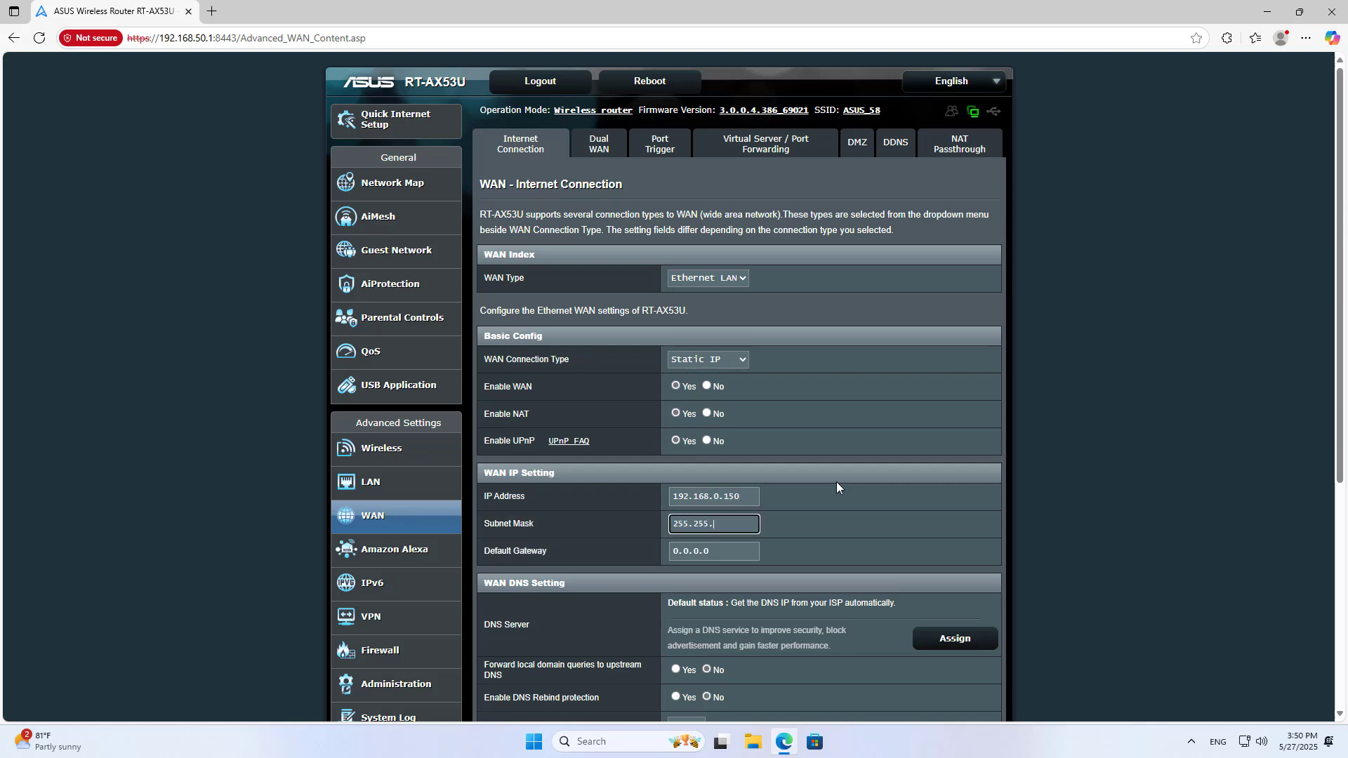
text(192.168.0.1)
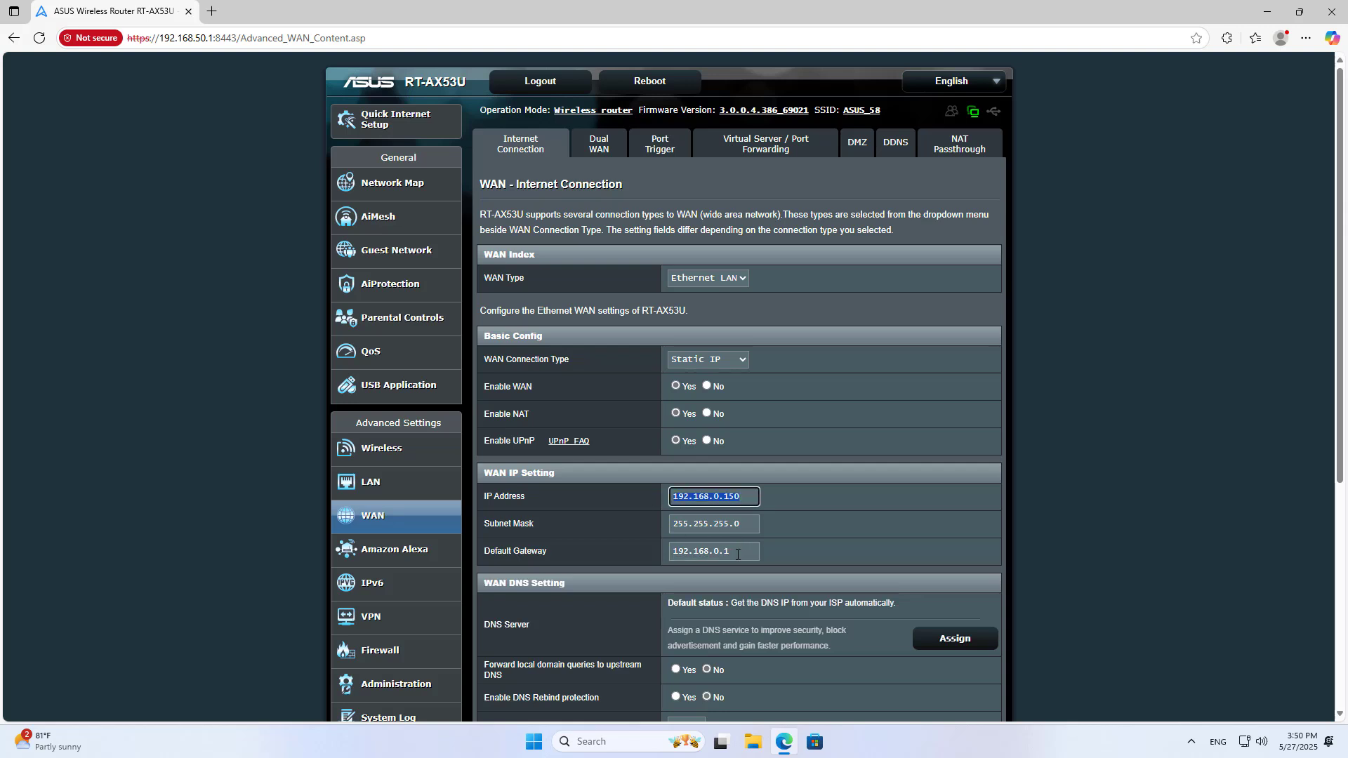
click(714, 551)
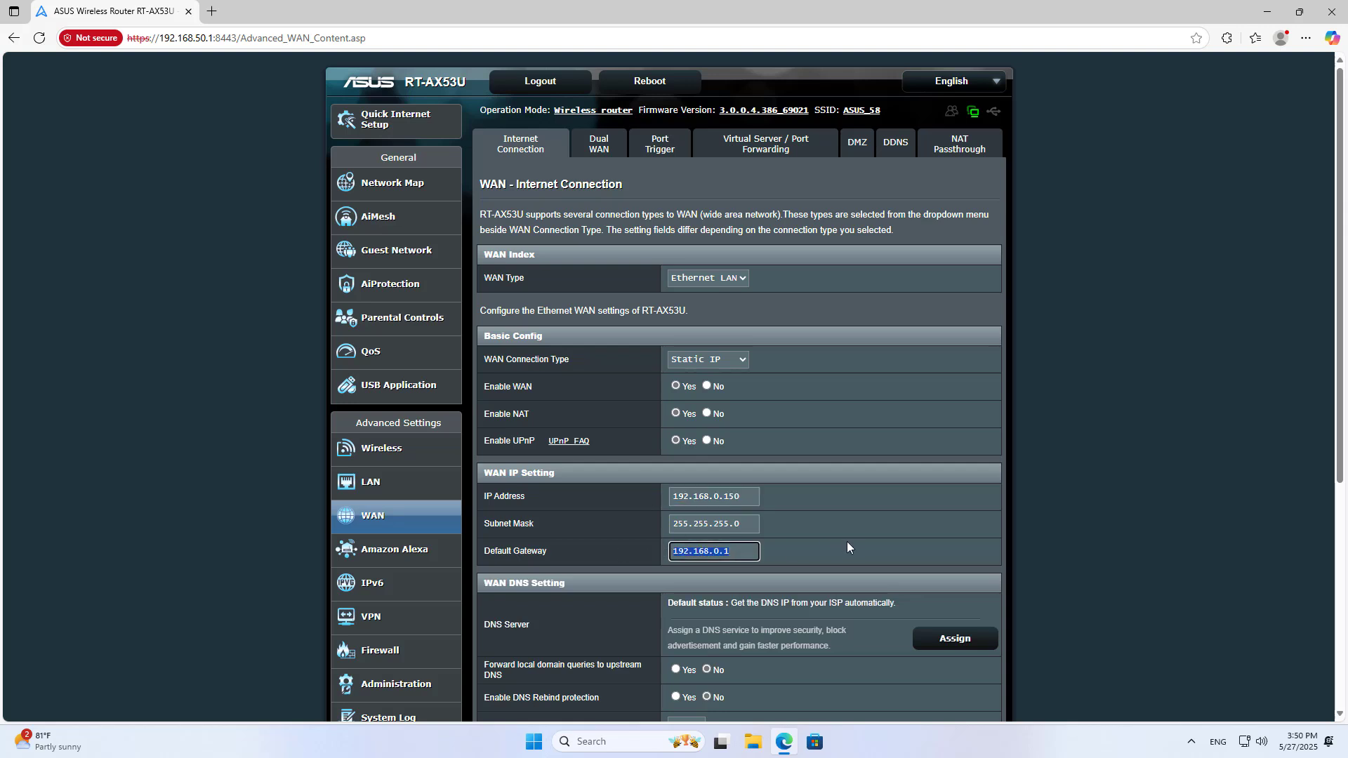
scroll(down, 3)
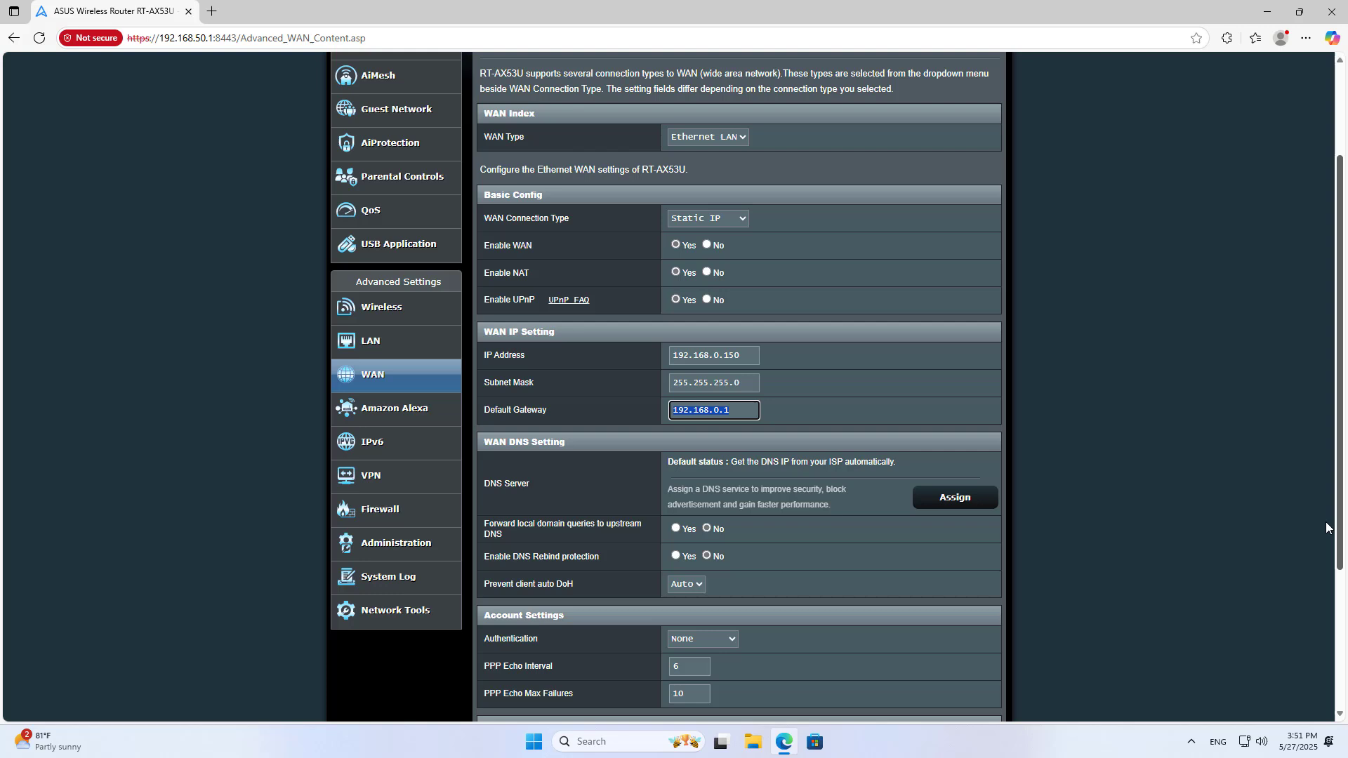
scroll(down, 3)
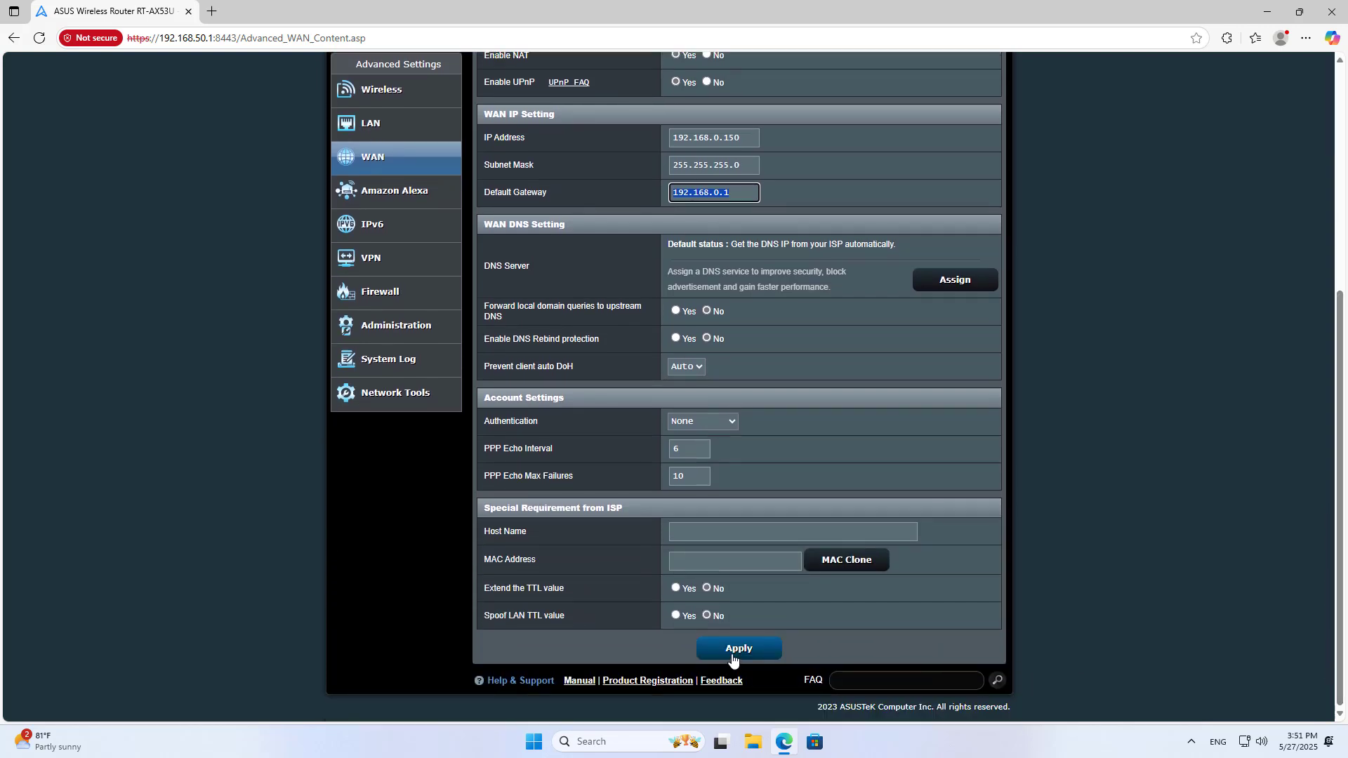
Step: Apply the static WAN settings with Google DNS 8.8.8.8/8.8.4.4 and go to the TP-Link admin page
click(739, 648)
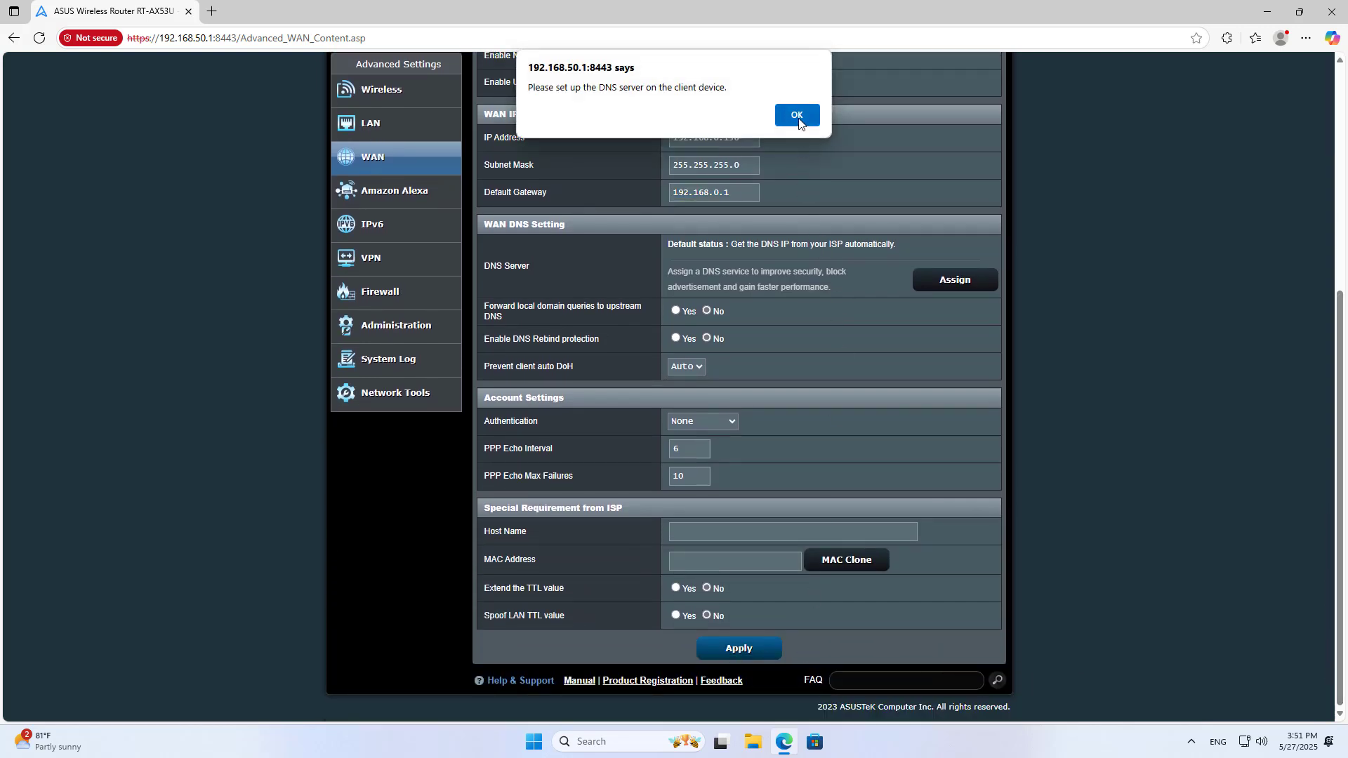
click(796, 115)
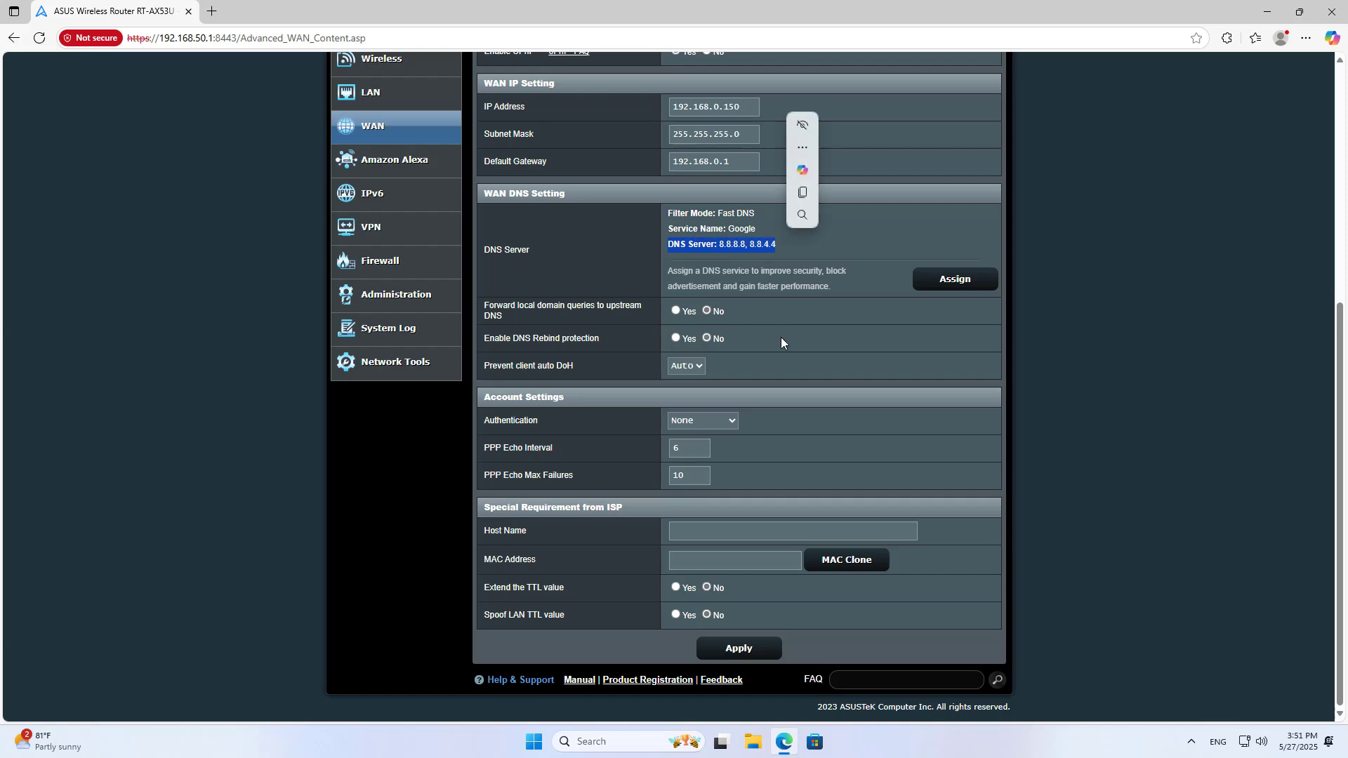
click(738, 648)
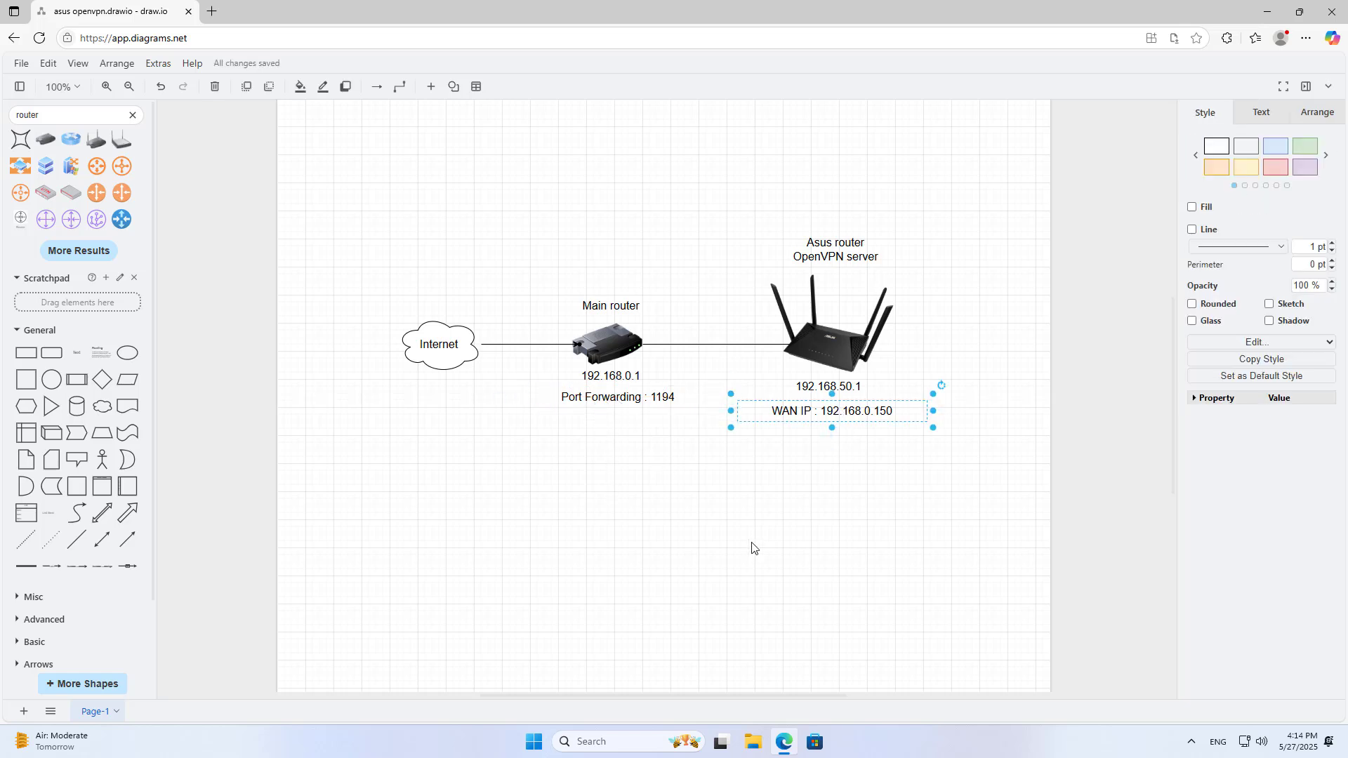
click(263, 11)
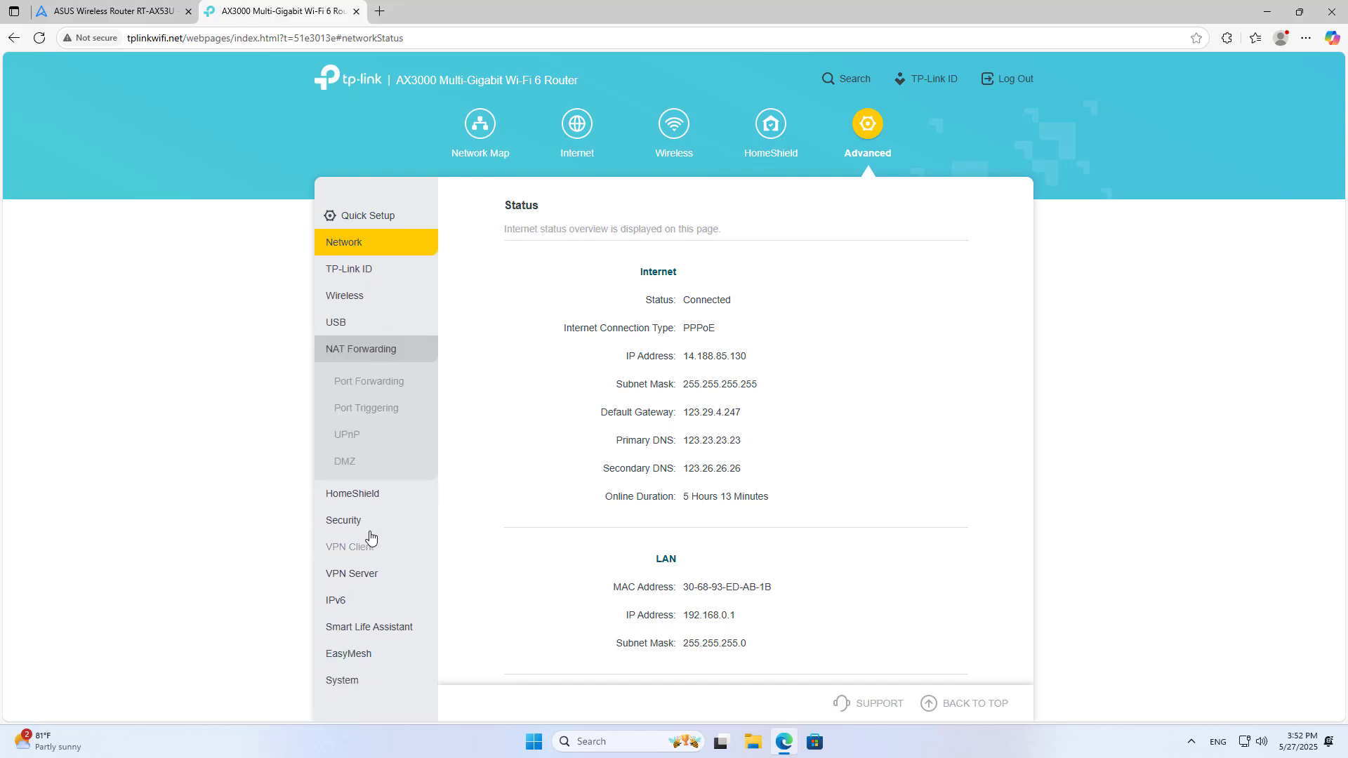
Step: Start a new Port Forwarding rule named OpenVPN under NAT Forwarding
click(368, 382)
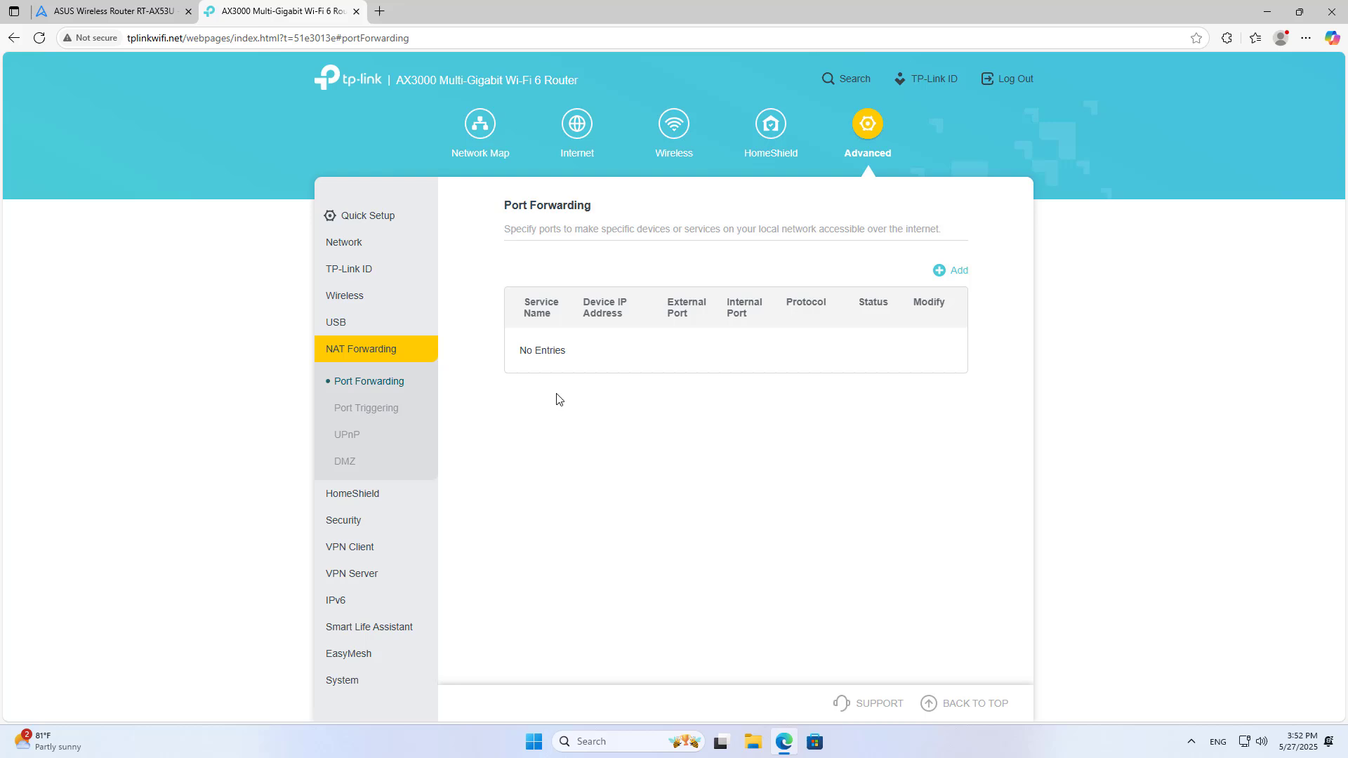
click(949, 271)
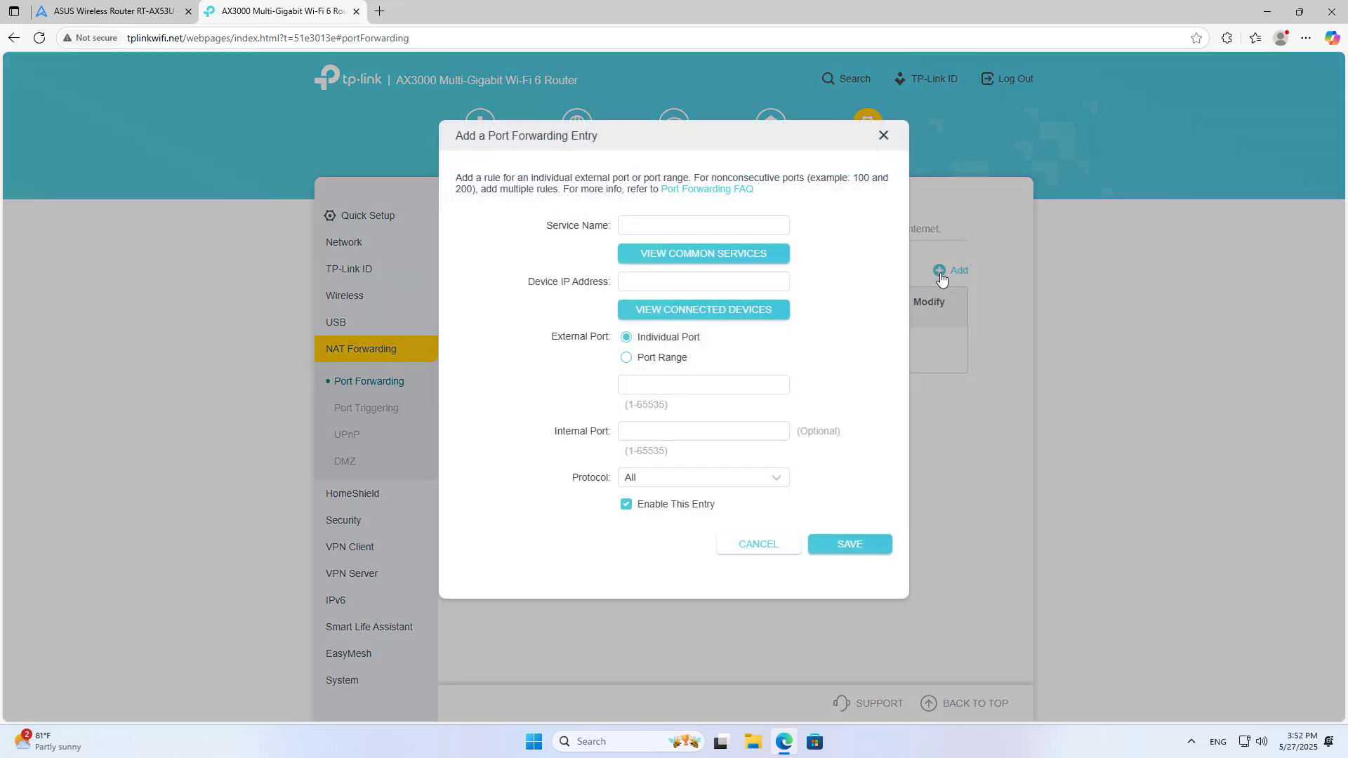
text(OpenVPN)
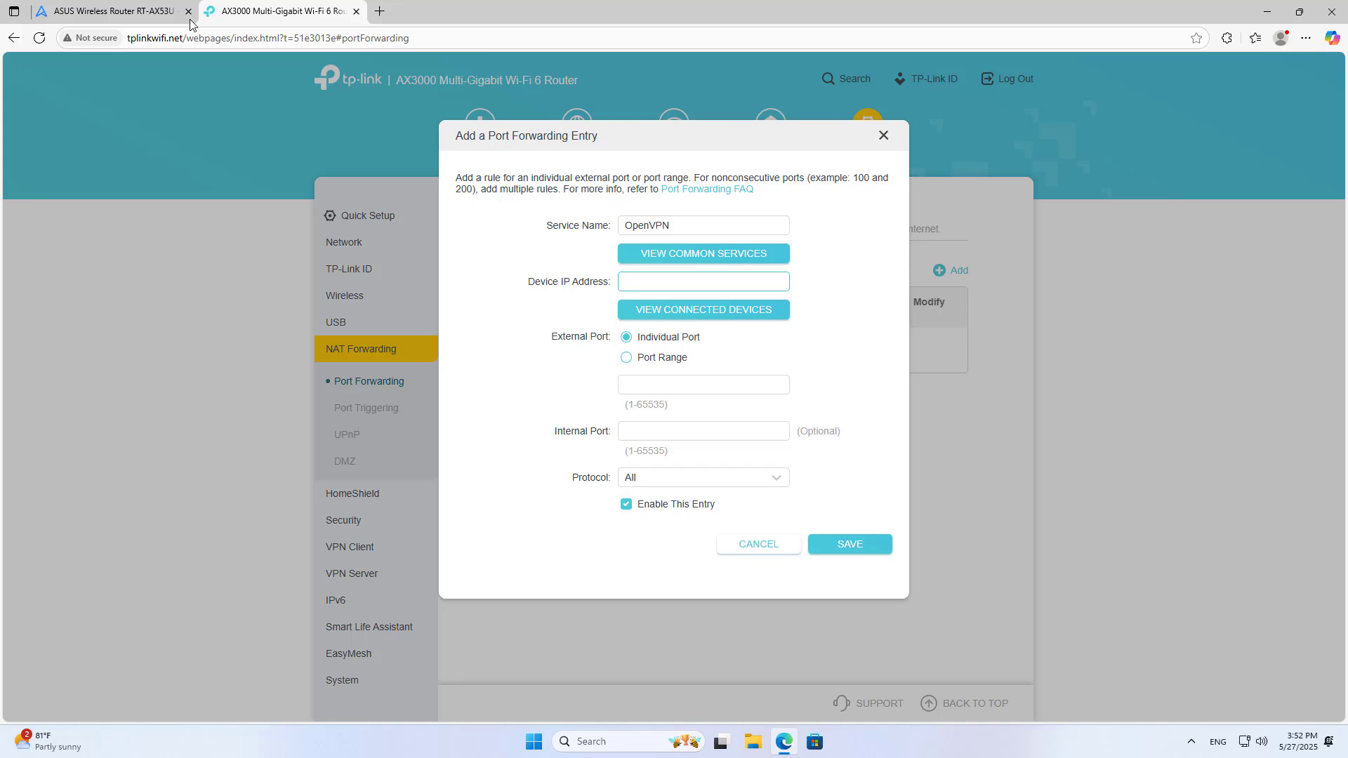
Step: Copy the ASUS router's WAN address and set the rule's device IP to 192.168.0.150
click(112, 13)
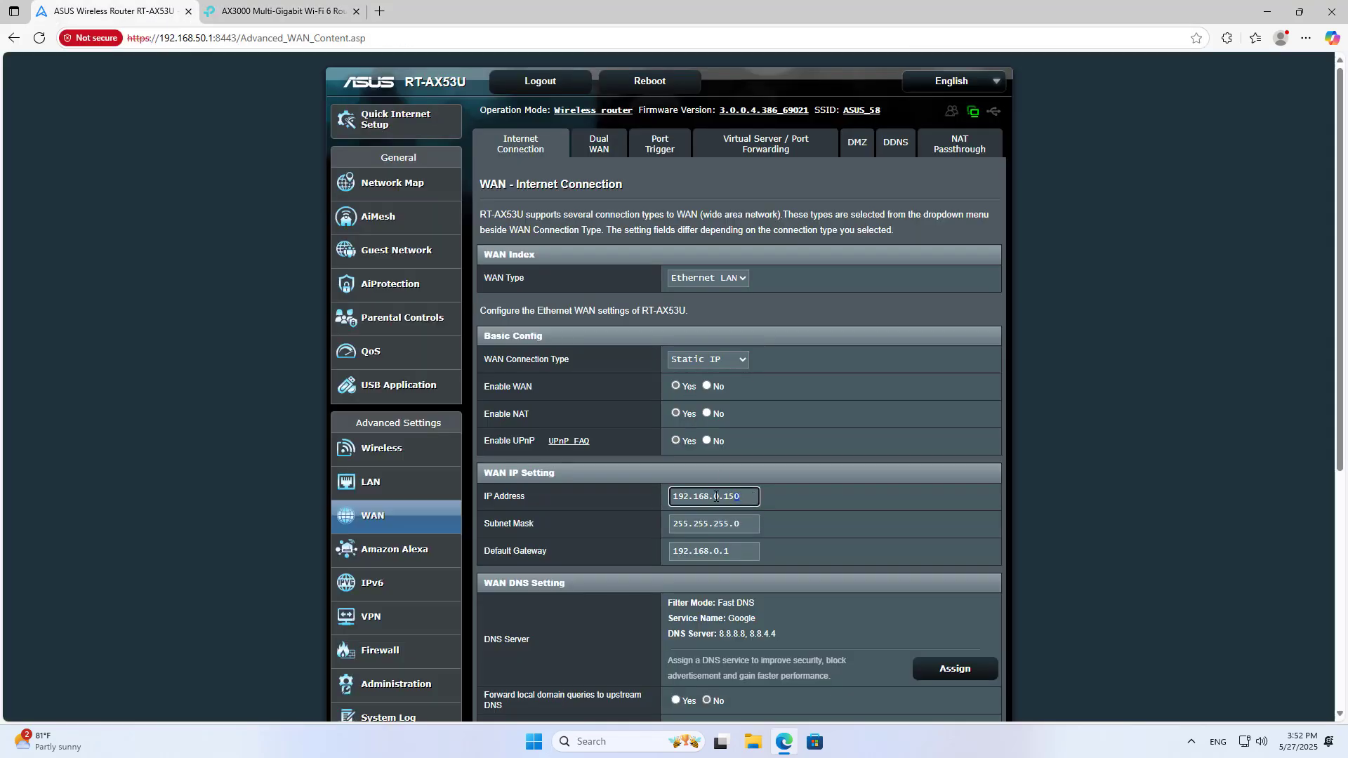
right_click(713, 497)
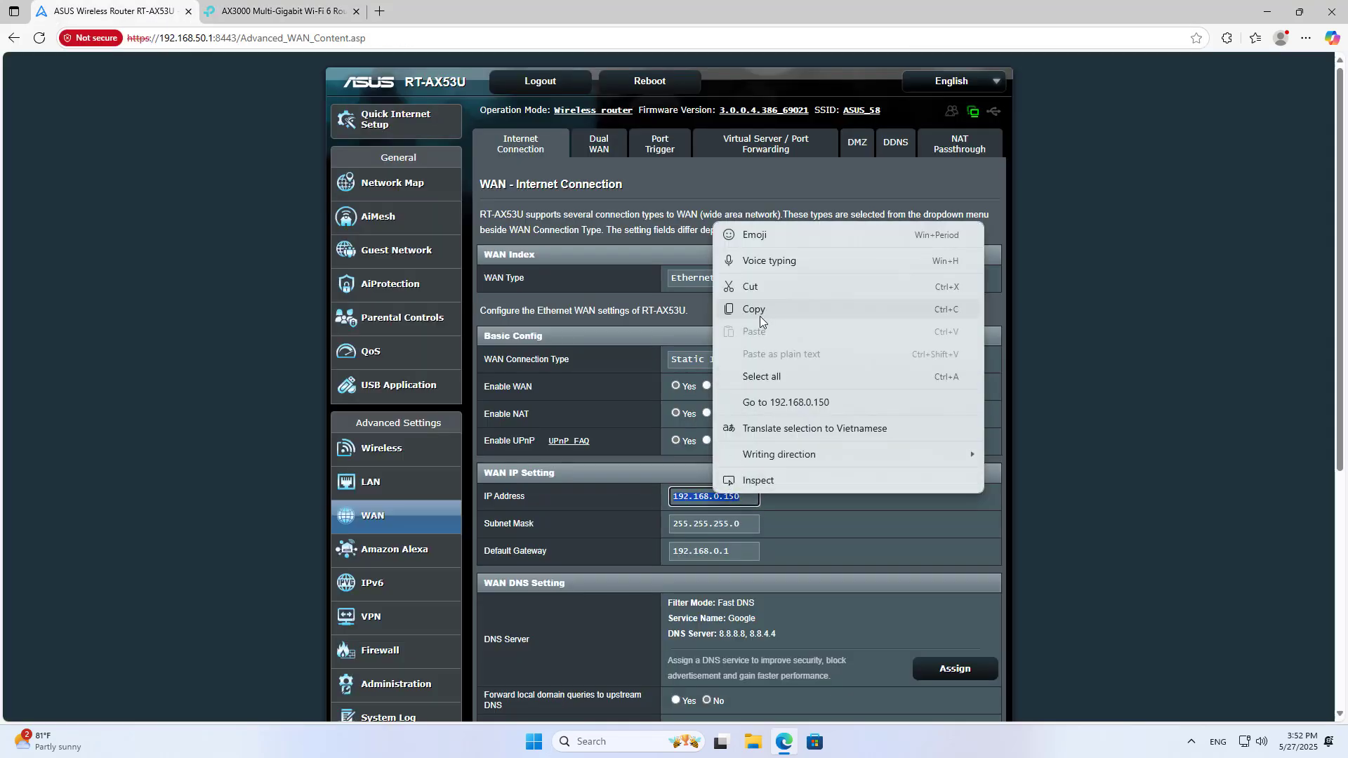
click(281, 11)
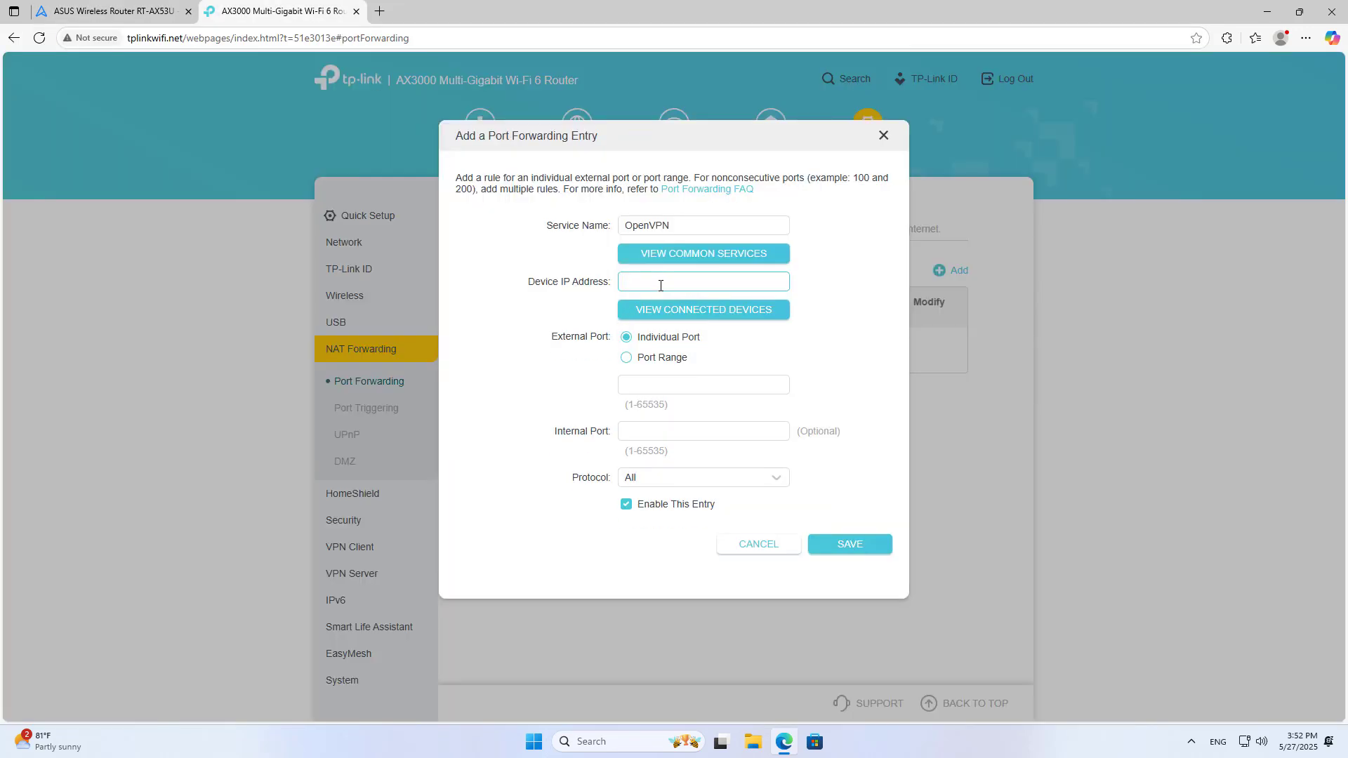
text(192.168.0.150)
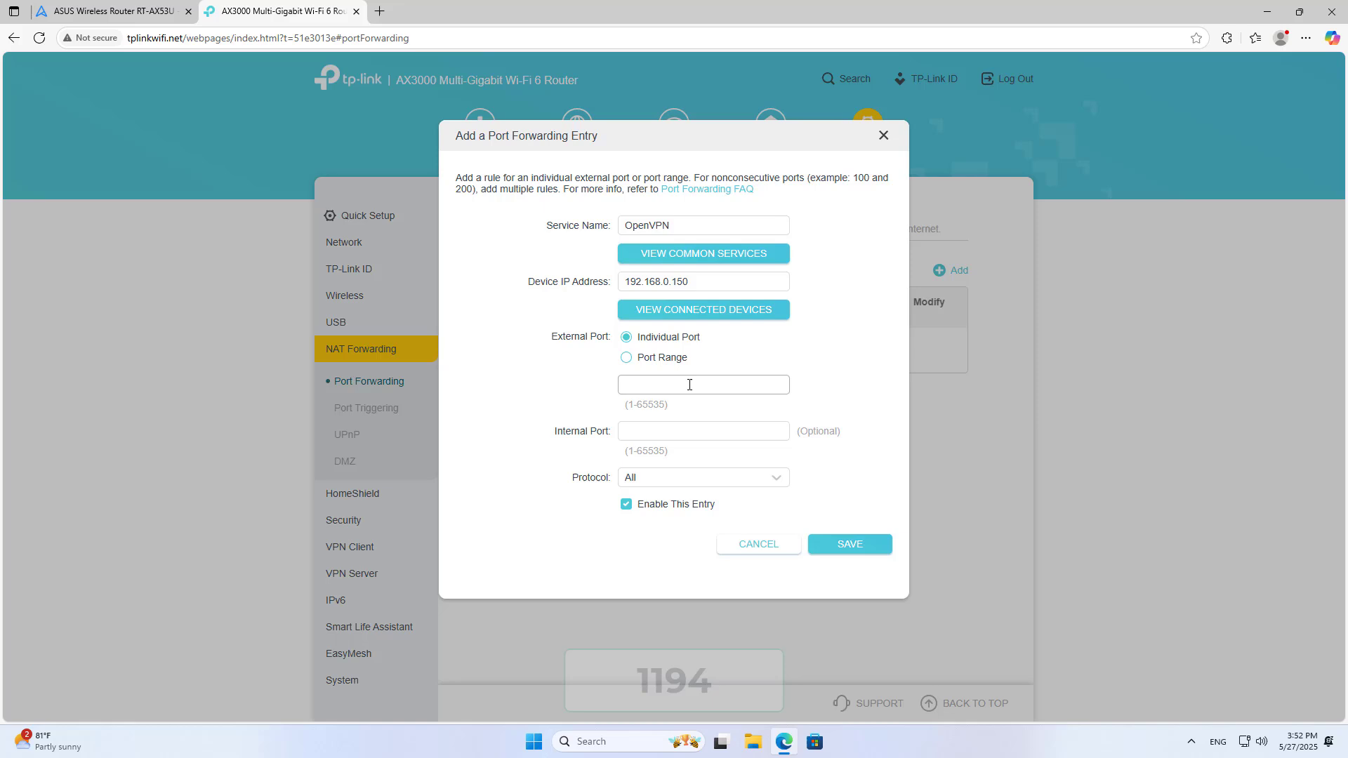
Step: Set external and internal ports to 1194 with protocol All and save the rule
click(703, 385)
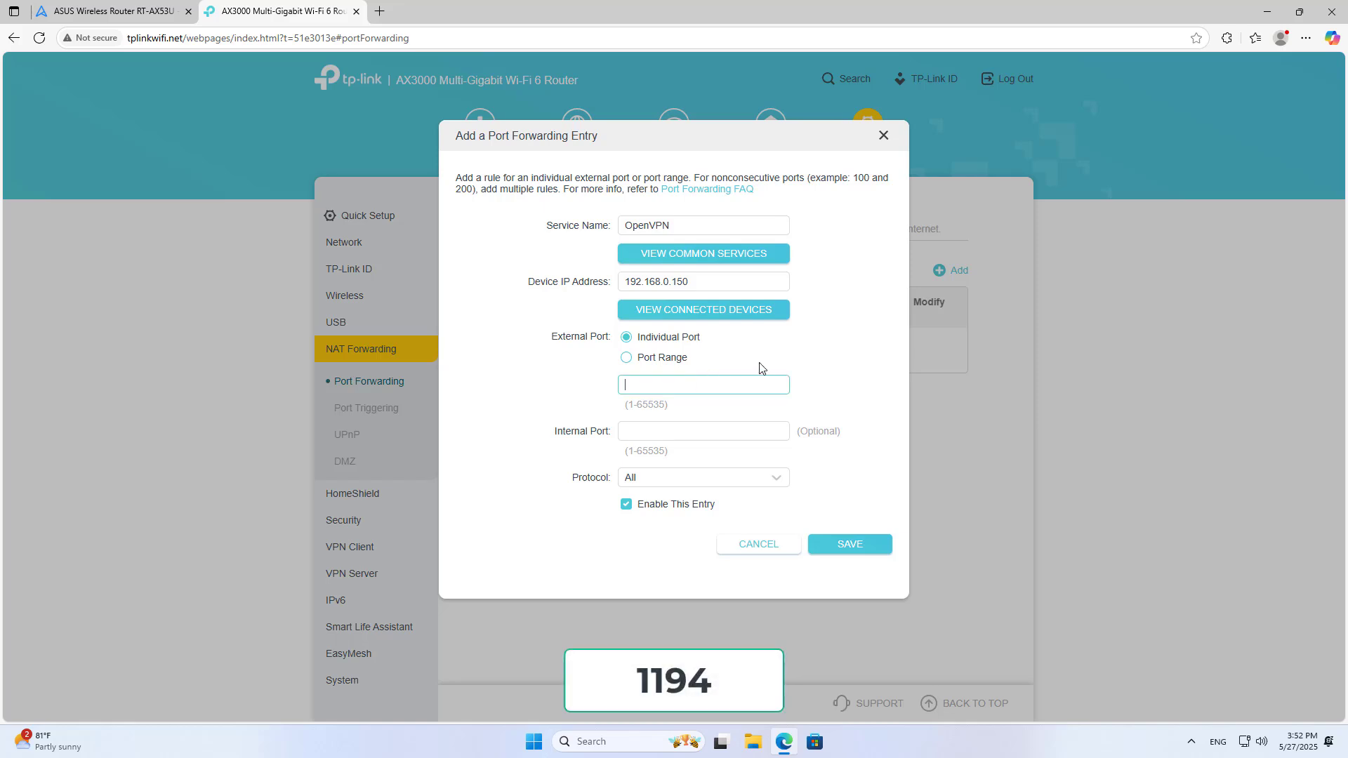
text(1194)
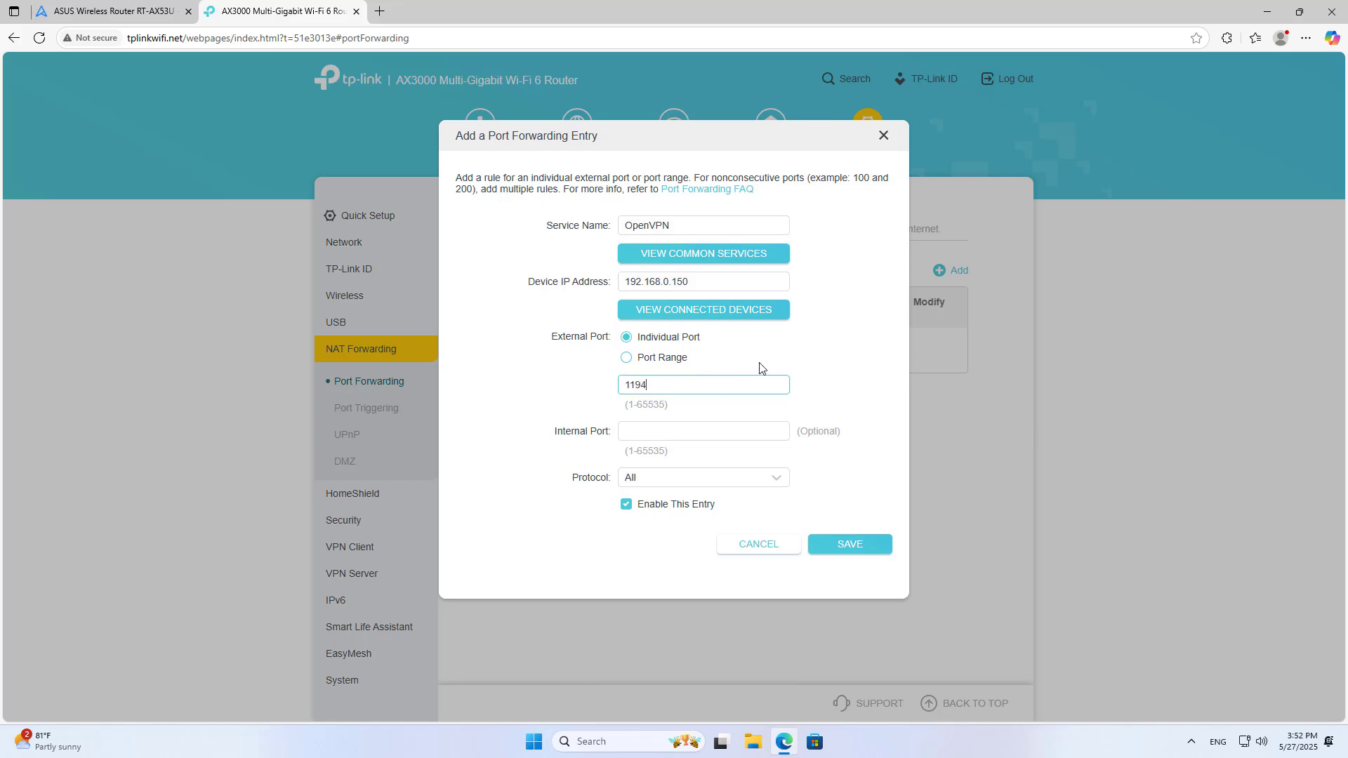
text(1194)
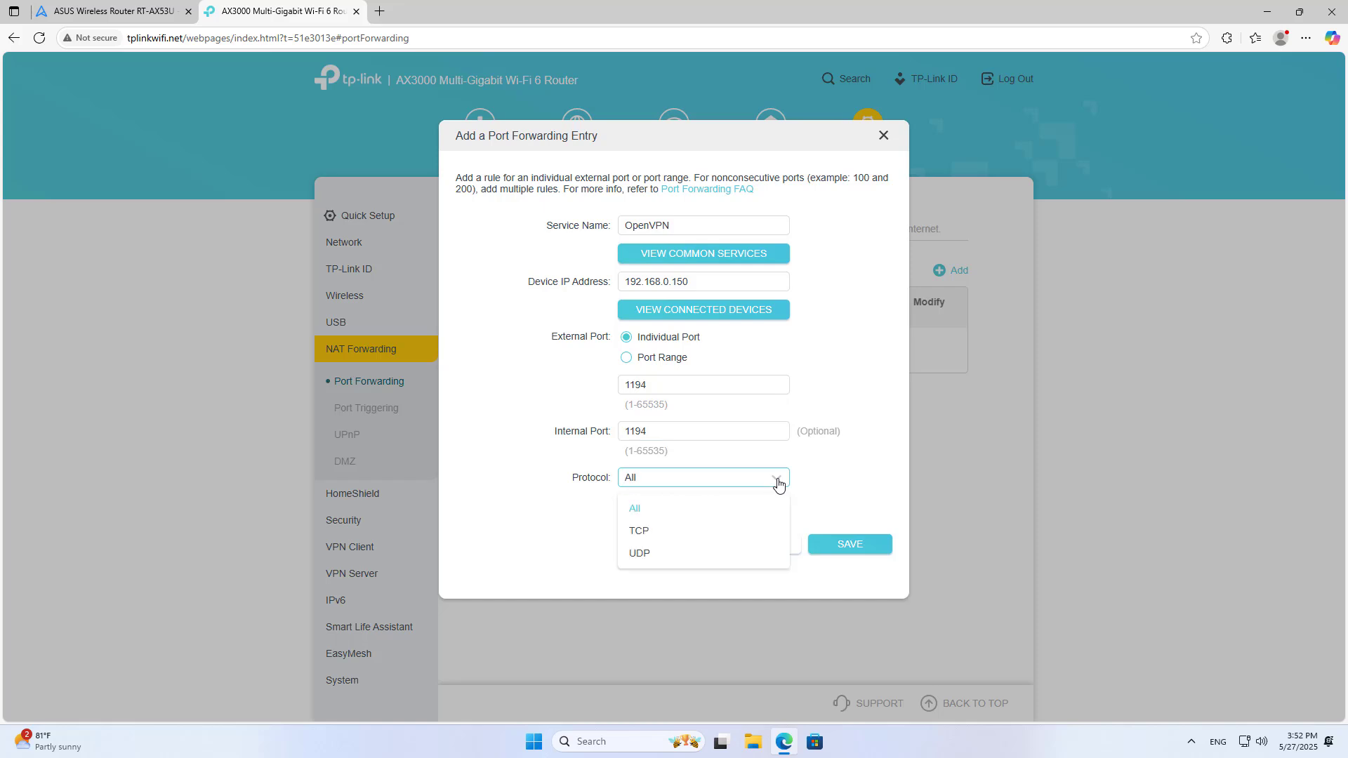
click(633, 509)
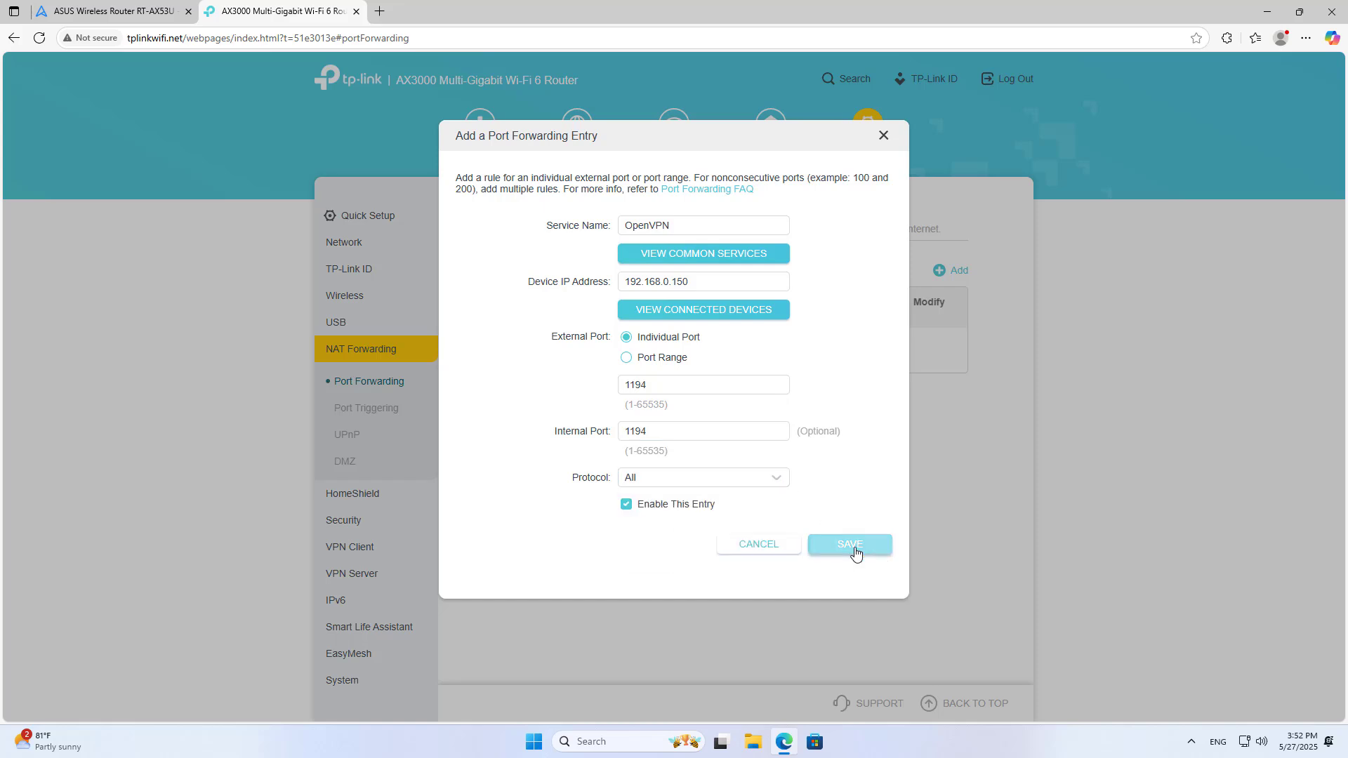
click(849, 543)
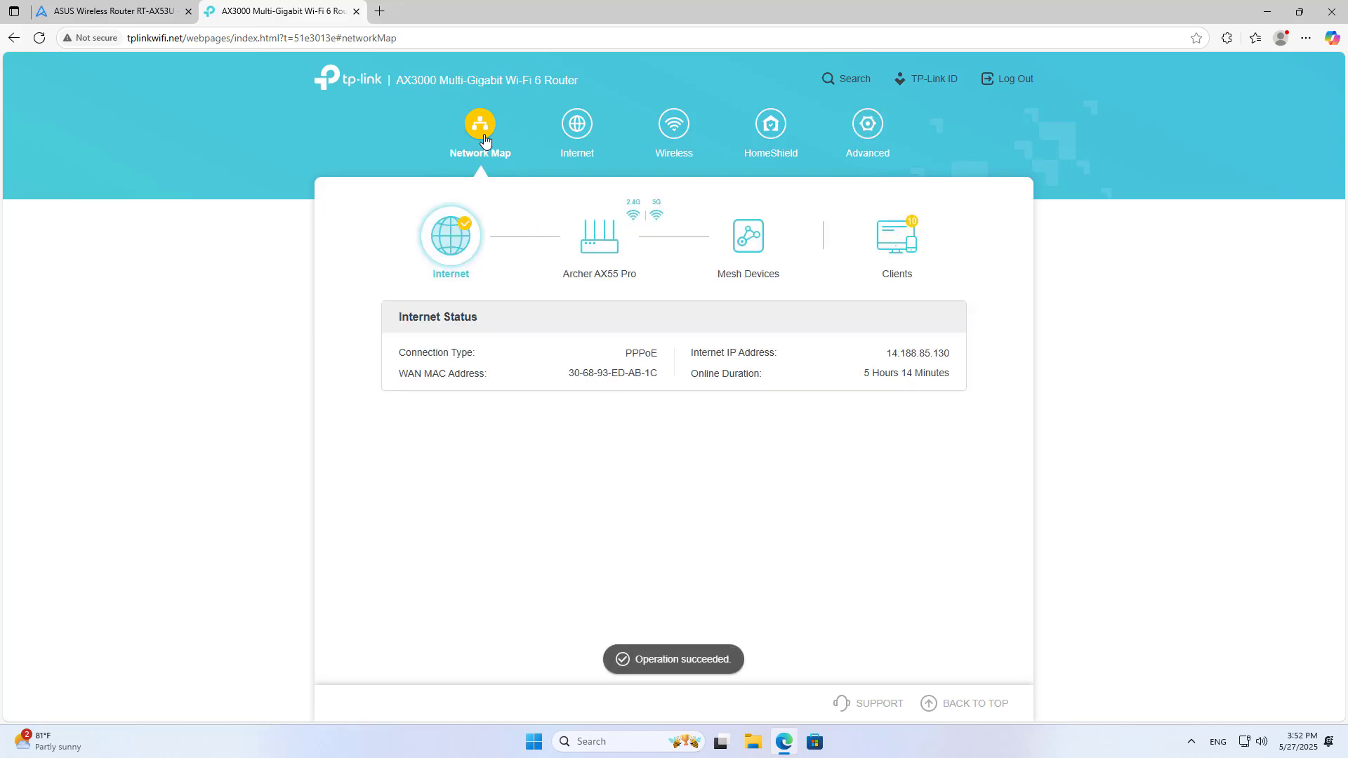
mouse_move(896, 353)
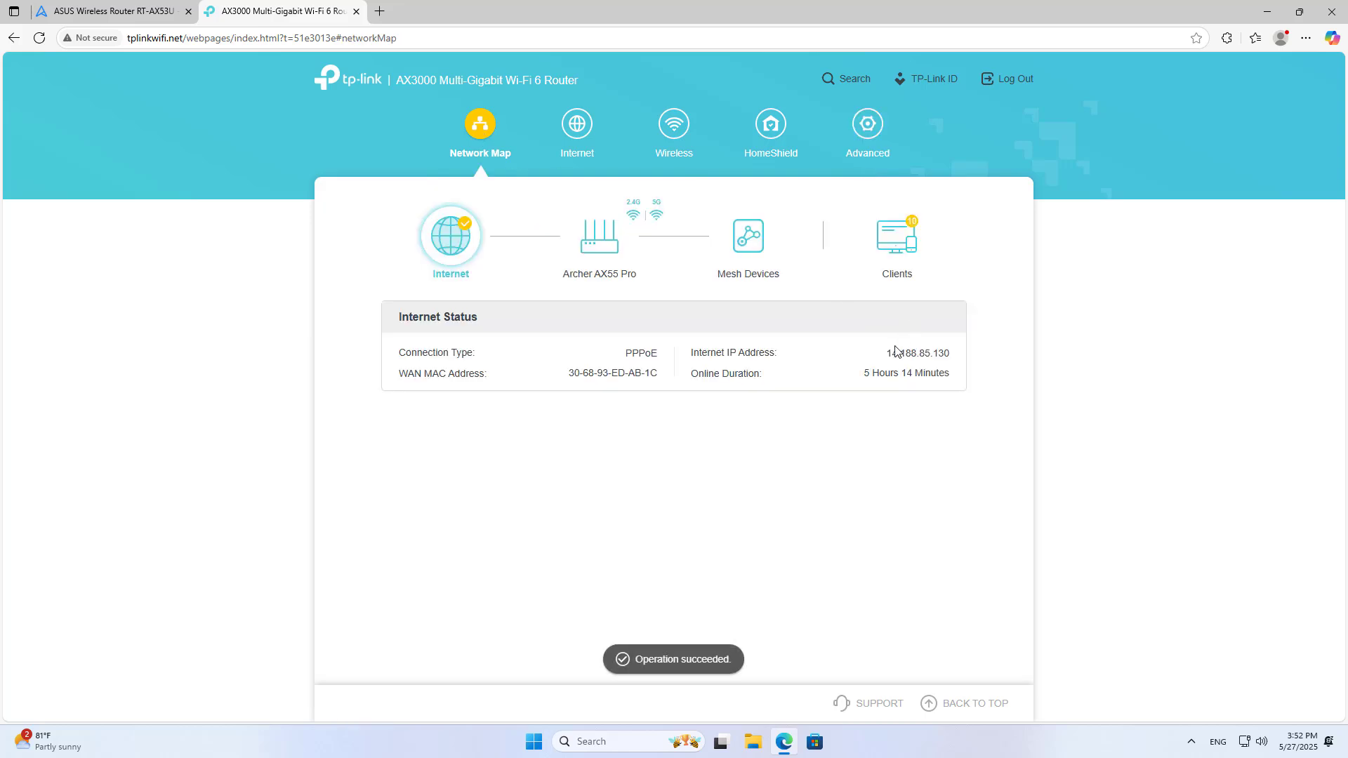
Step: Copy the public Internet IP from Network Map and open client.ovpn in Notepad
double_click(917, 352)
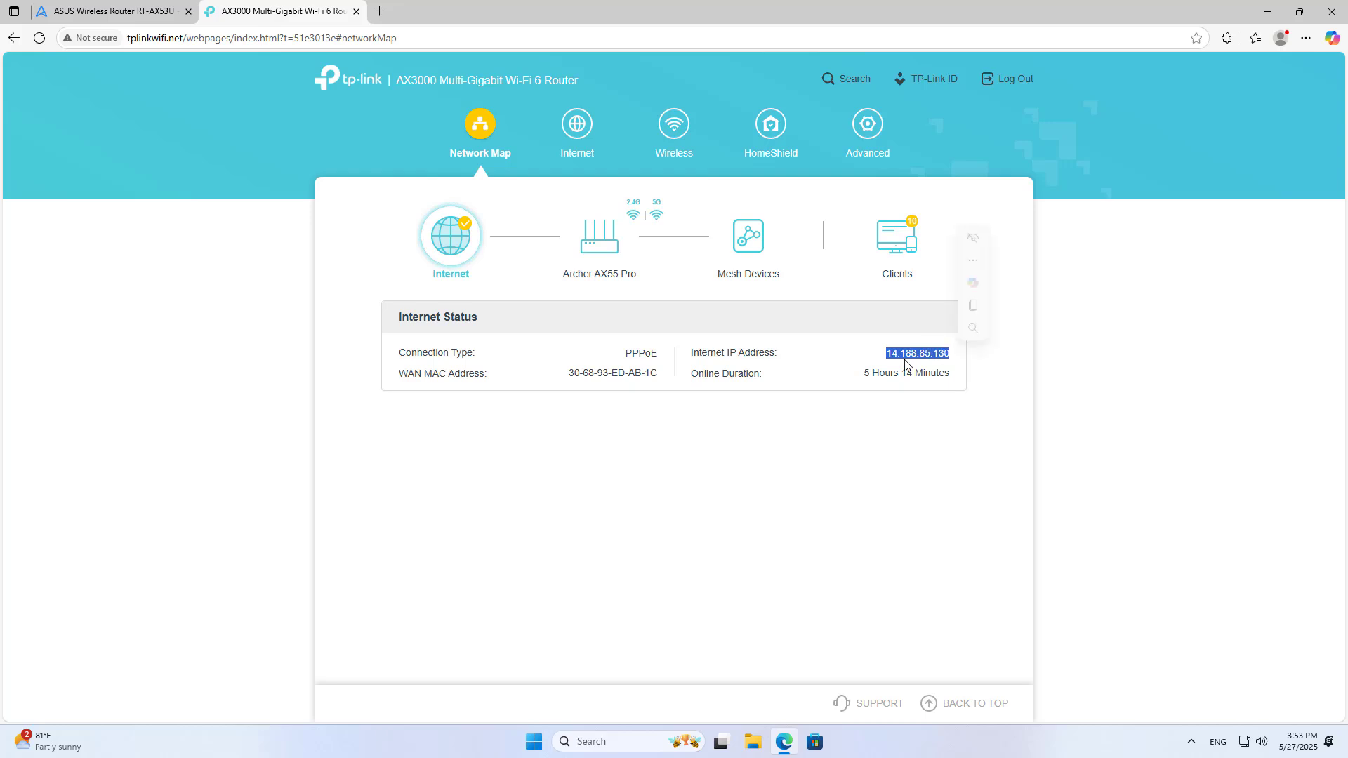
click(753, 741)
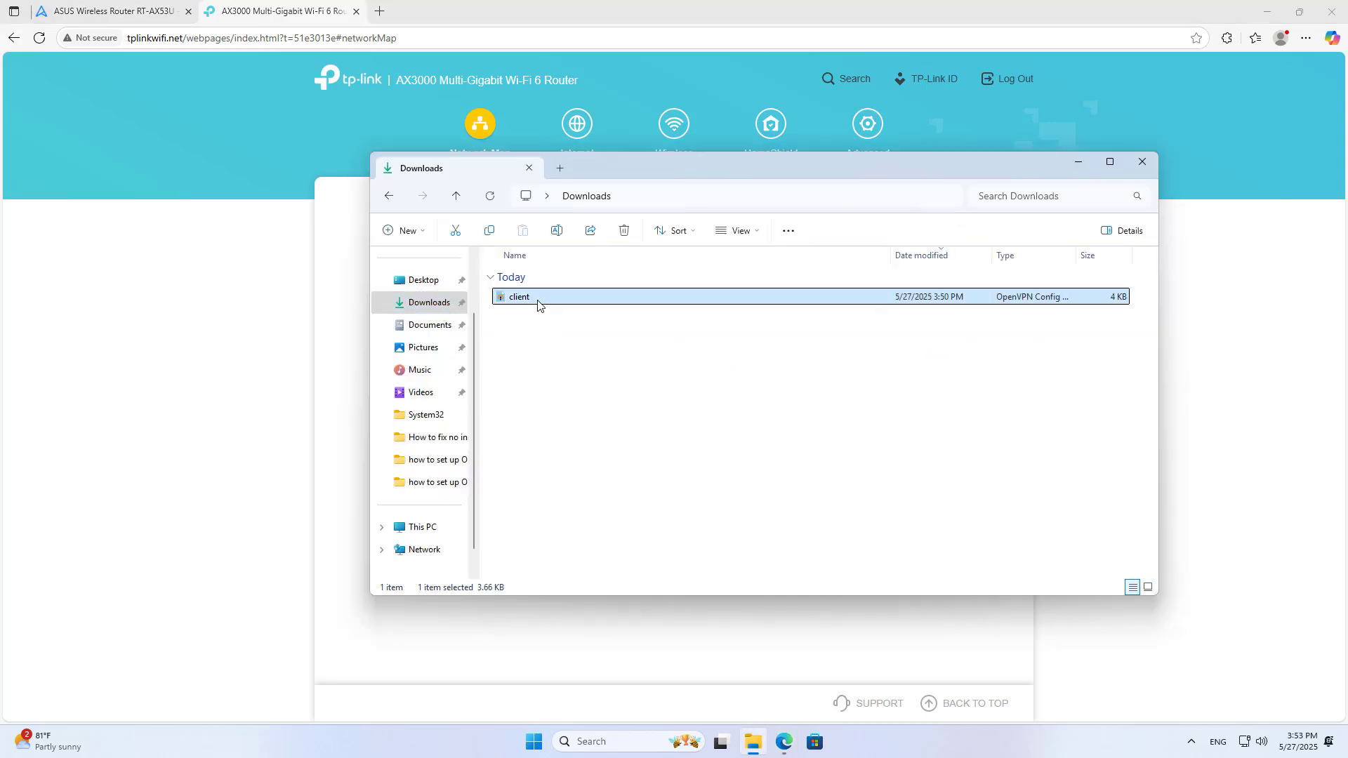
right_click(519, 297)
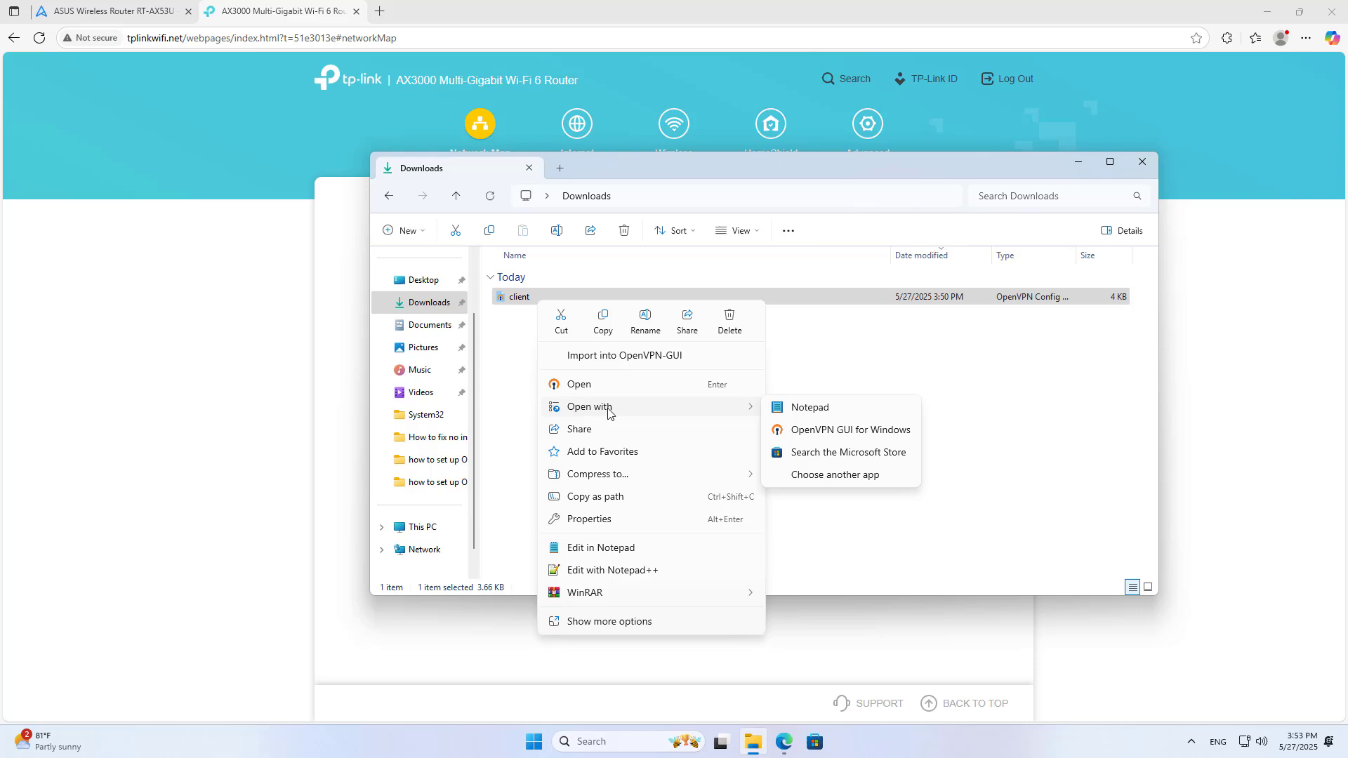
click(809, 408)
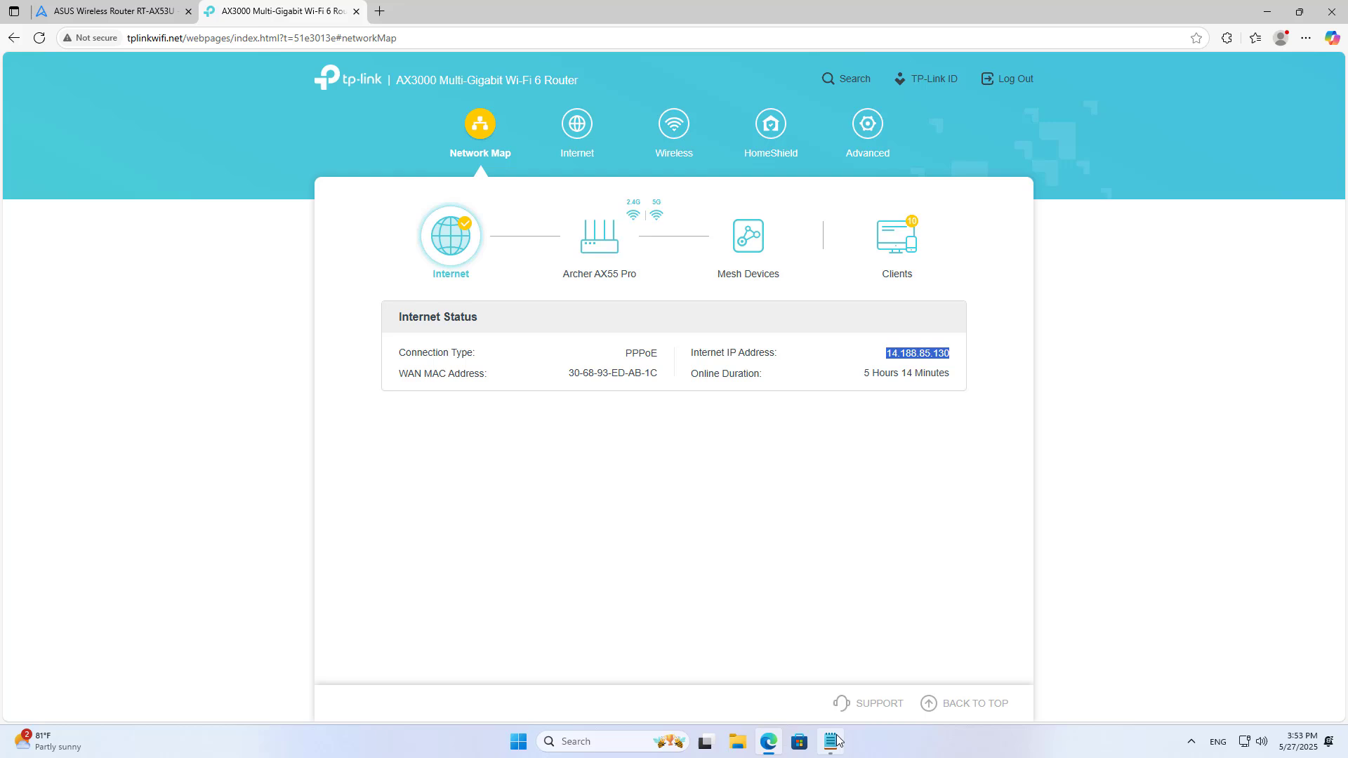
Step: Paste the public IP 14.188.85.130 over the old remote address 192.168.0.137
click(828, 741)
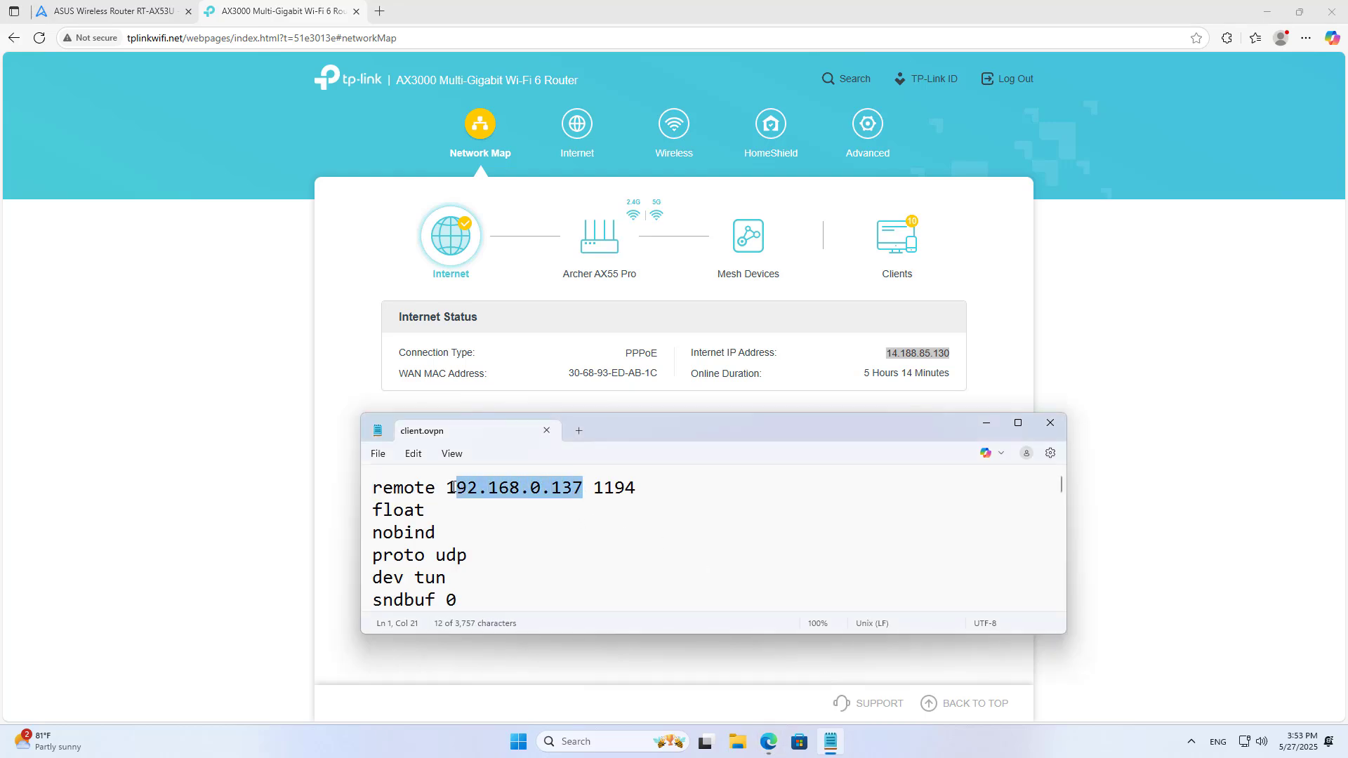
right_click(514, 489)
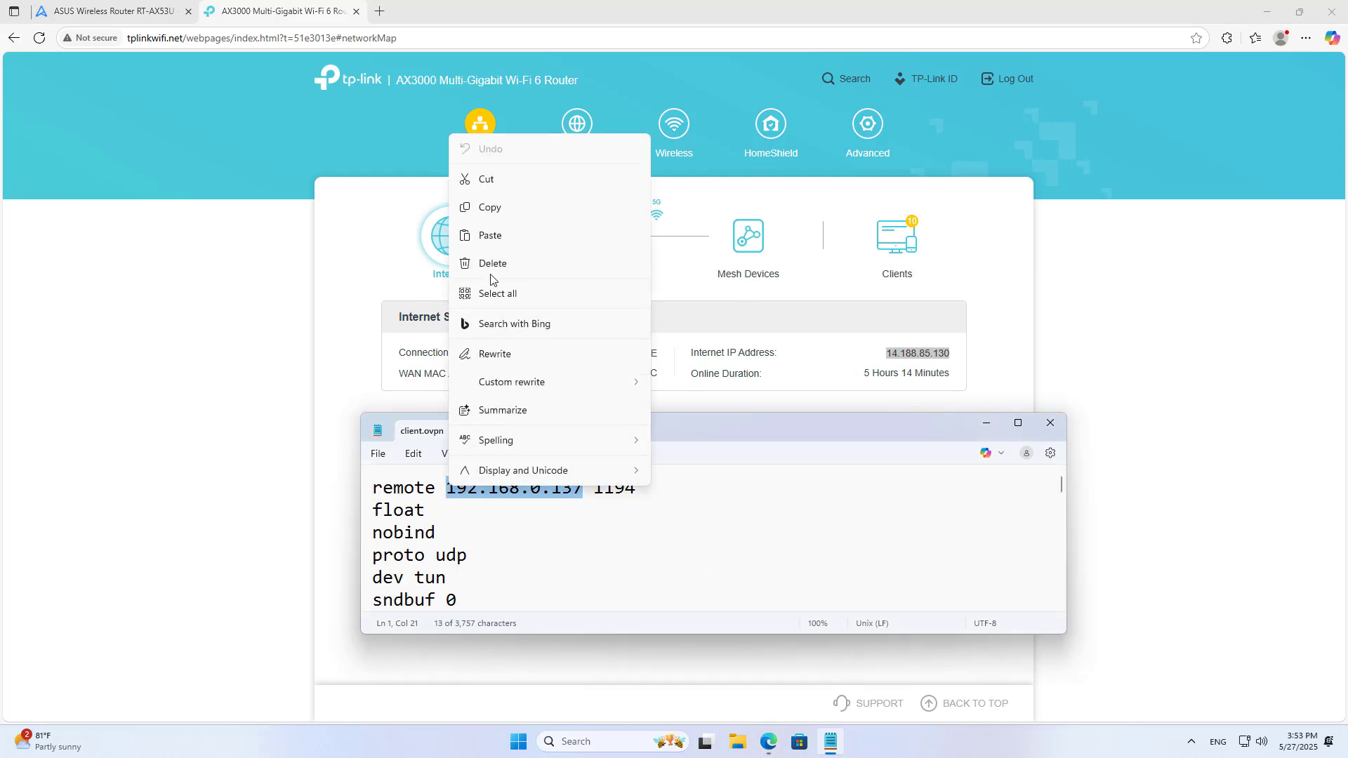
click(377, 453)
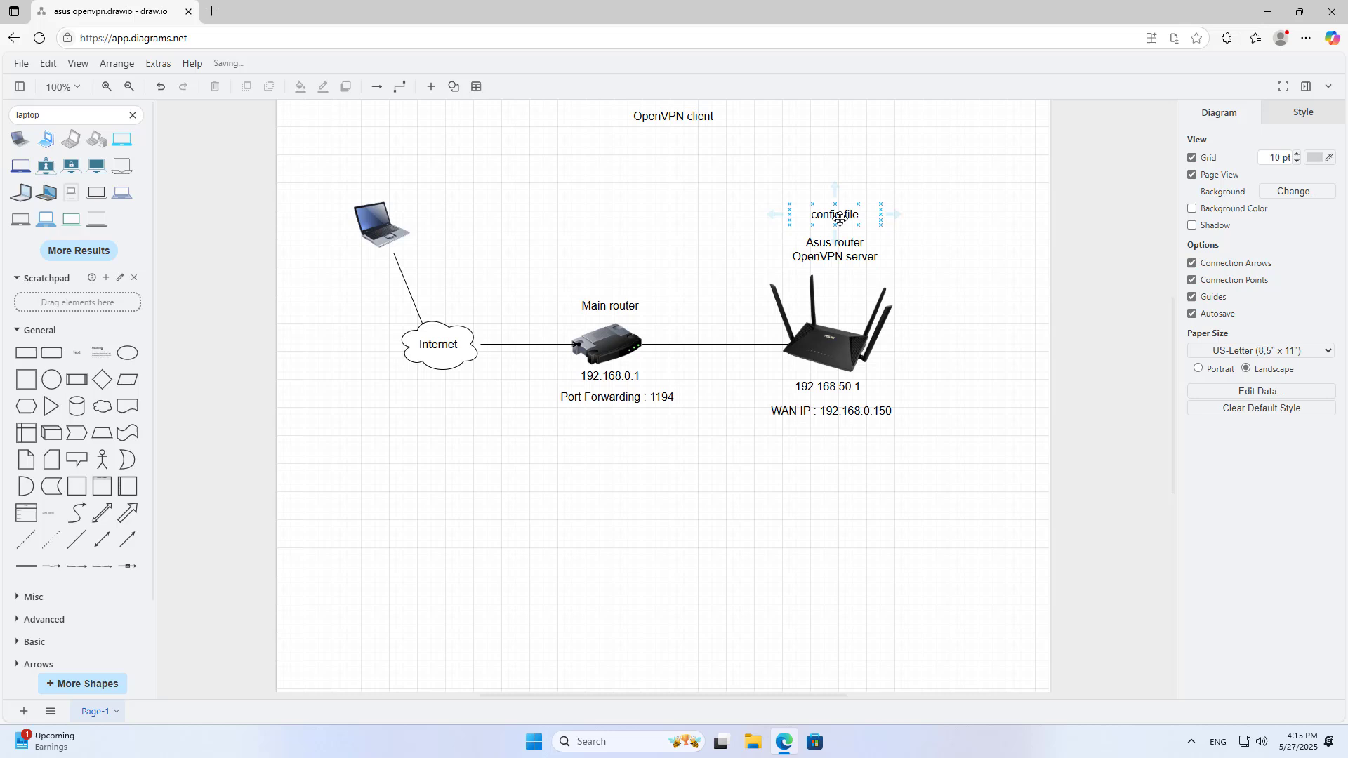
Step: Drag the 'config file' and 'OpenVPN client' labels above the laptop in the diagram
drag(834, 213, 786, 319)
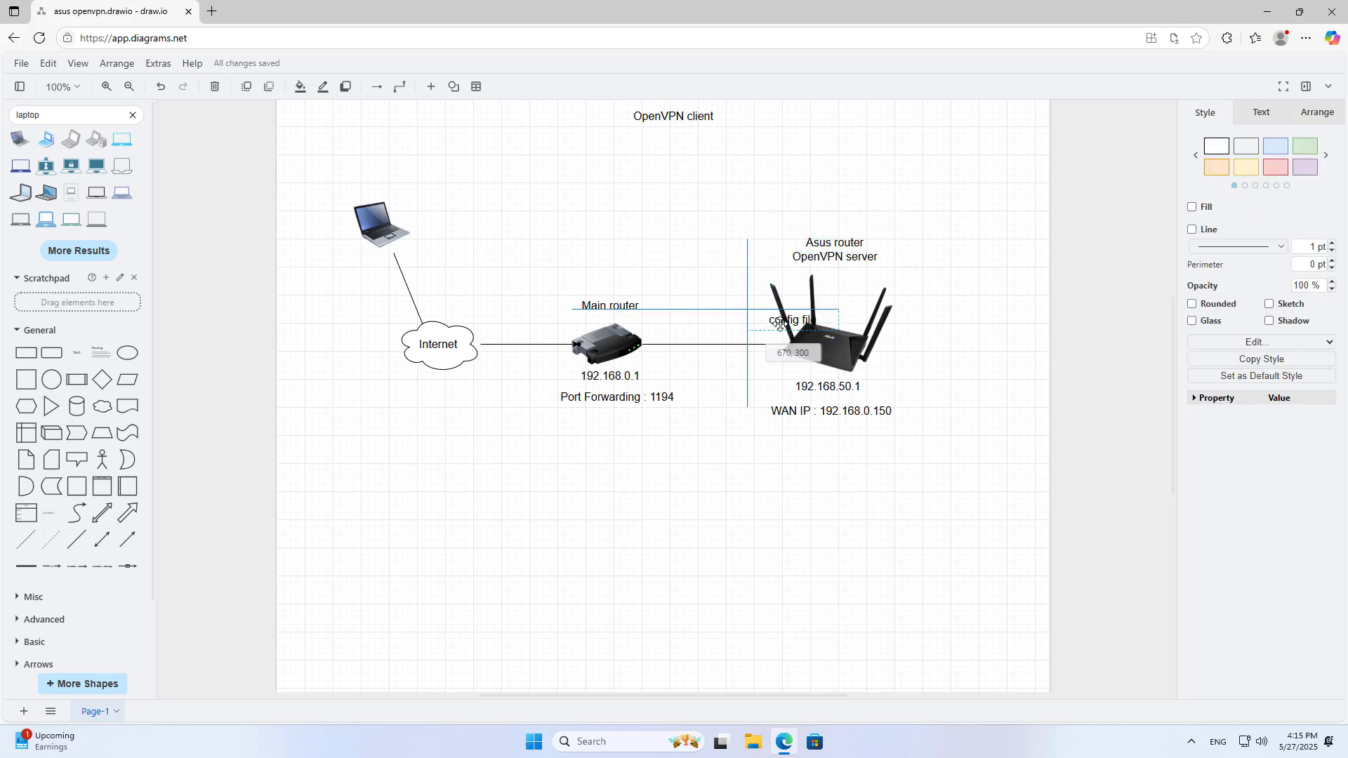
drag(785, 320, 391, 179)
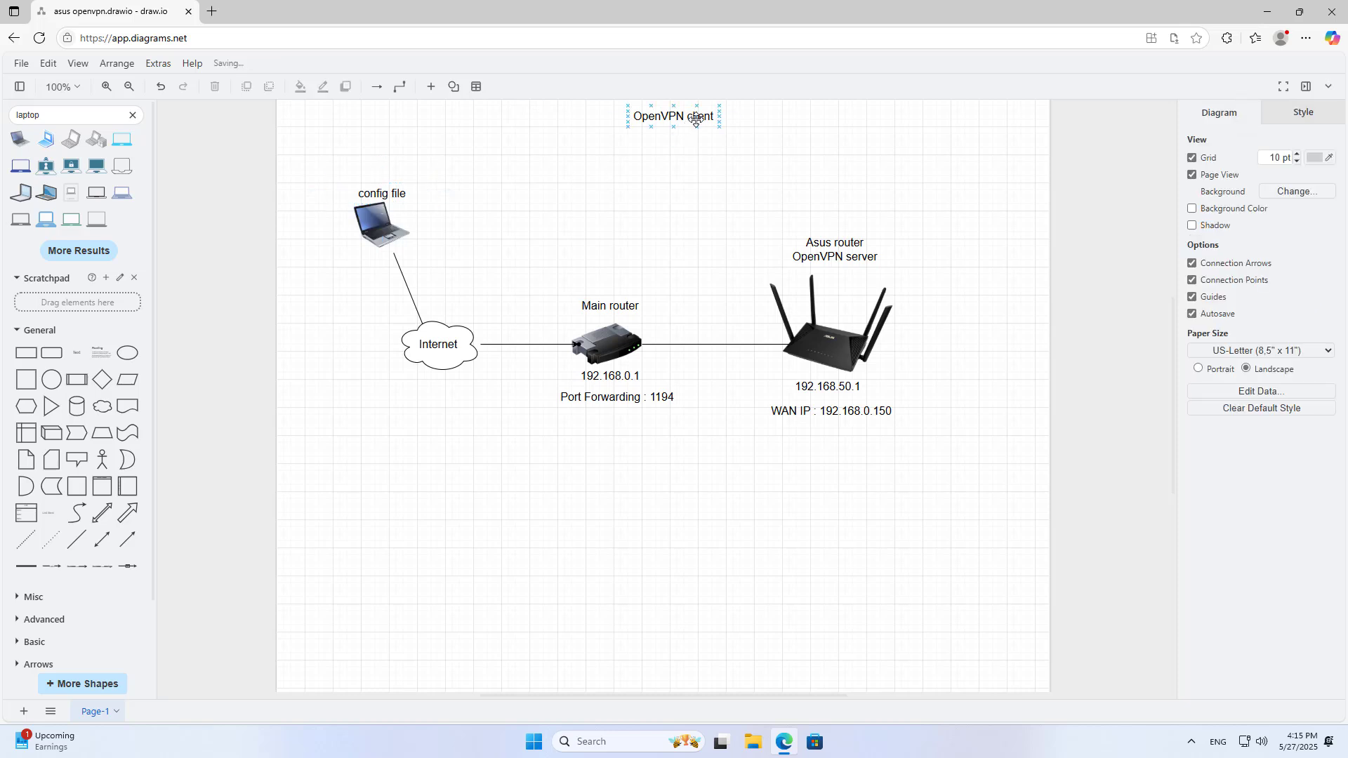
drag(675, 117, 385, 179)
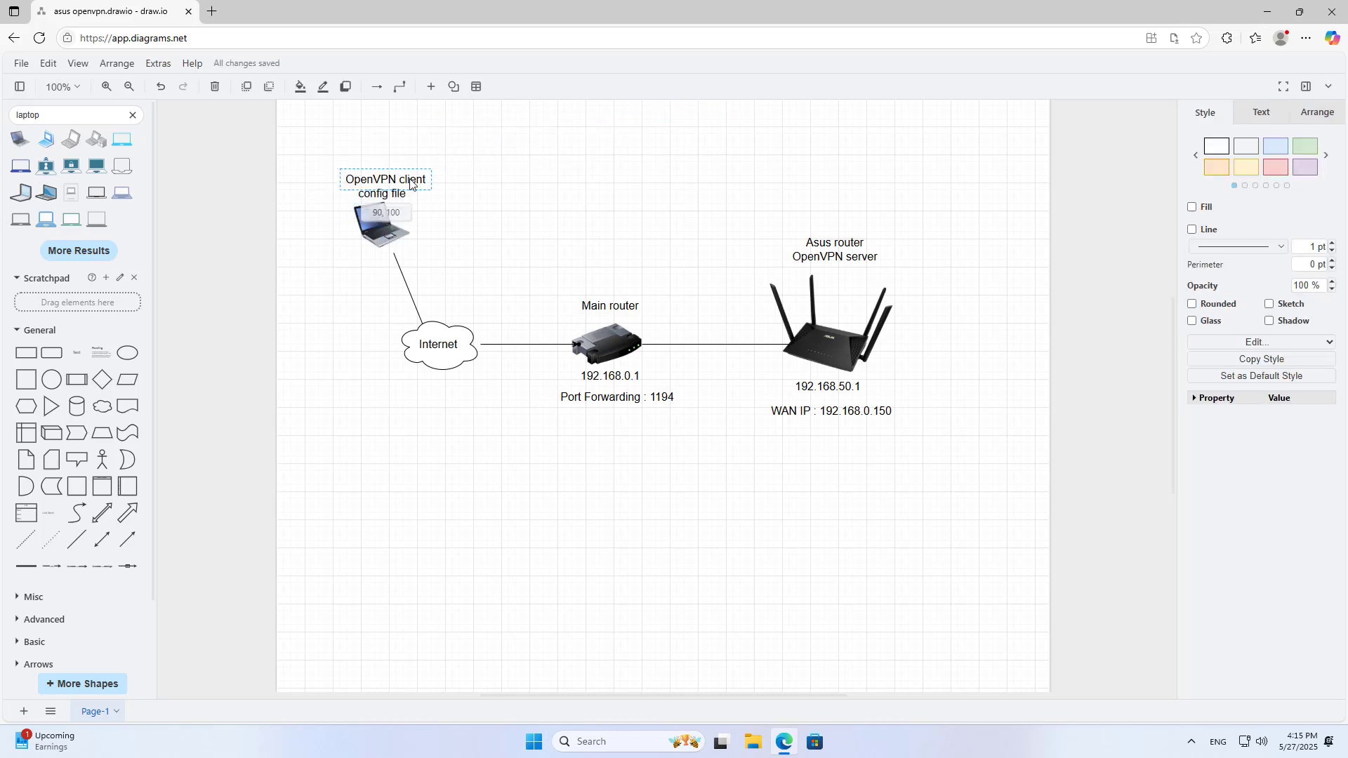
click(382, 232)
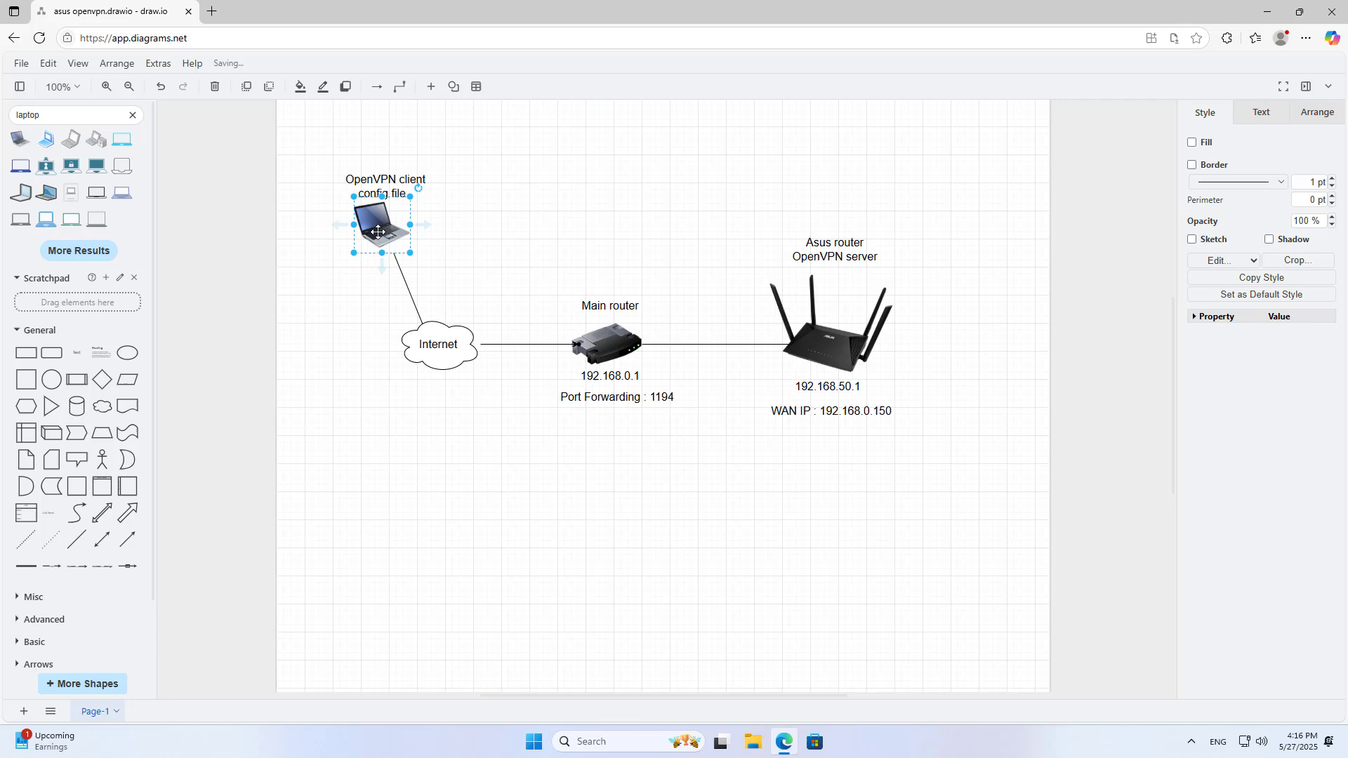
click(823, 343)
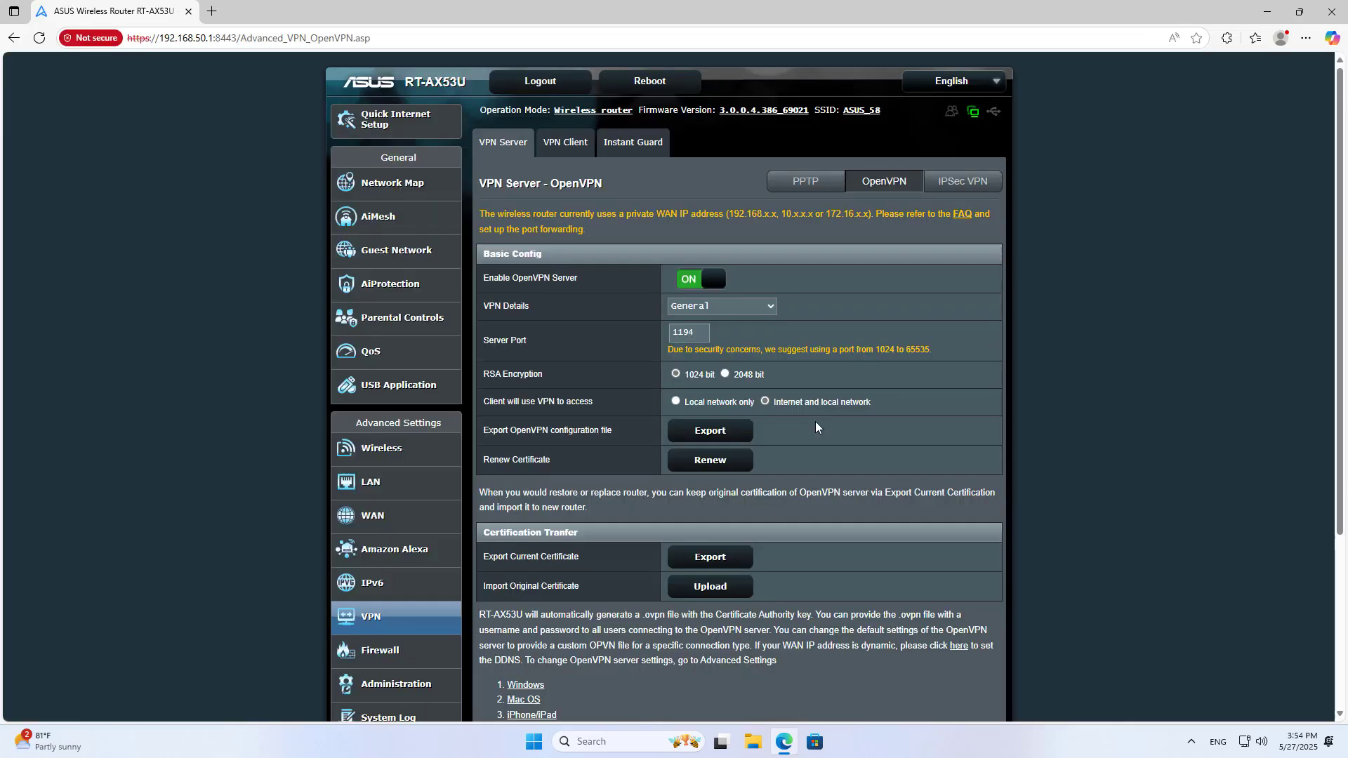
Step: Follow the Windows link on the OpenVPN page to ASUS's FAQ and browse the guide
scroll(down, 3)
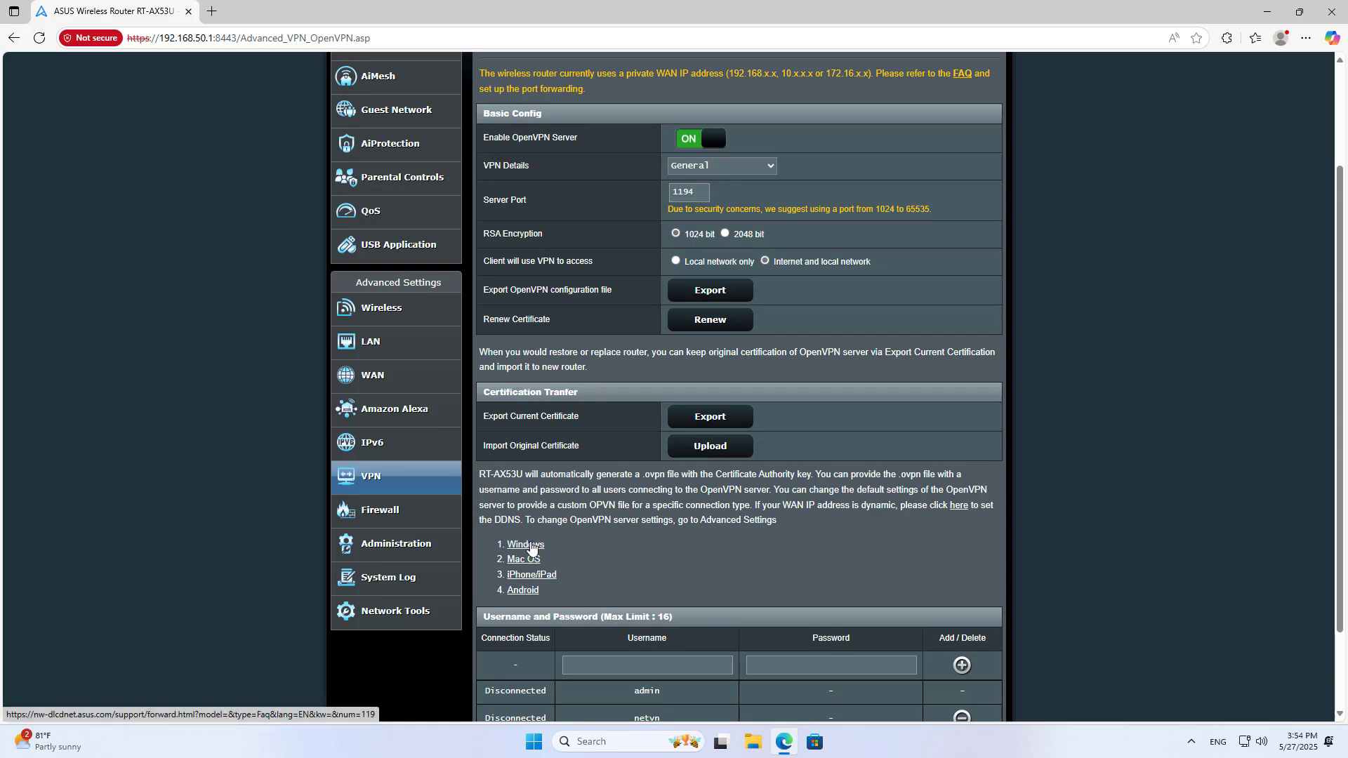
click(525, 544)
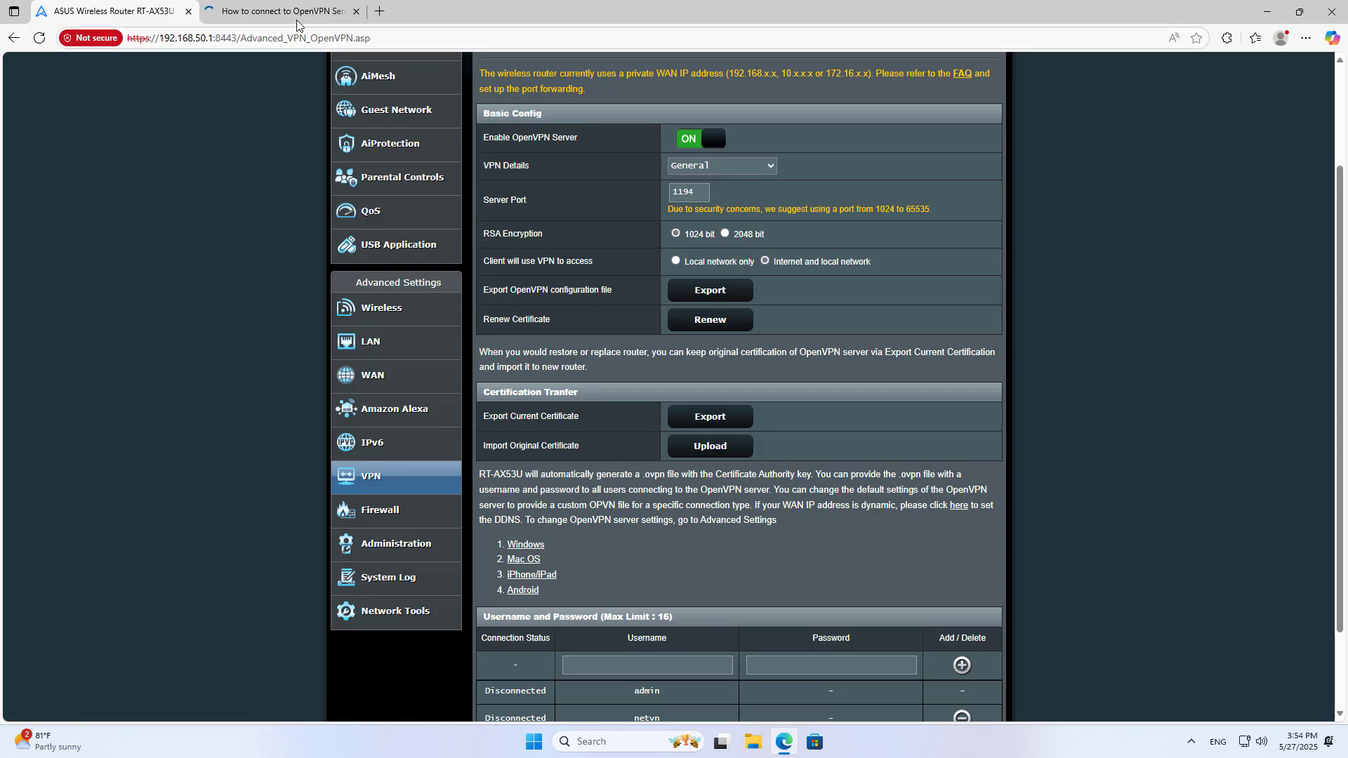
click(283, 11)
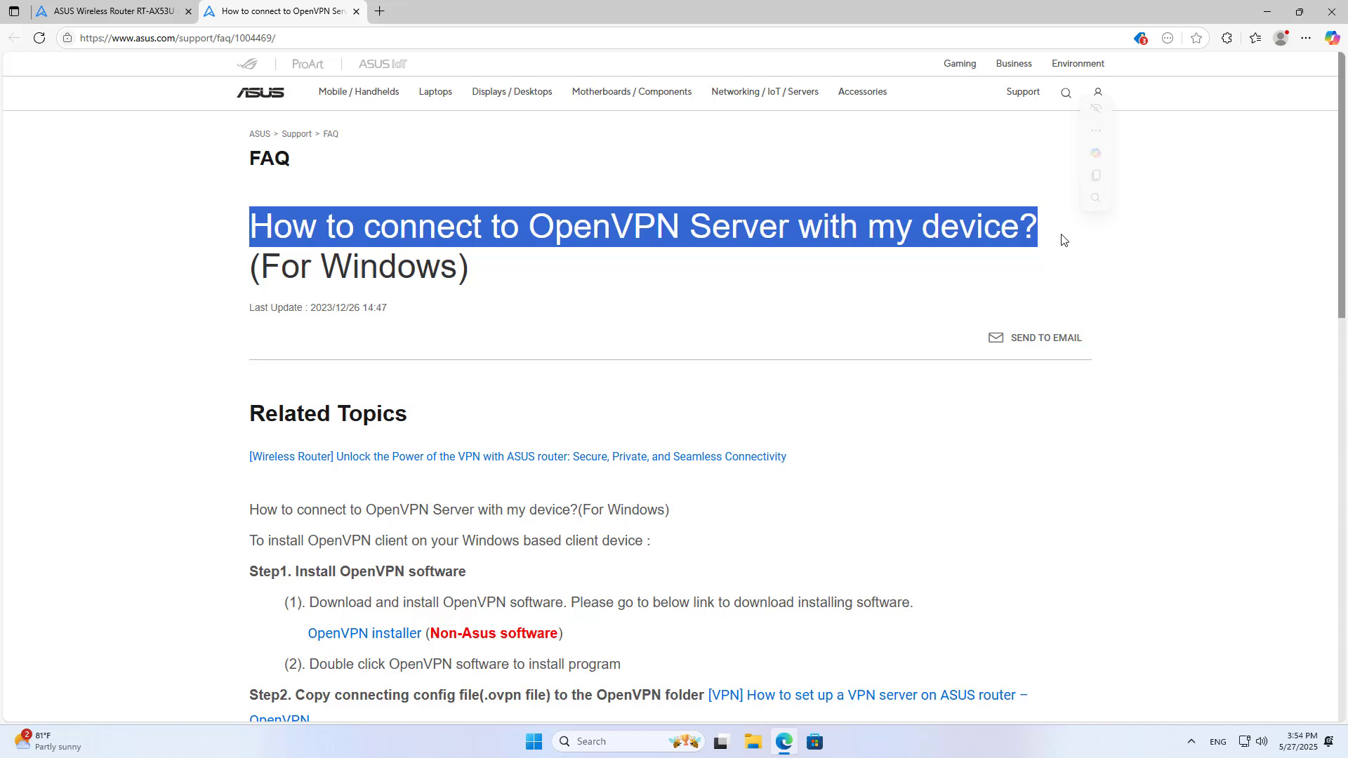
scroll(down, 3)
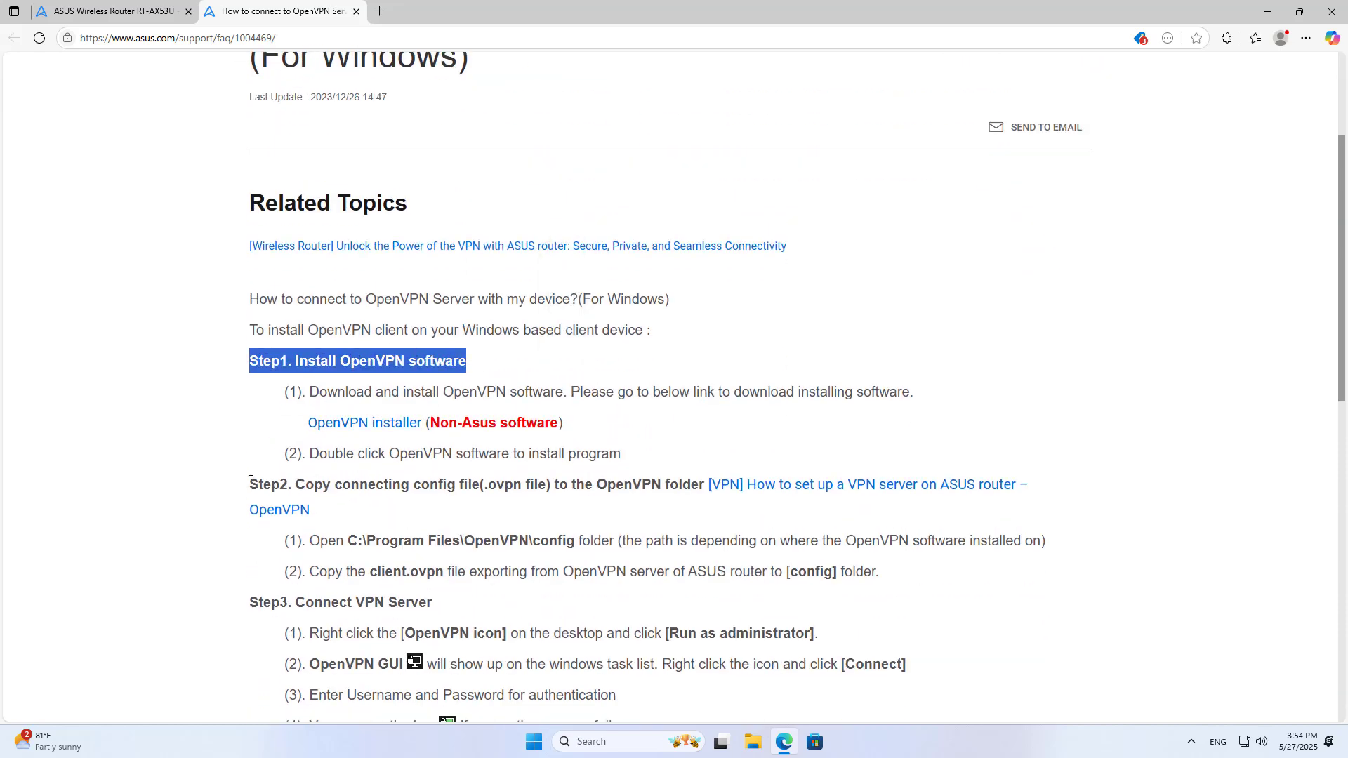
click(254, 482)
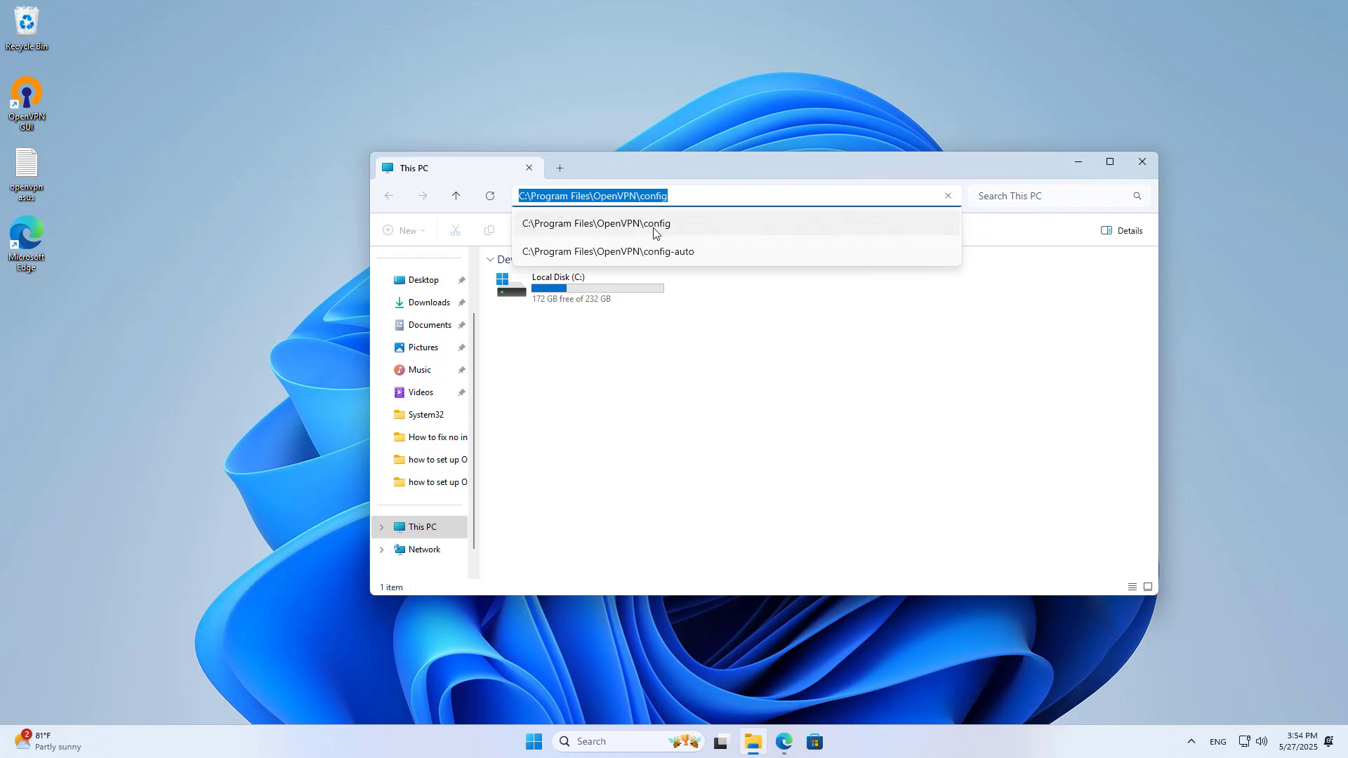
Step: Copy client.ovpn from Downloads into C:\Program Files\OpenVPN\config with administrator permission and close the window
click(595, 223)
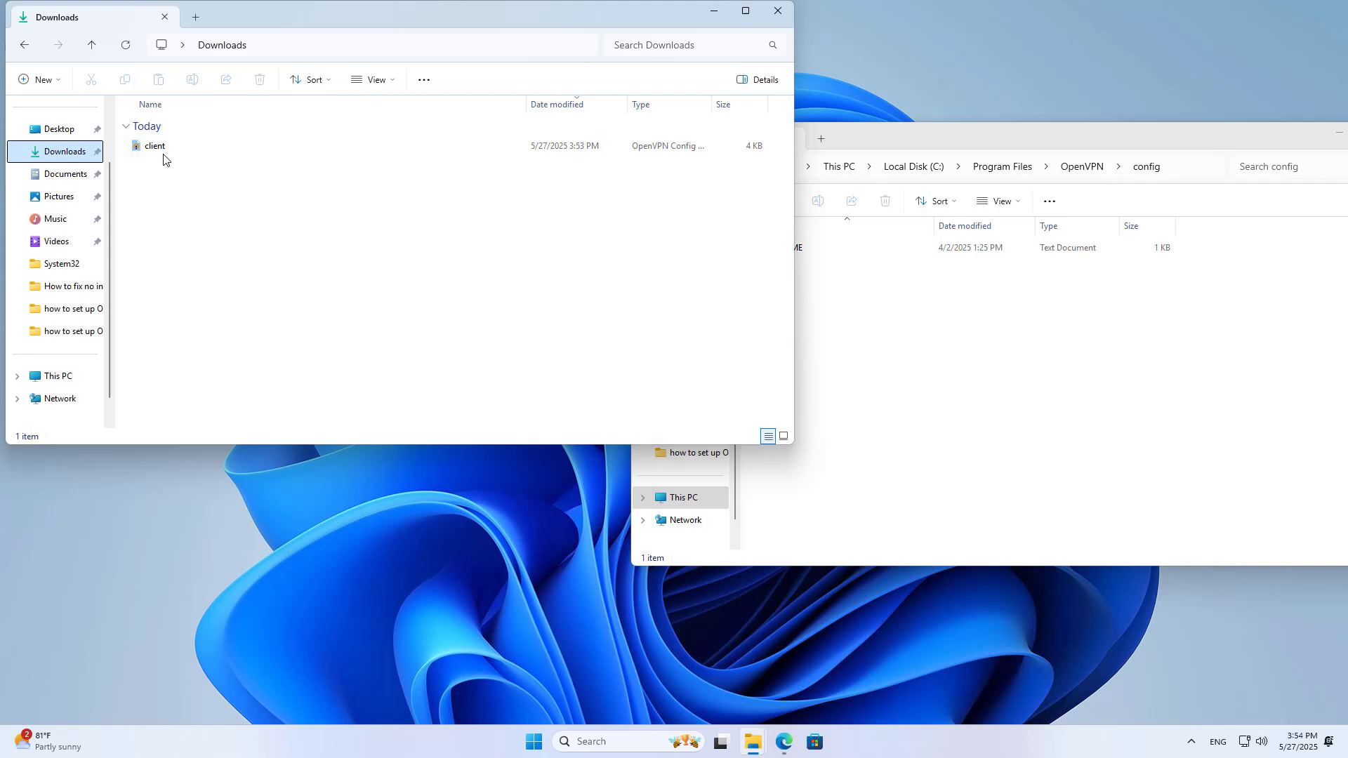
right_click(154, 145)
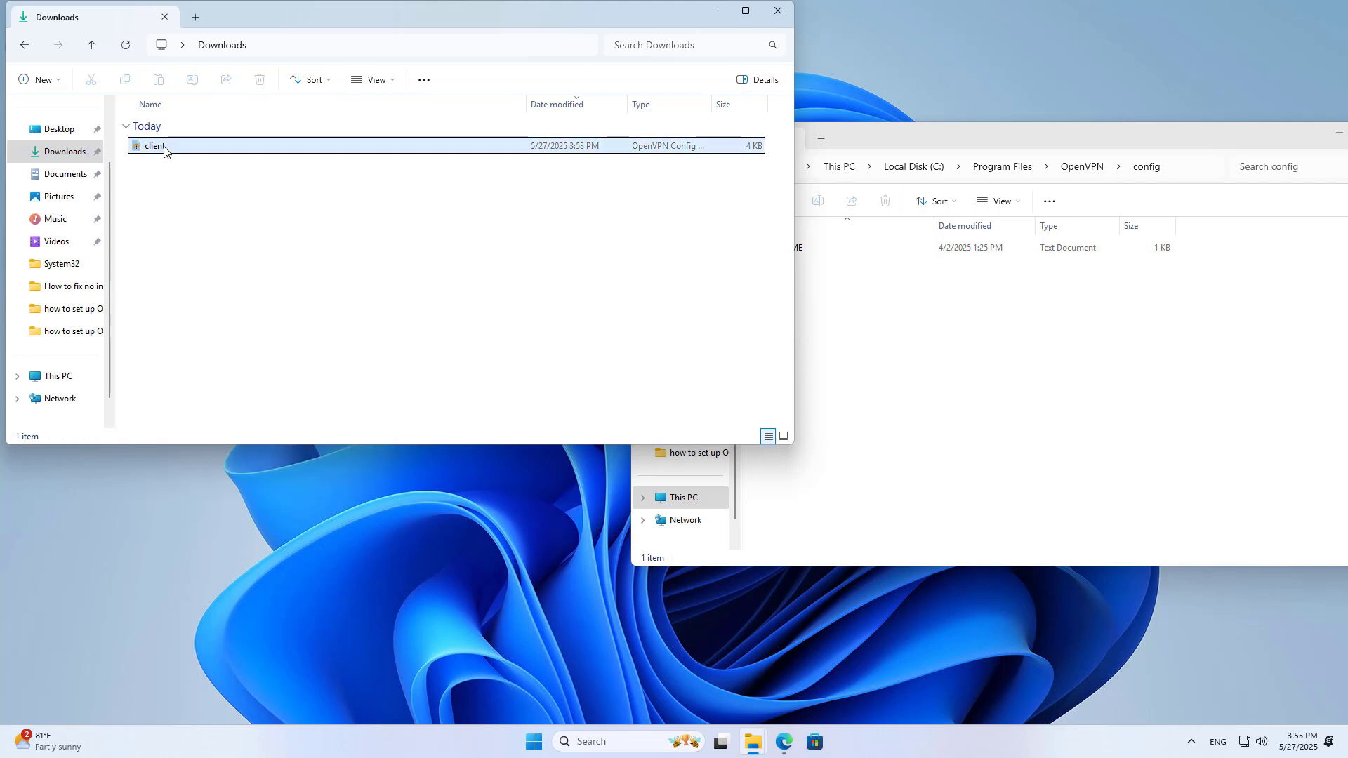
click(153, 146)
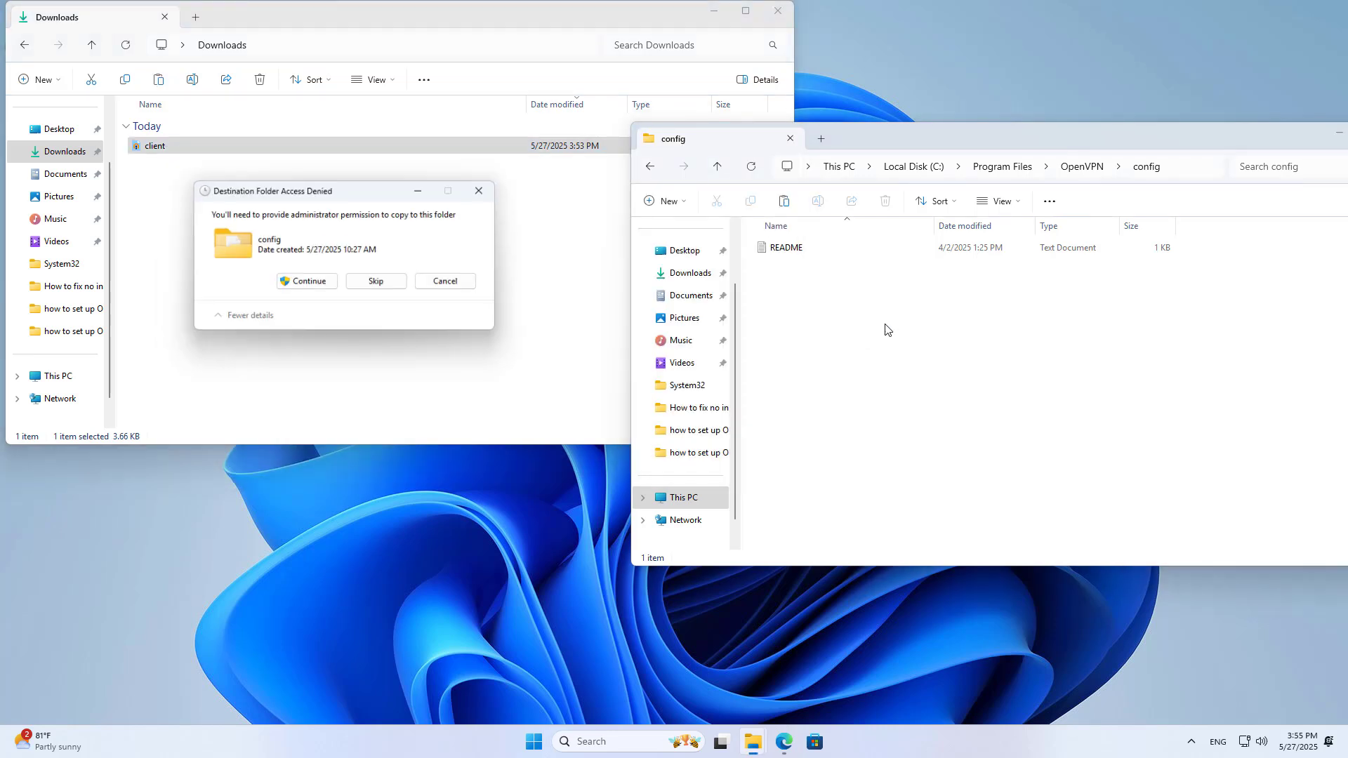
click(306, 280)
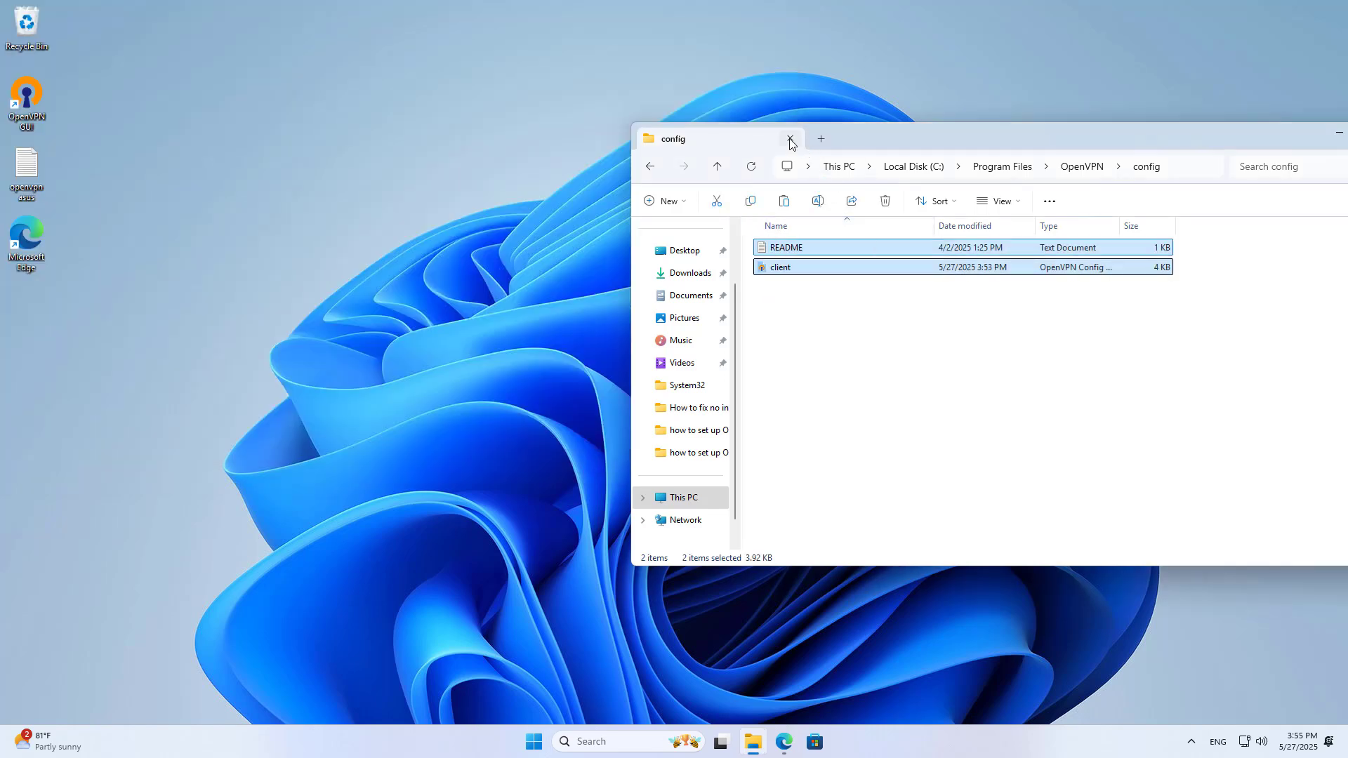
click(790, 139)
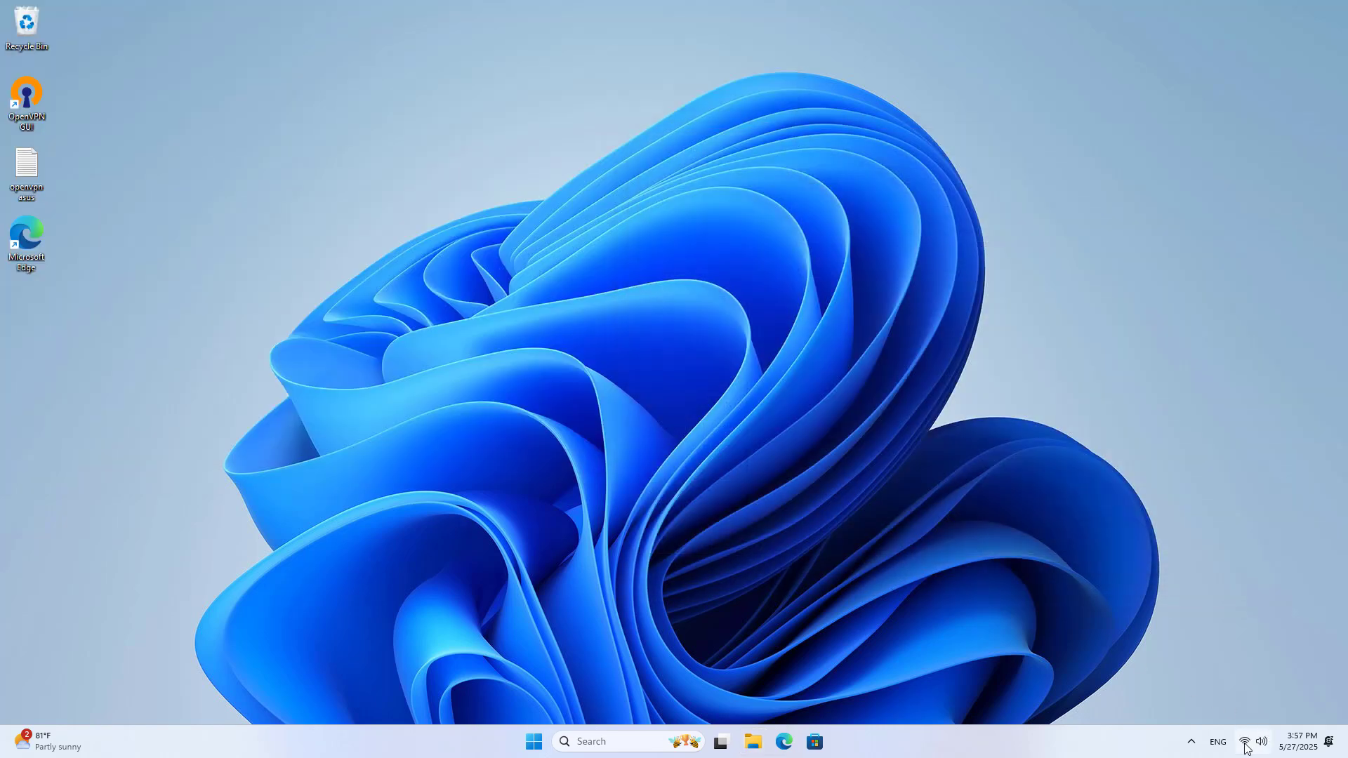
Step: Launch OpenVPN GUI from its shortcut with administrator rights
click(1247, 742)
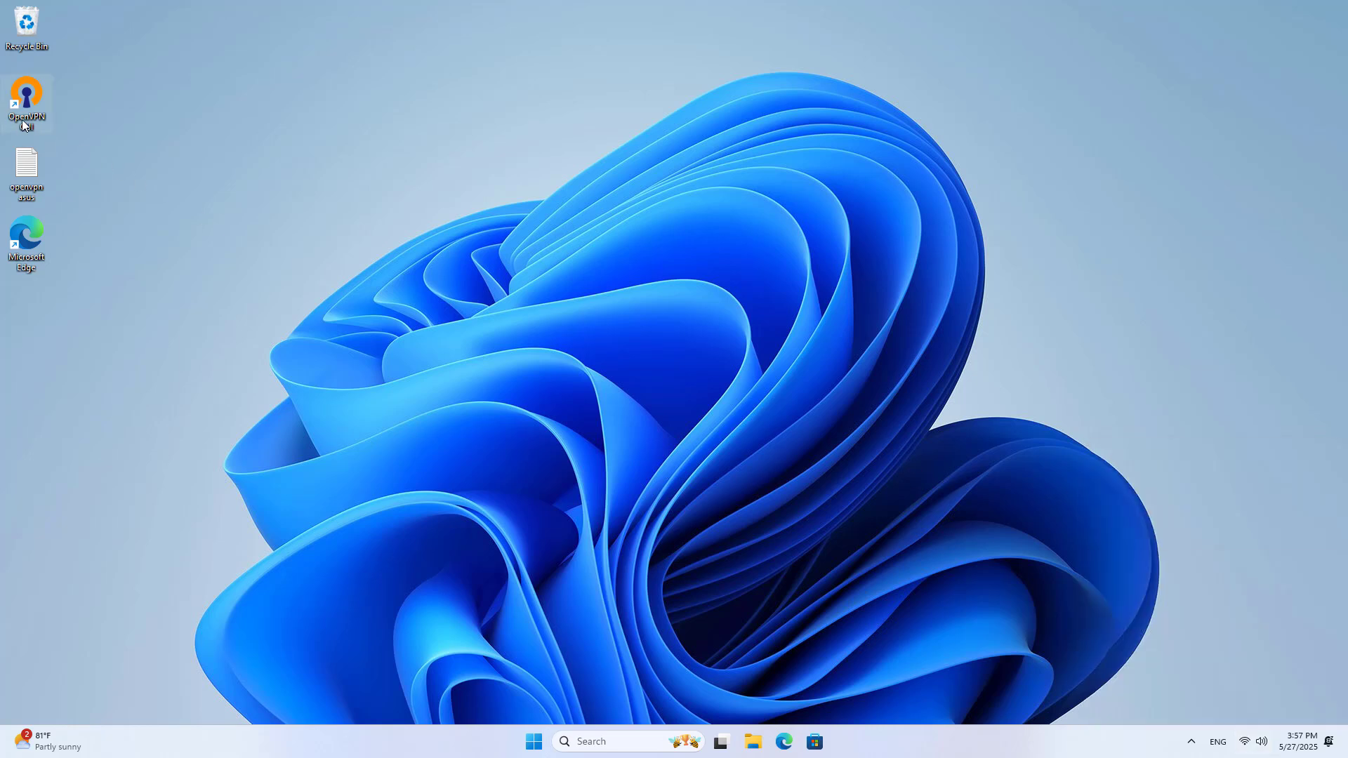
right_click(25, 93)
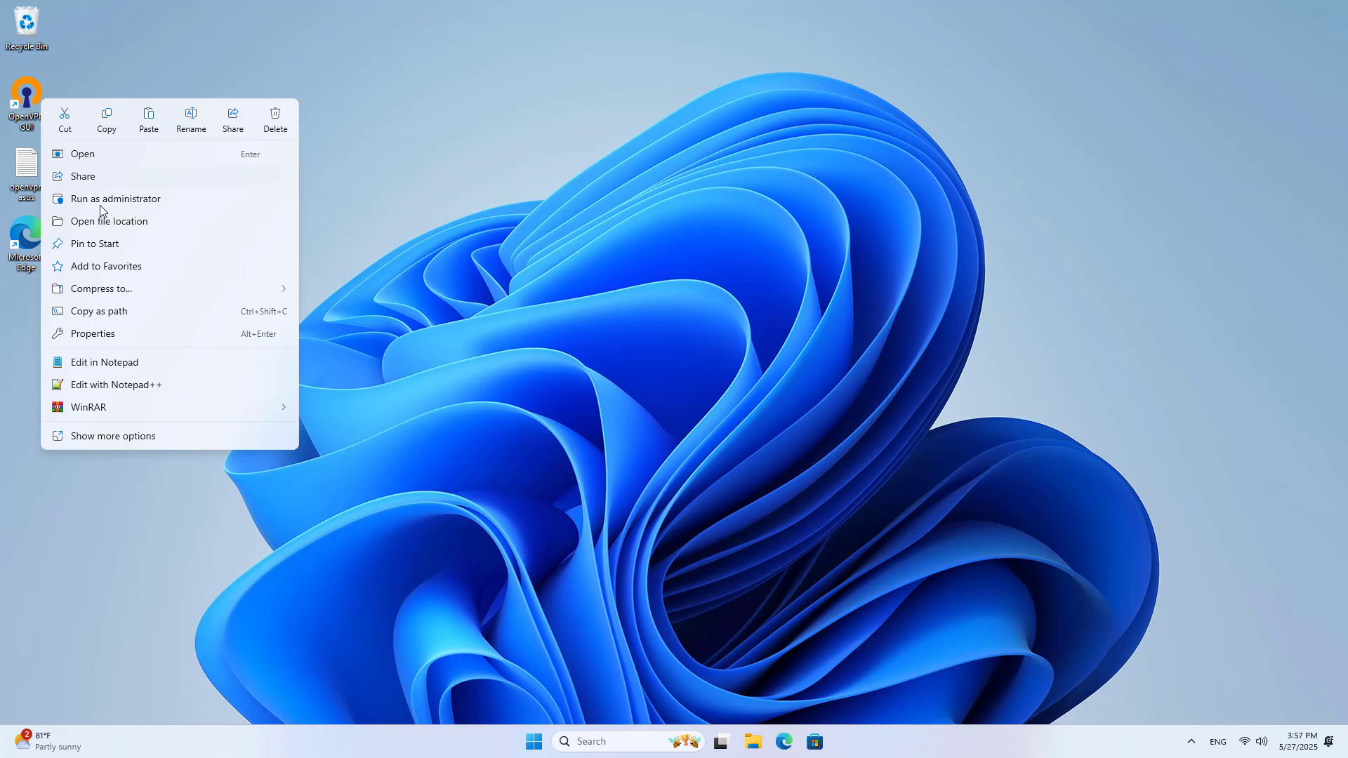
click(106, 204)
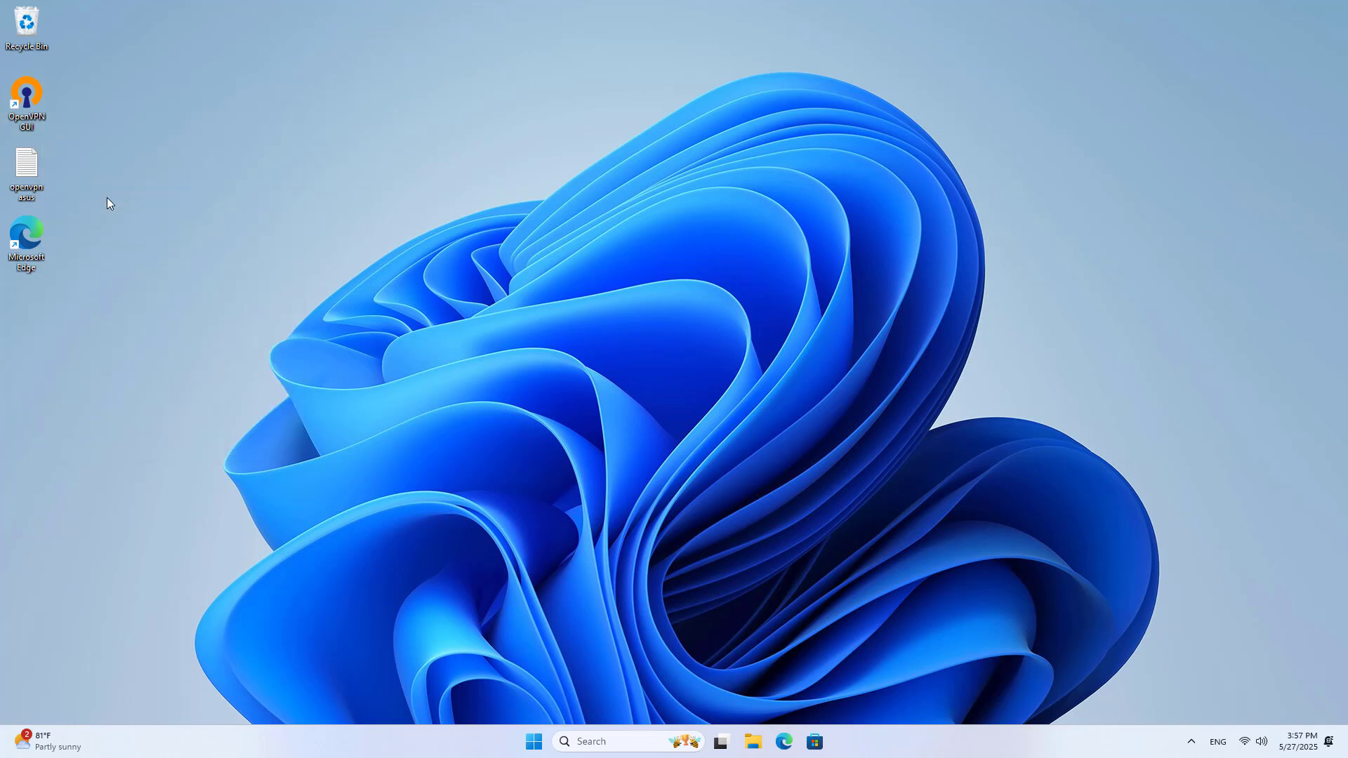
mouse_move(1202, 755)
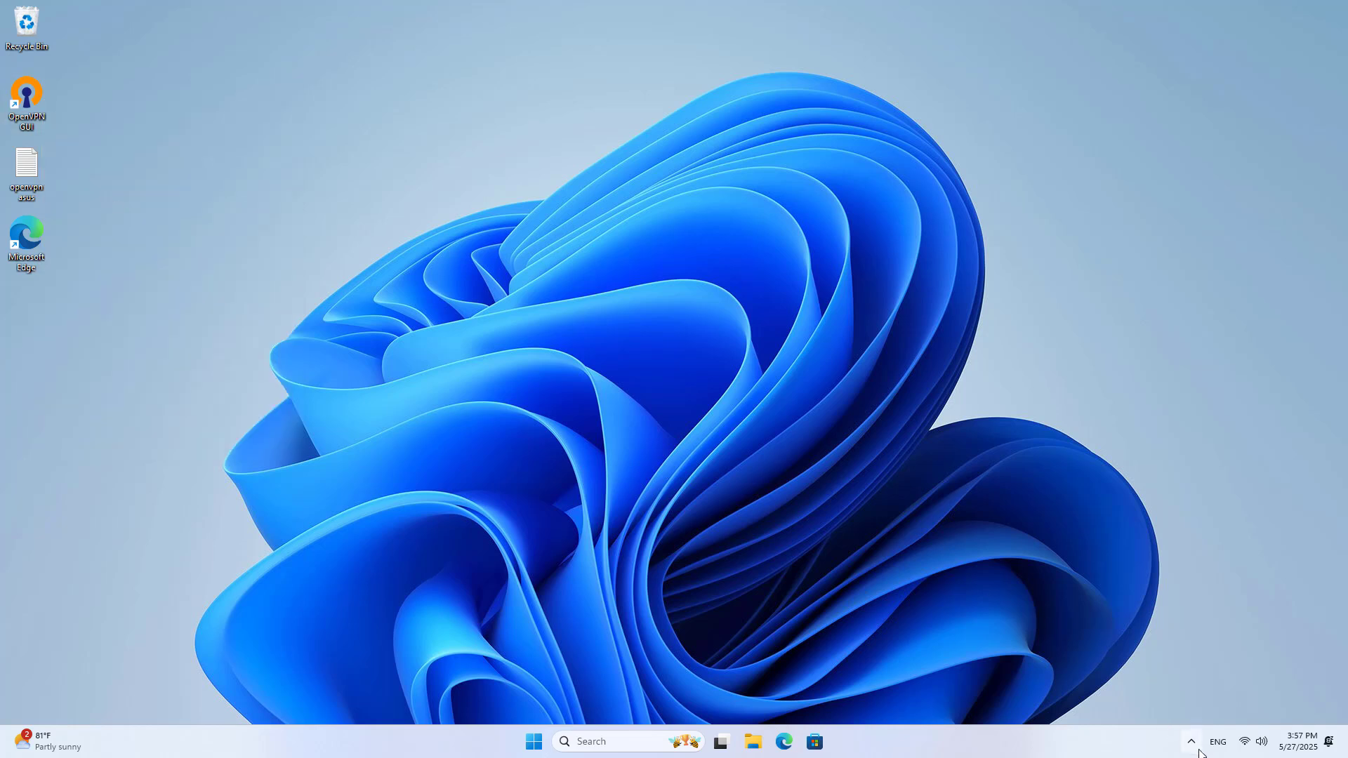
Step: Connect the client profile from the tray icon with netvn's credentials, getting assigned IP 10.8.0.6
click(1191, 741)
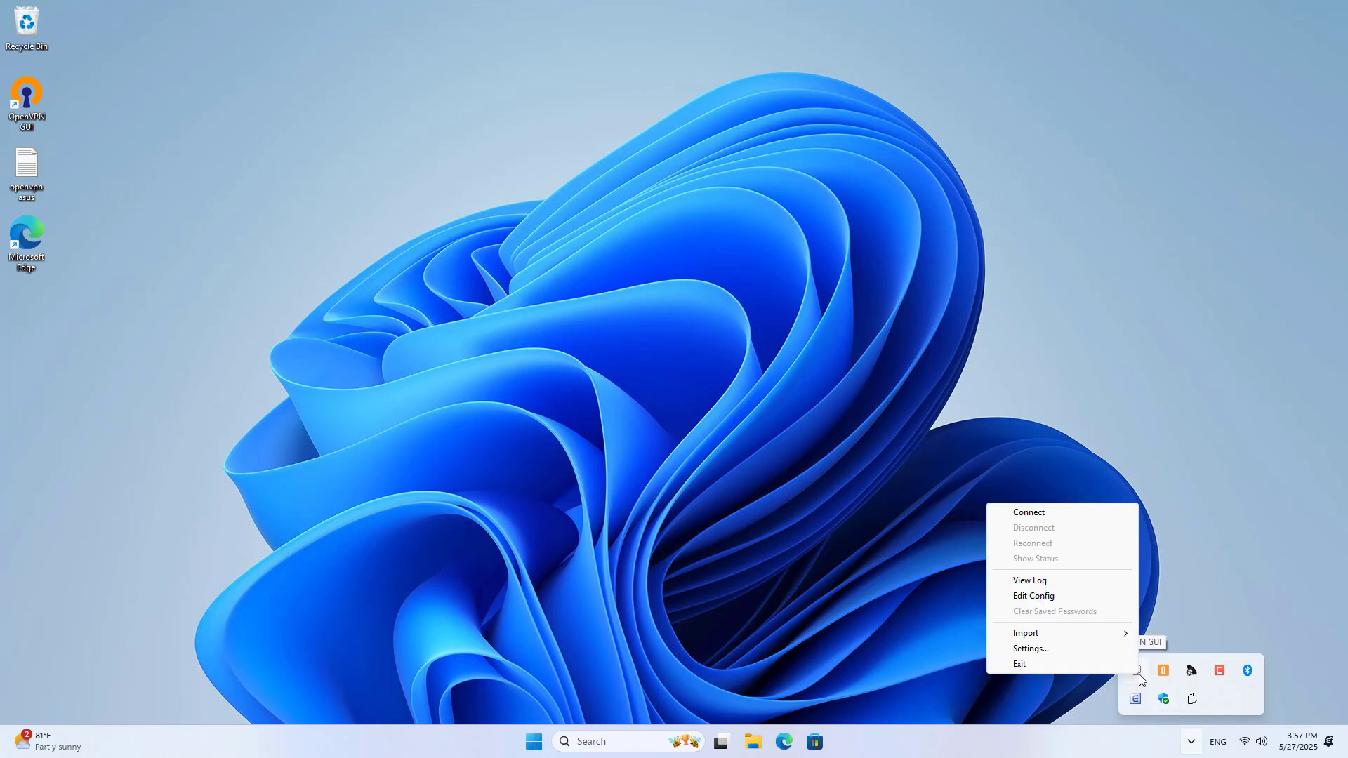
click(1028, 511)
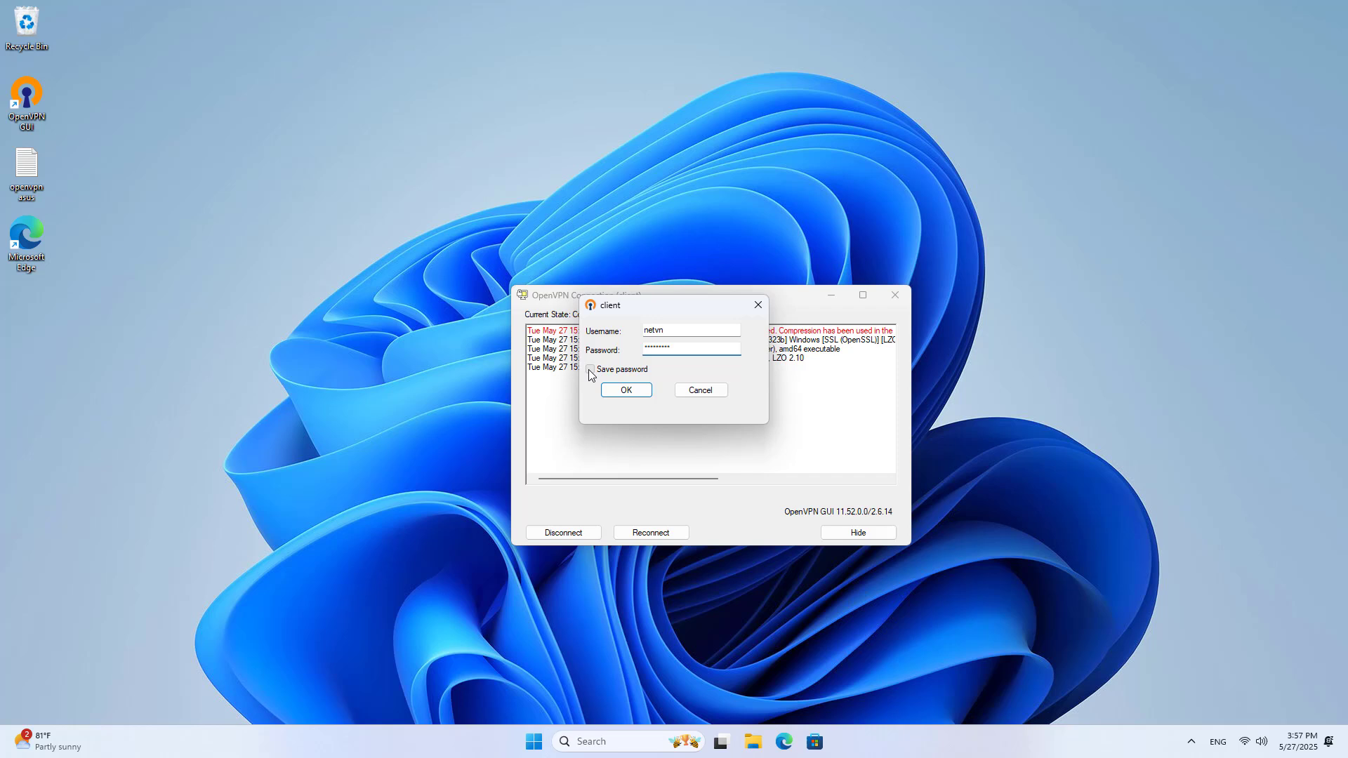
click(626, 390)
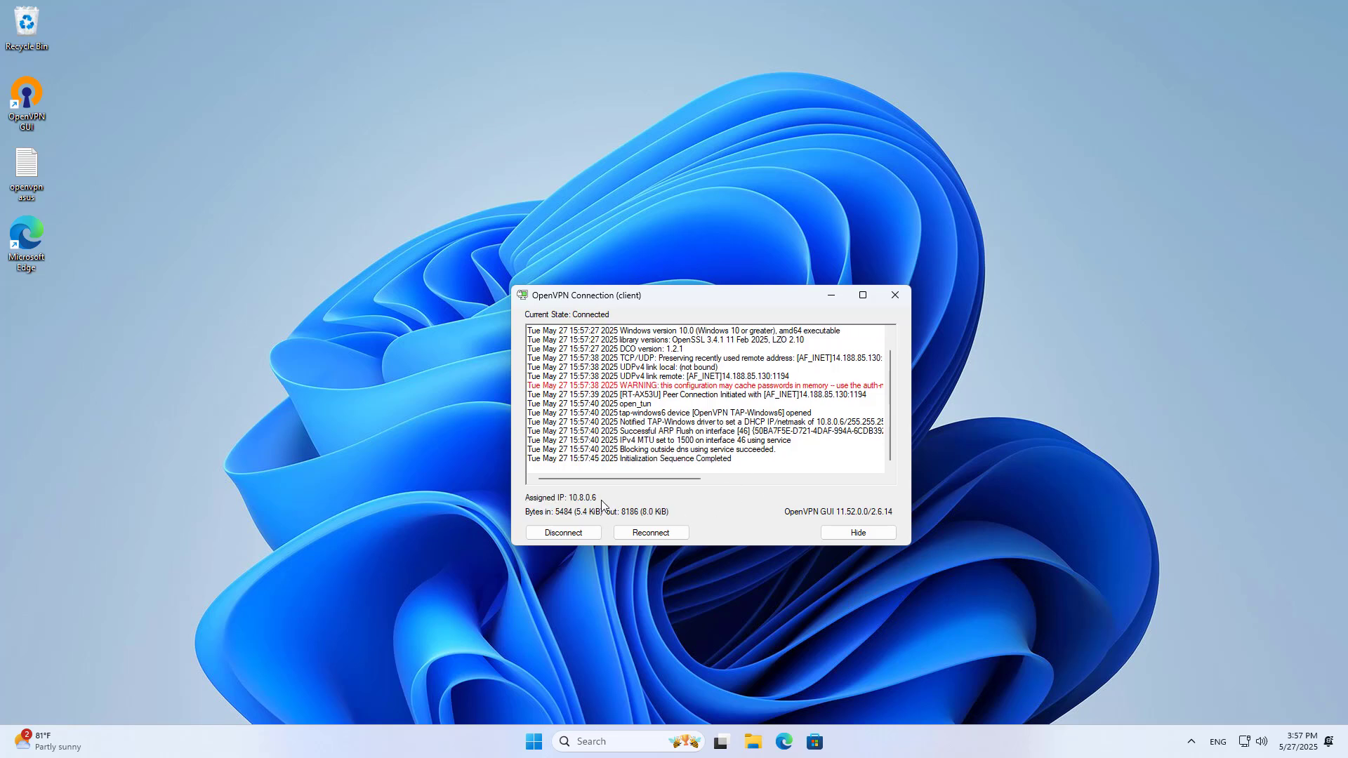
mouse_move(562, 518)
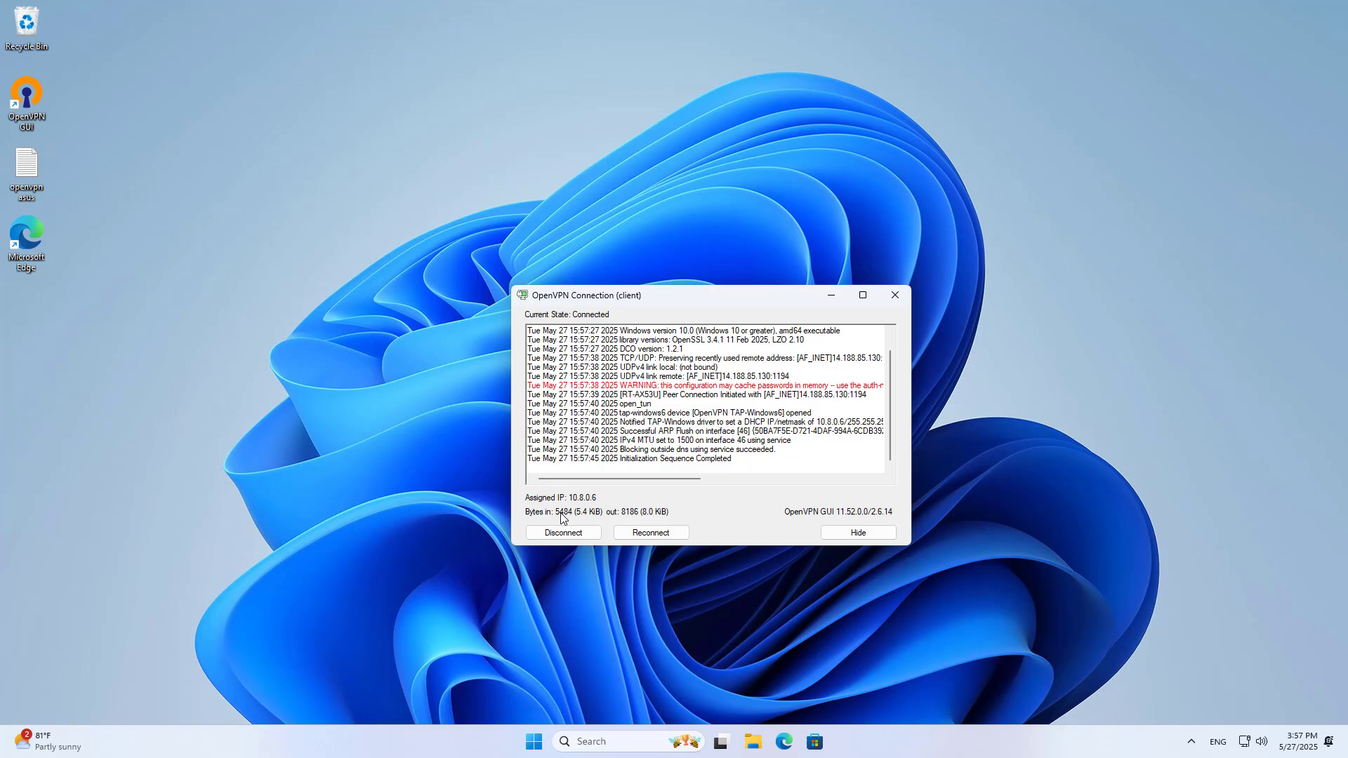